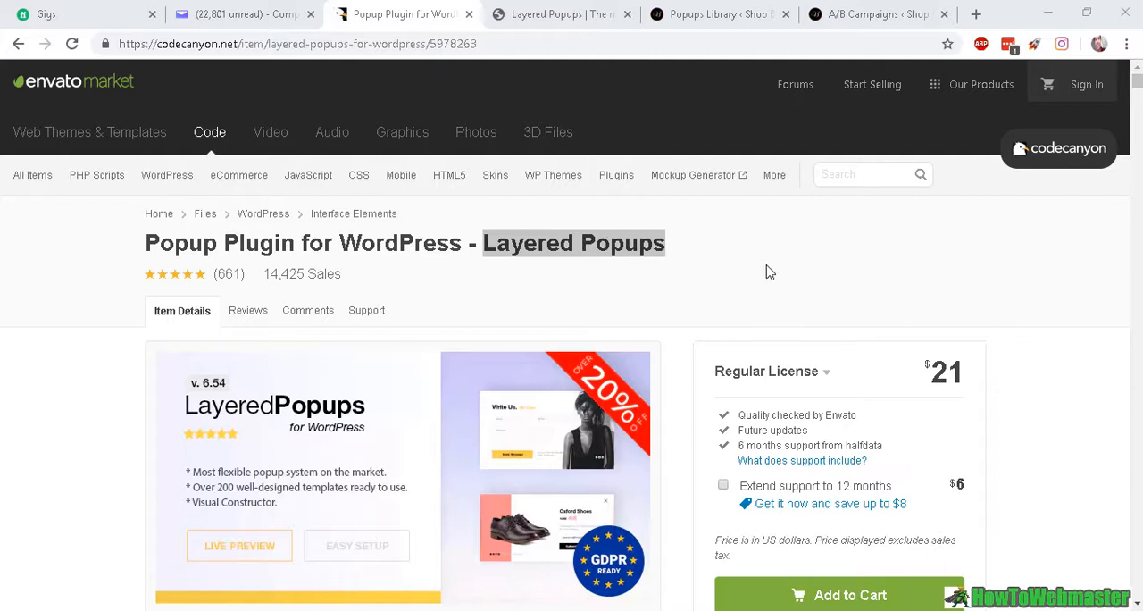
mouse_move(743, 277)
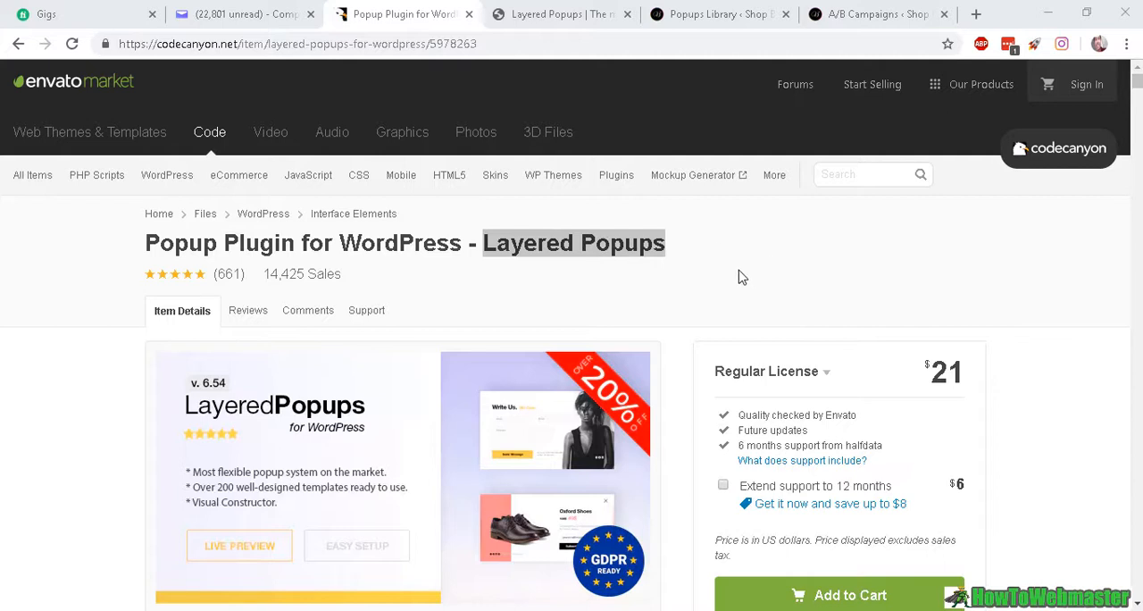
mouse_move(736, 275)
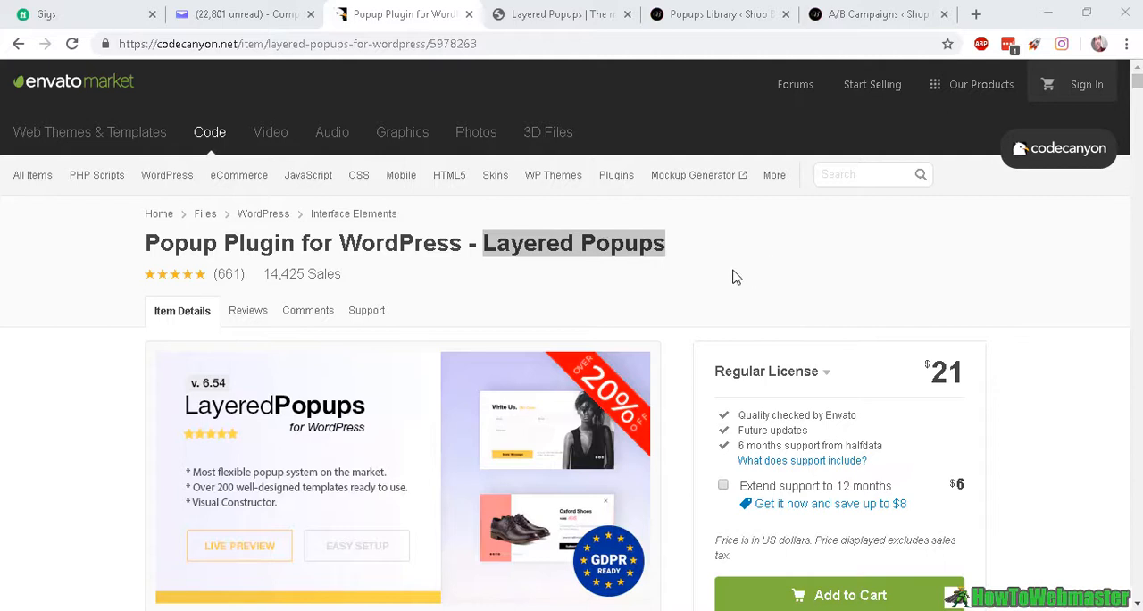
mouse_move(550, 303)
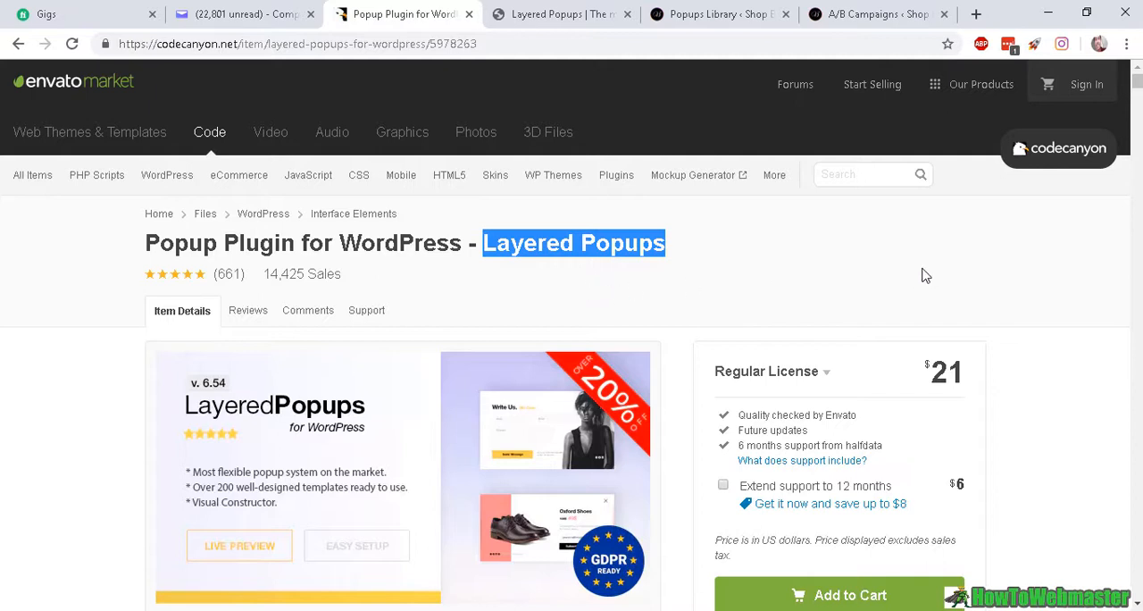
mouse_move(605, 304)
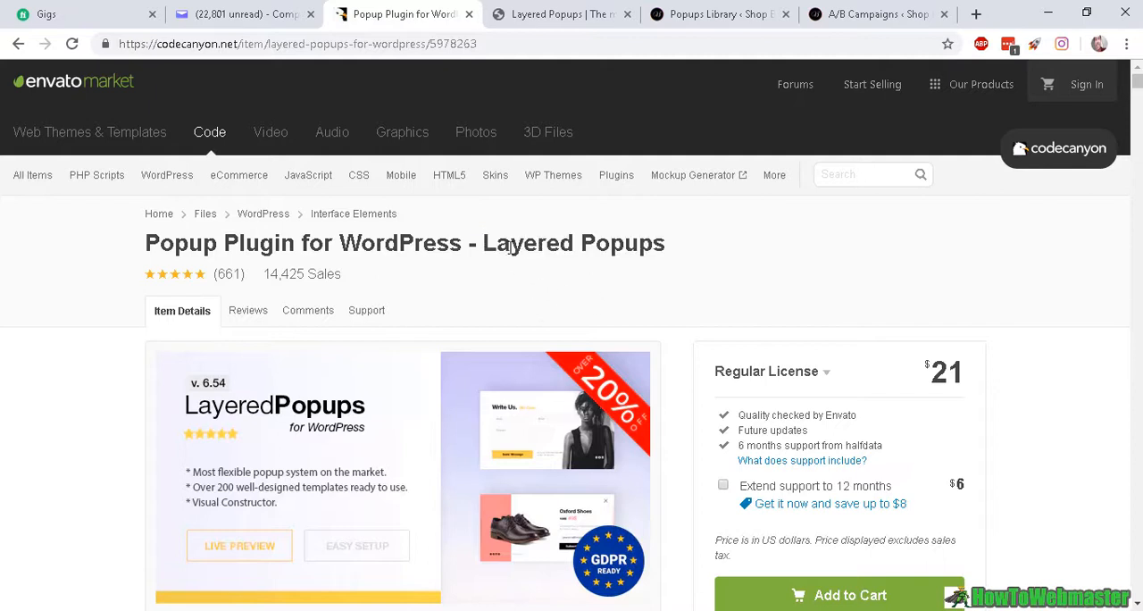
Step: Highlight the Layered Popups plugin name and its sales count at the top of the product page
double_click(573, 243)
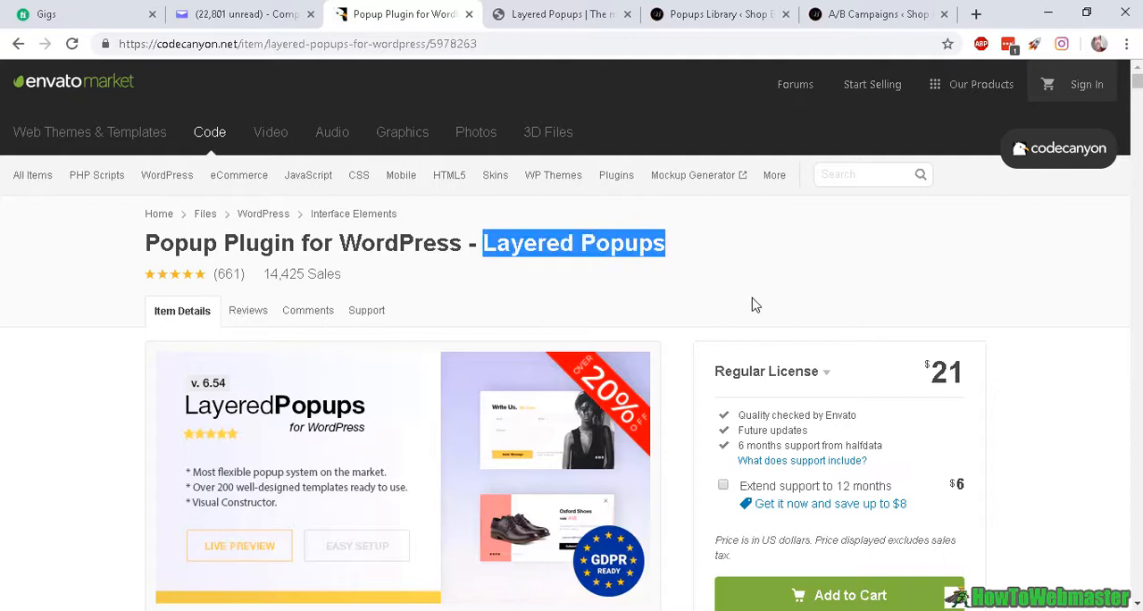
mouse_move(747, 311)
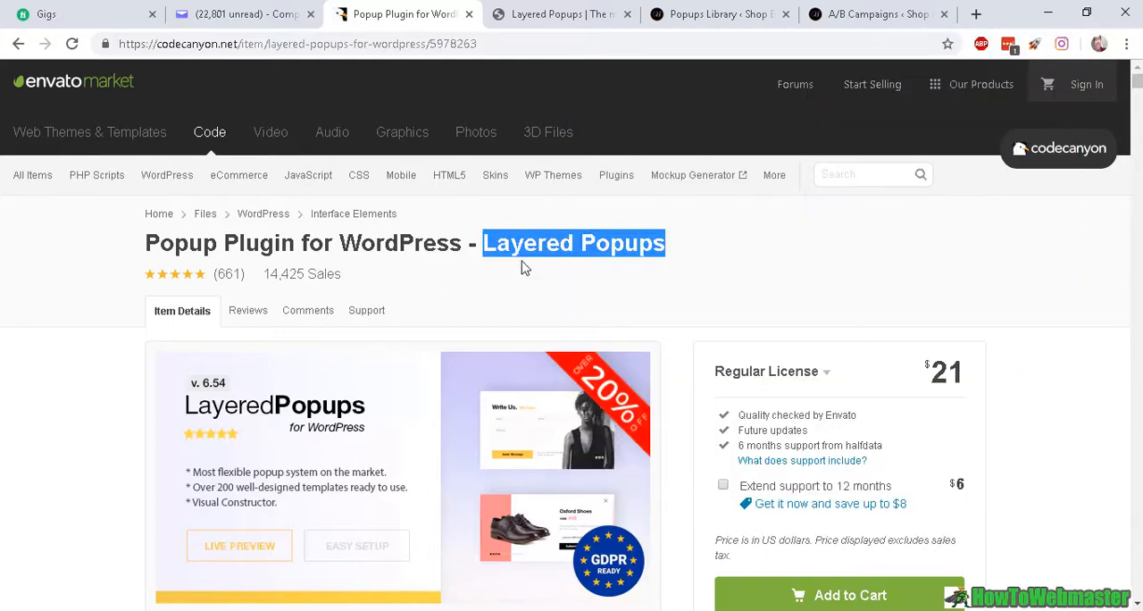
mouse_move(711, 272)
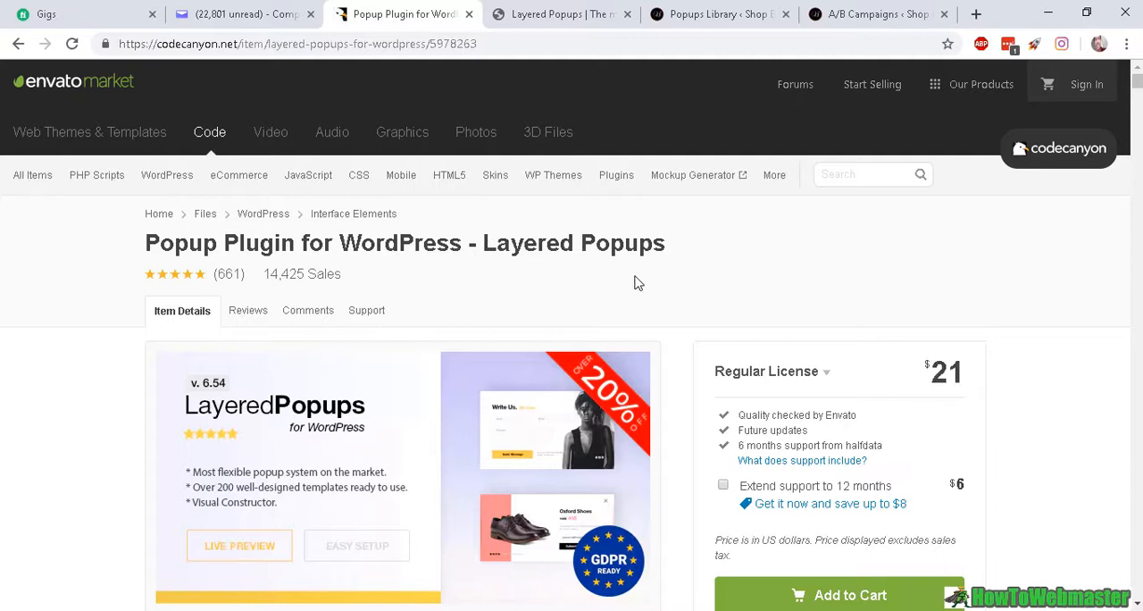
double_click(272, 273)
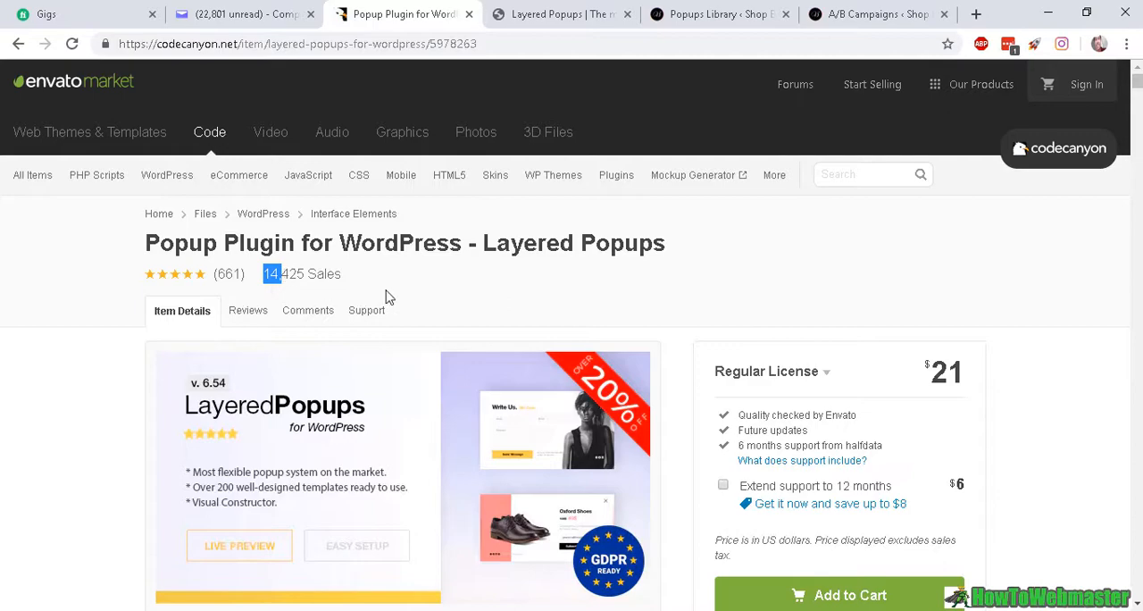
mouse_move(1140, 121)
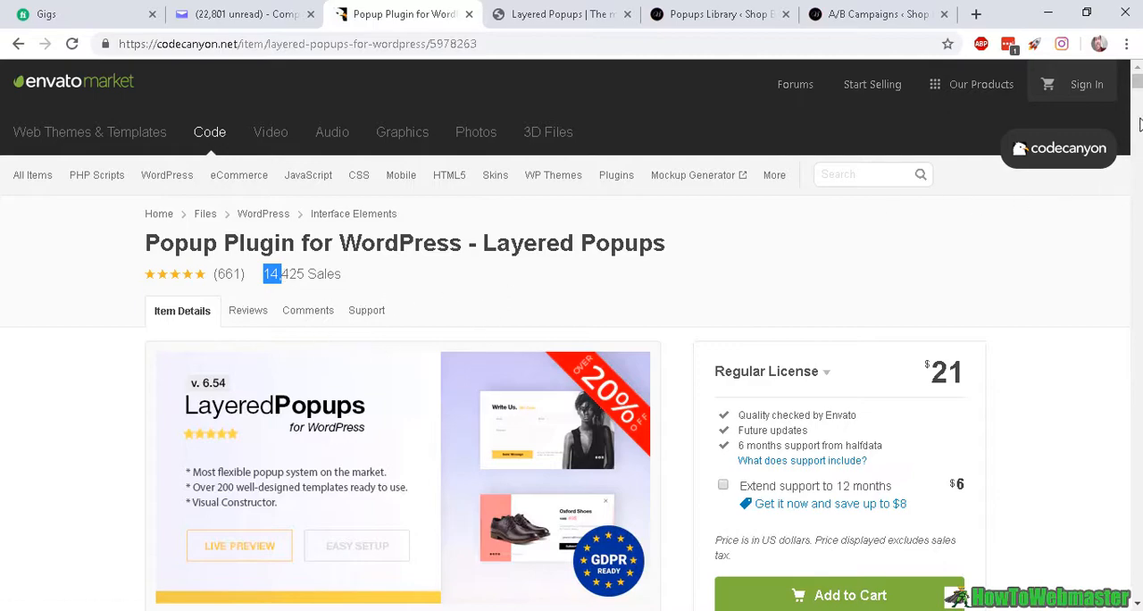
mouse_move(1137, 86)
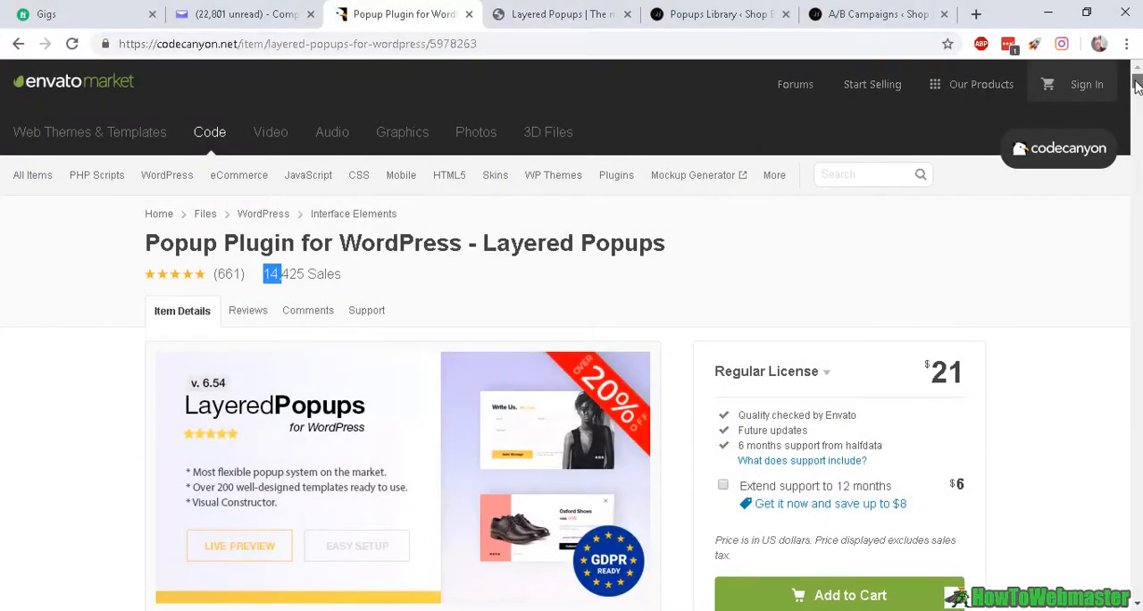
Step: Scroll through the product description showing popup templates and marketing integrations
scroll(down, 3)
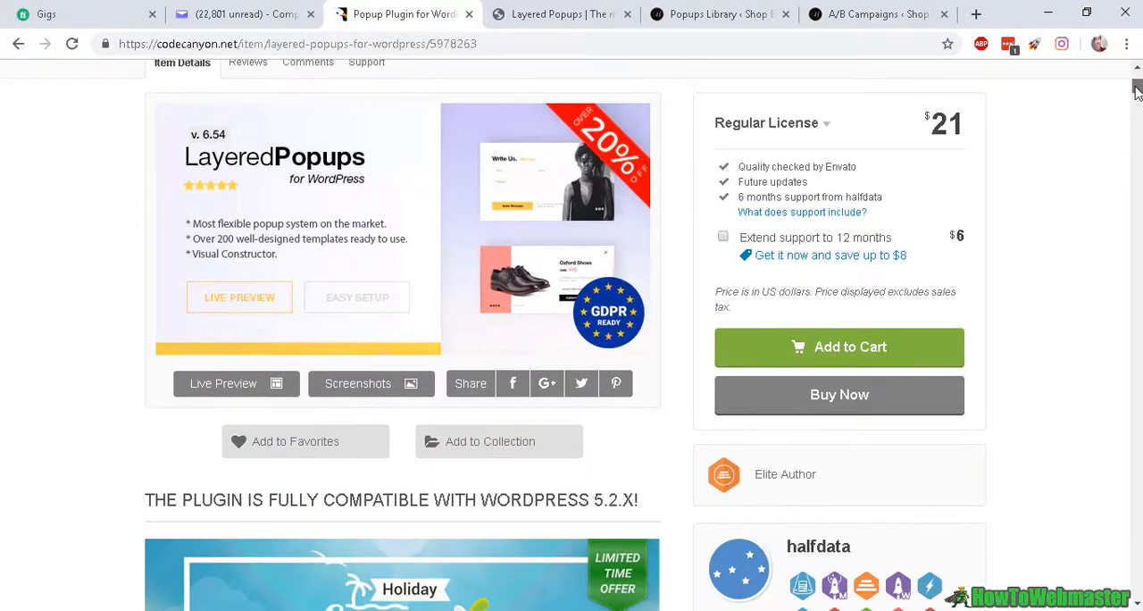
scroll(down, 3)
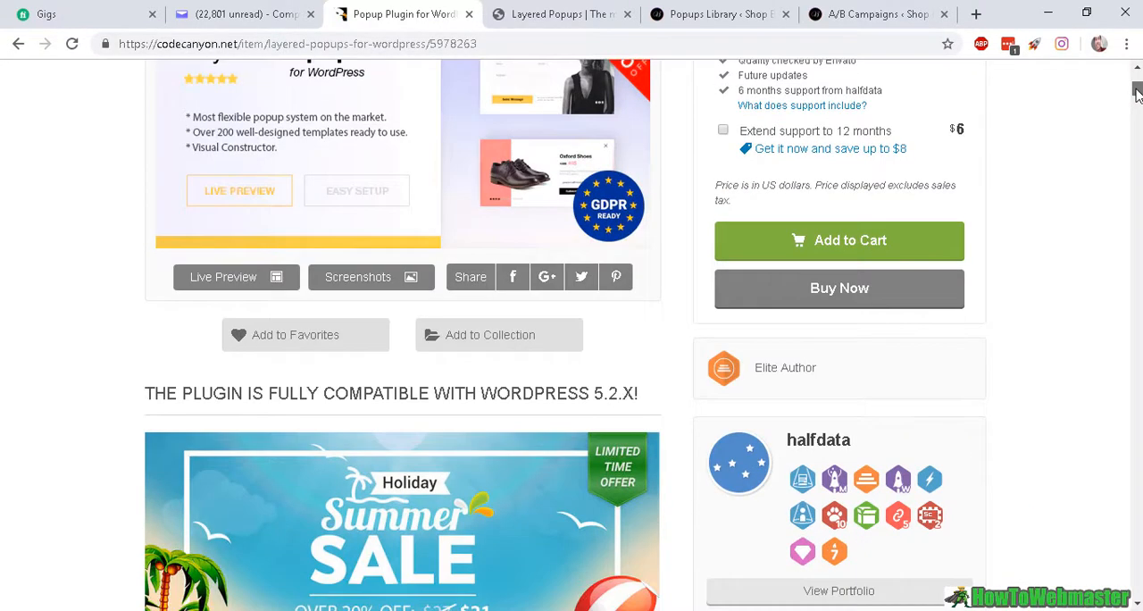
mouse_move(1017, 96)
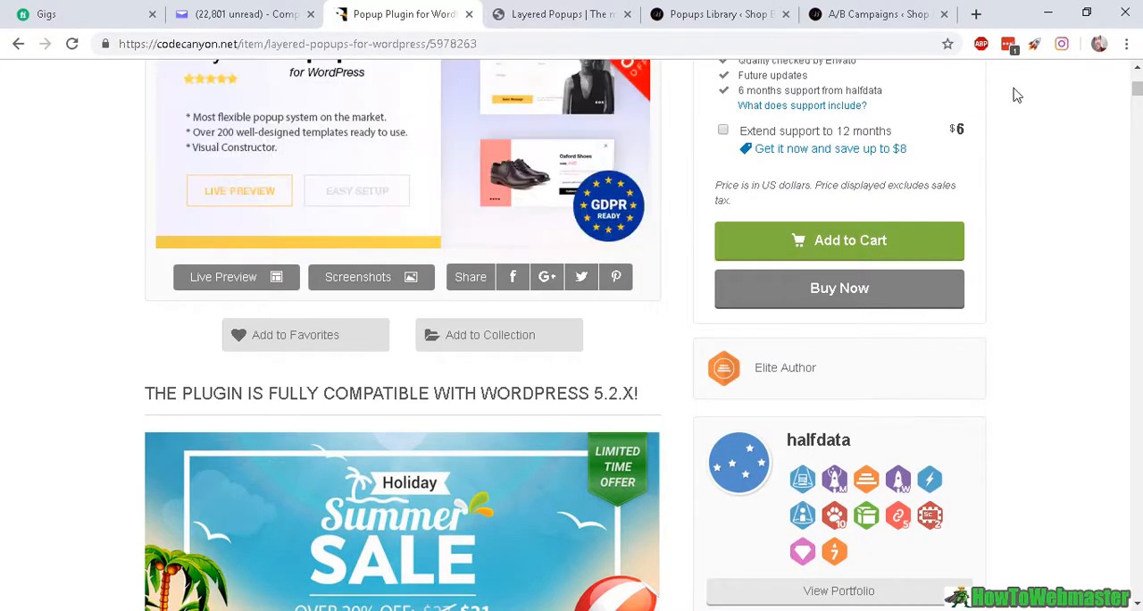
scroll(down, 3)
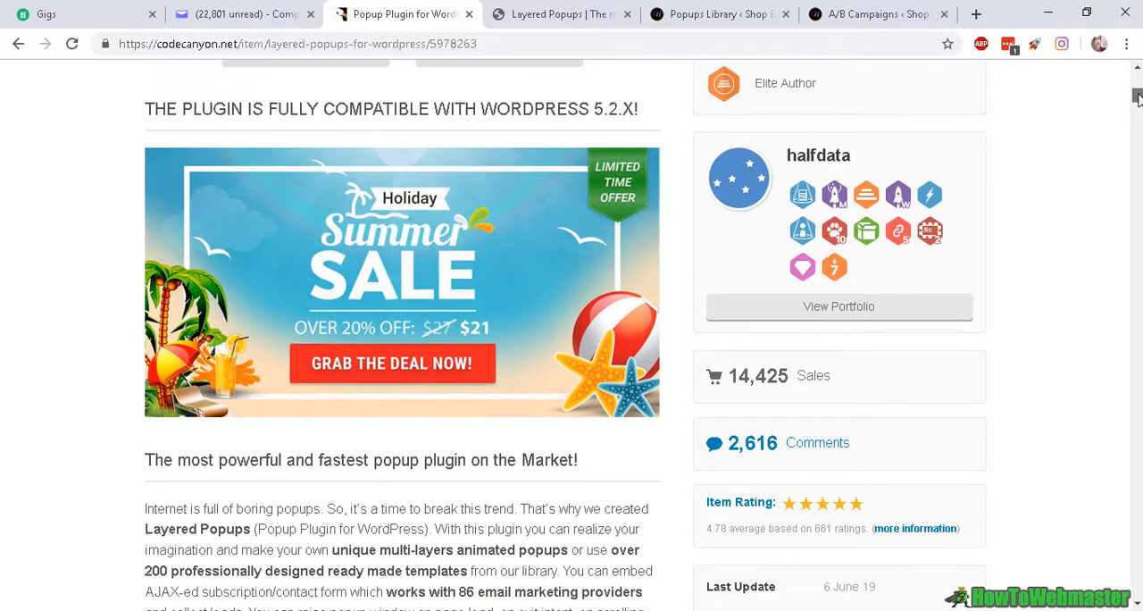
scroll(down, 3)
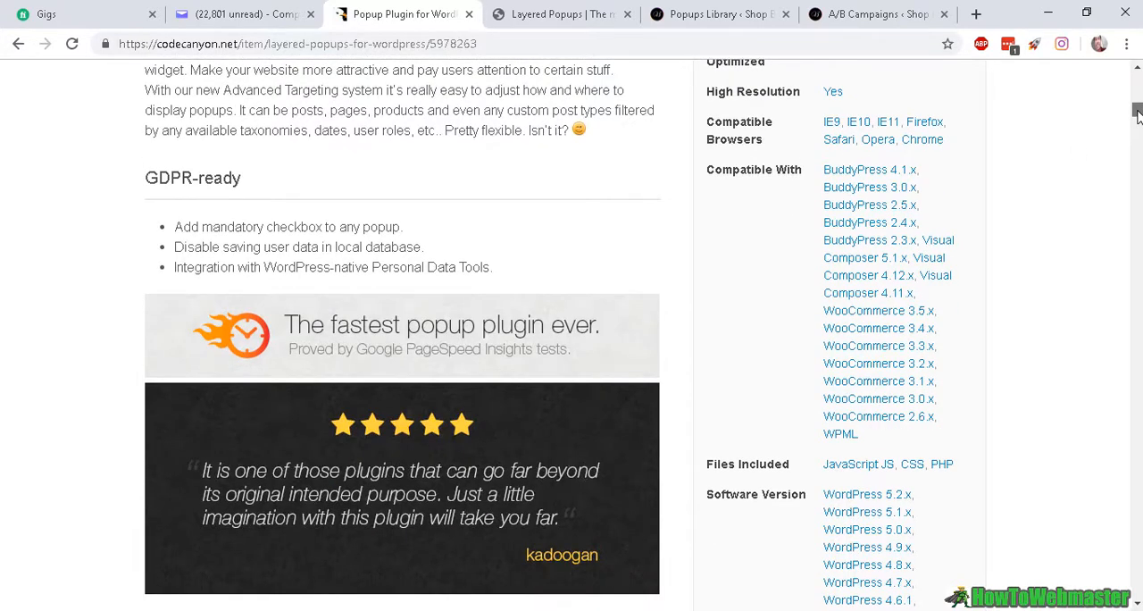
scroll(down, 3)
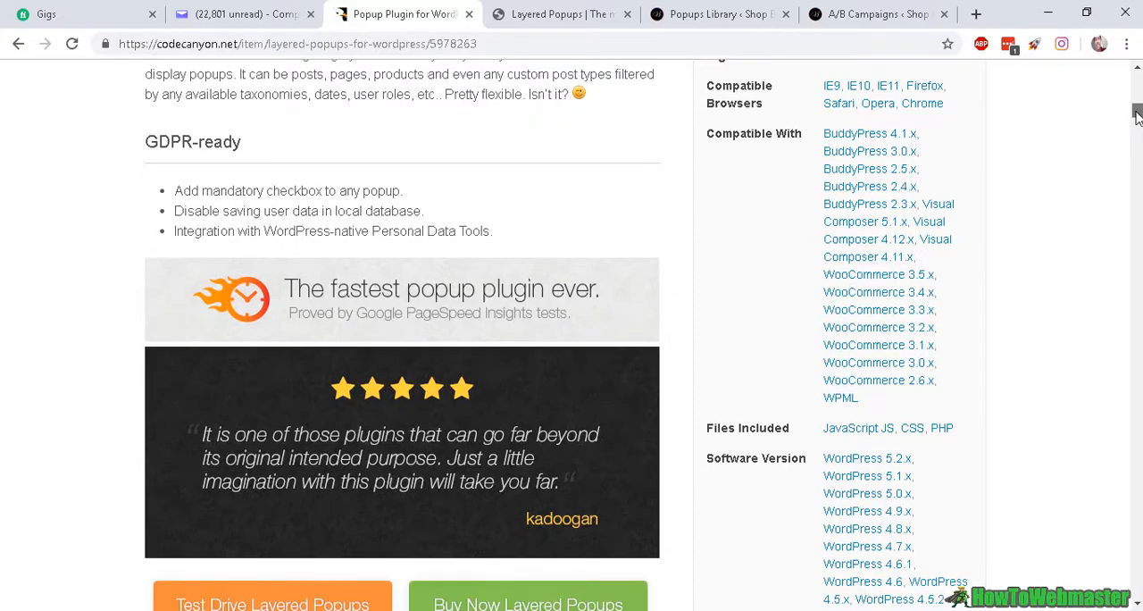
scroll(down, 3)
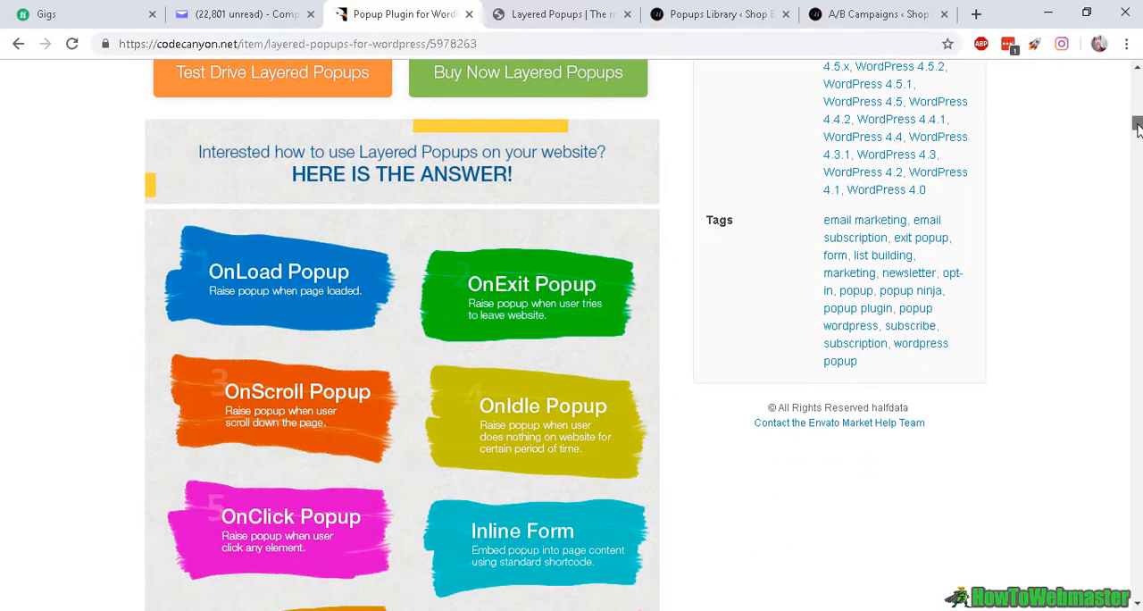
scroll(down, 3)
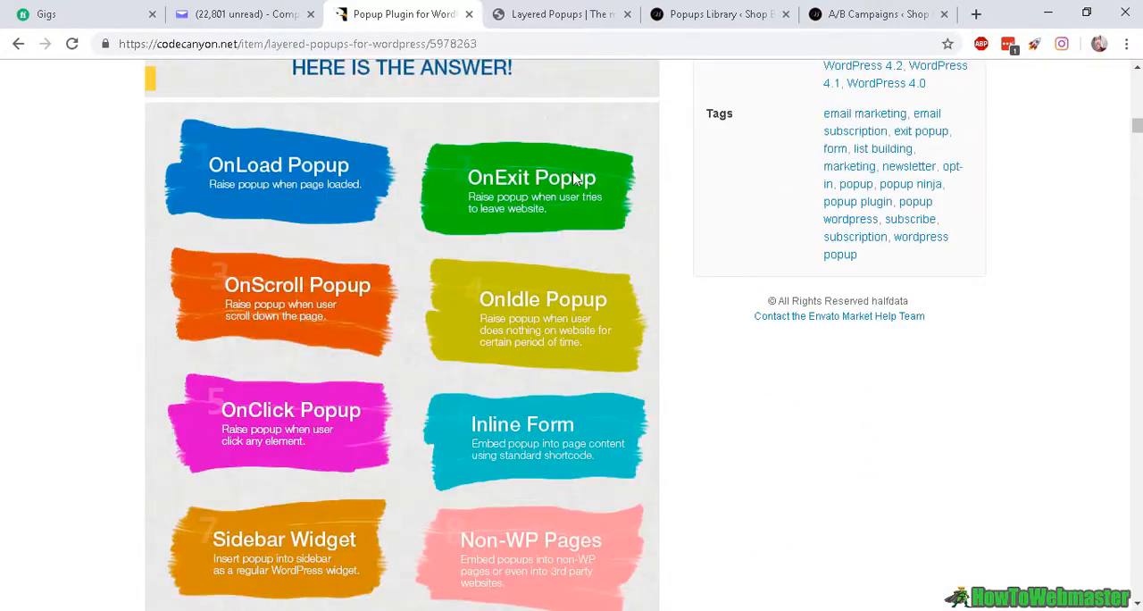
mouse_move(514, 186)
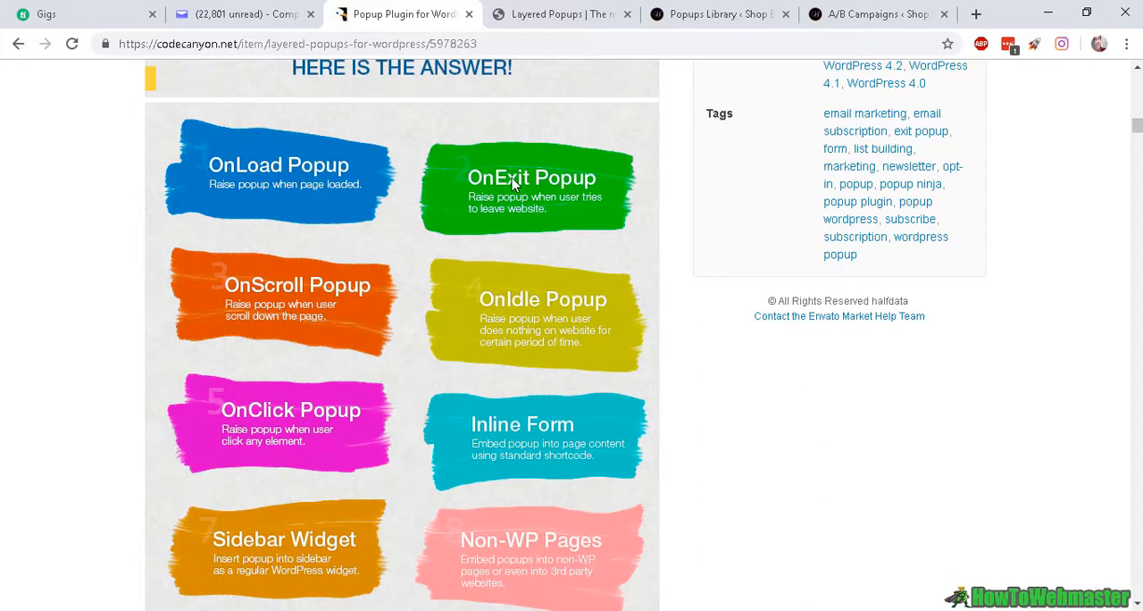
mouse_move(266, 412)
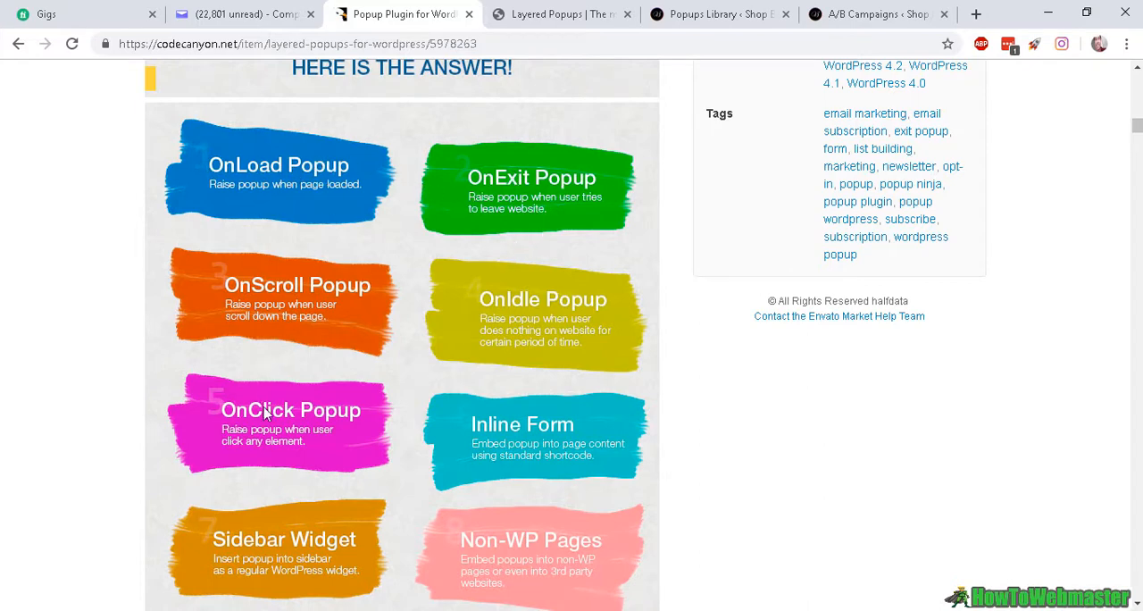
scroll(down, 3)
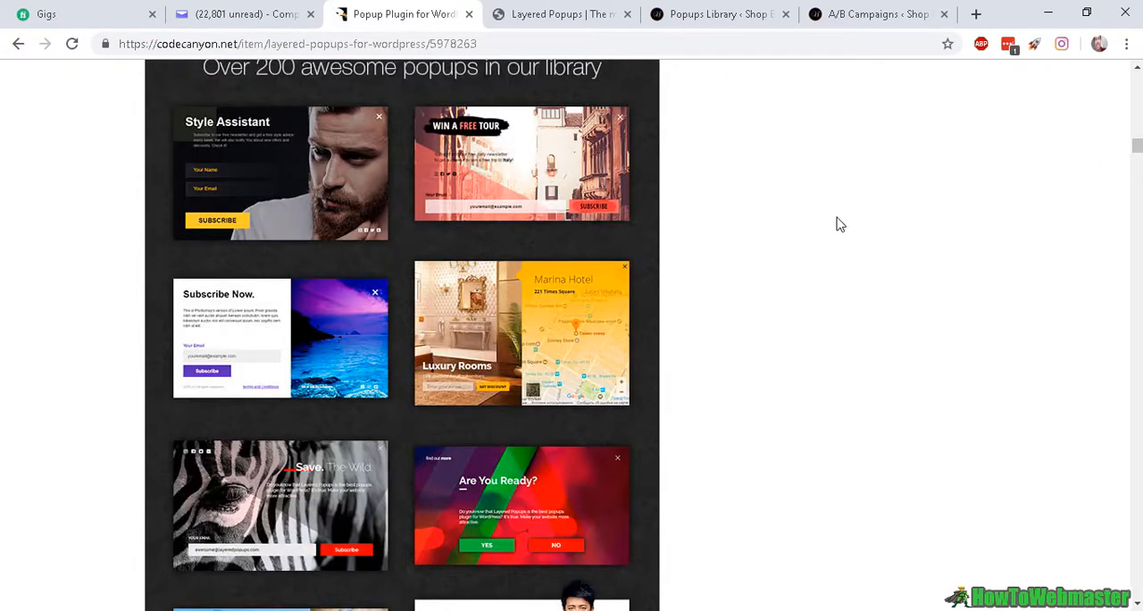
mouse_move(754, 247)
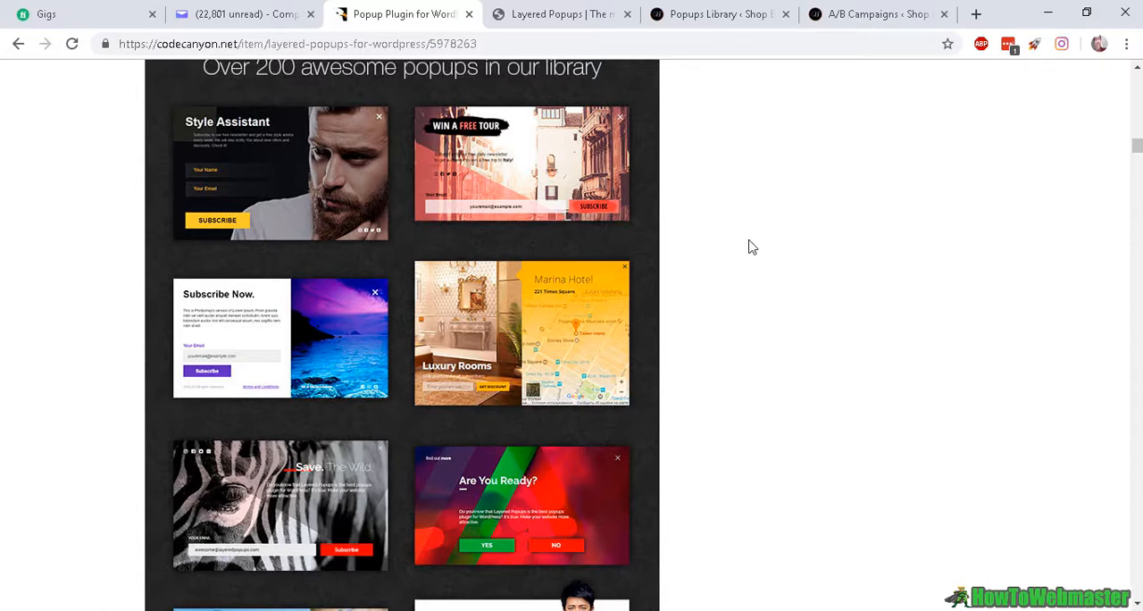
mouse_move(568, 245)
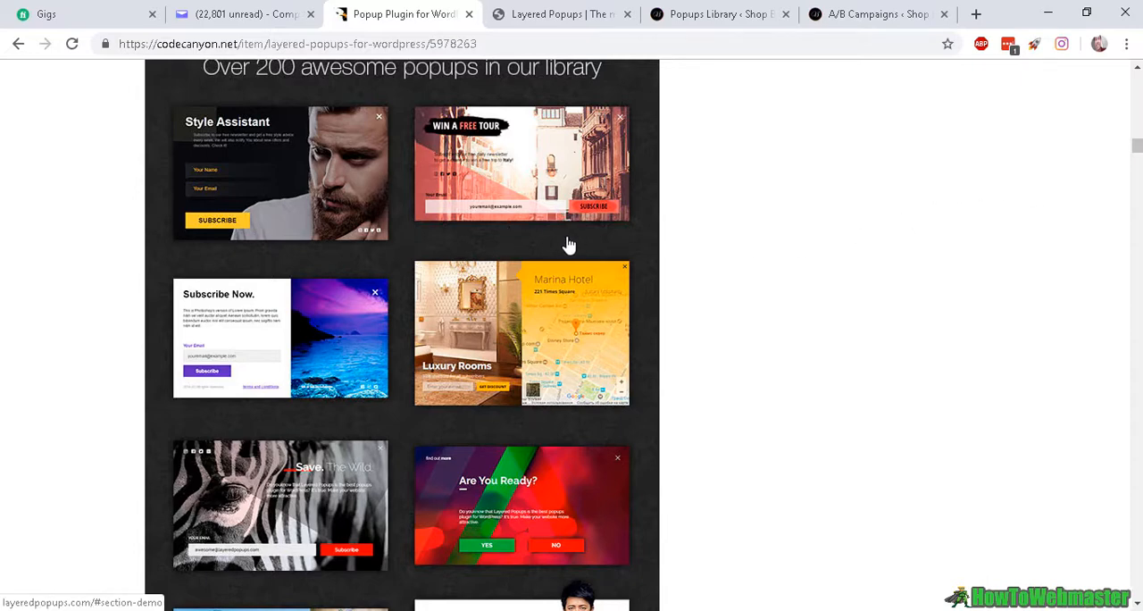
mouse_move(247, 180)
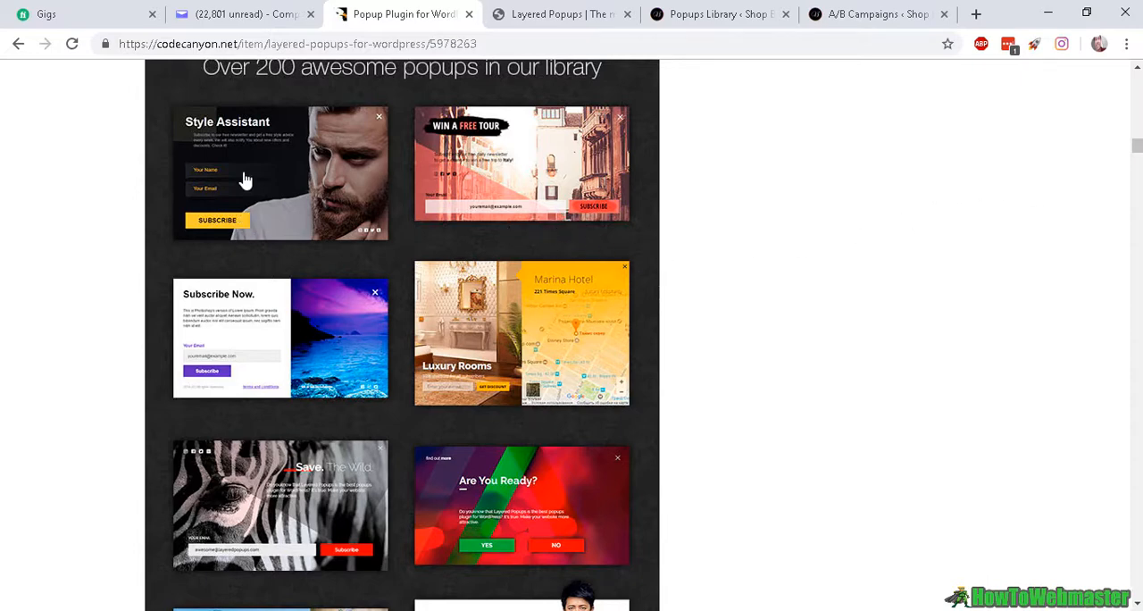
mouse_move(379, 171)
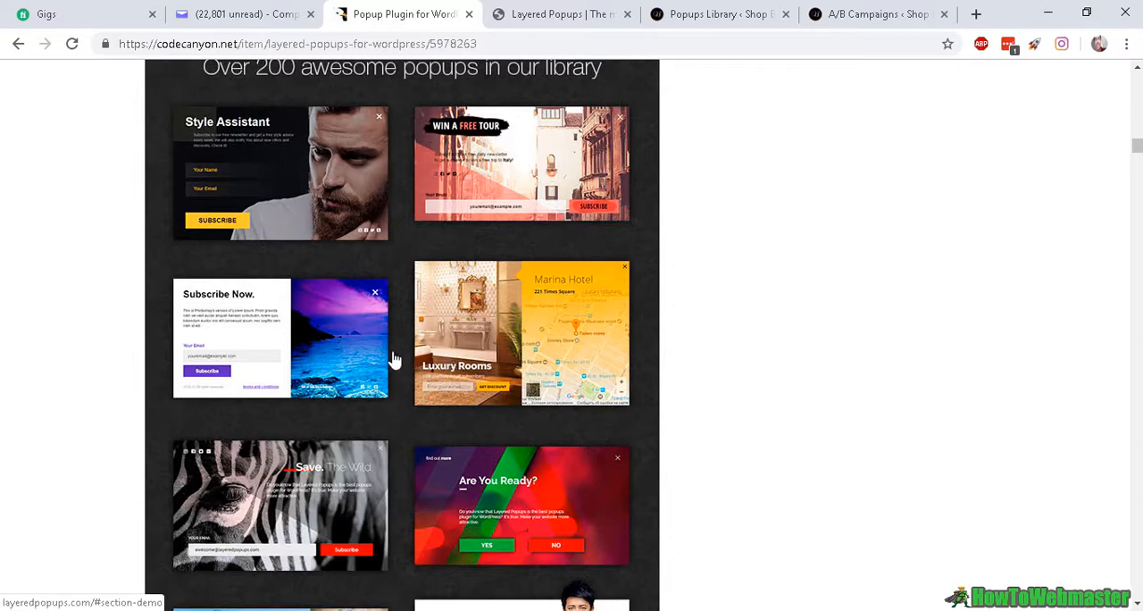
mouse_move(544, 184)
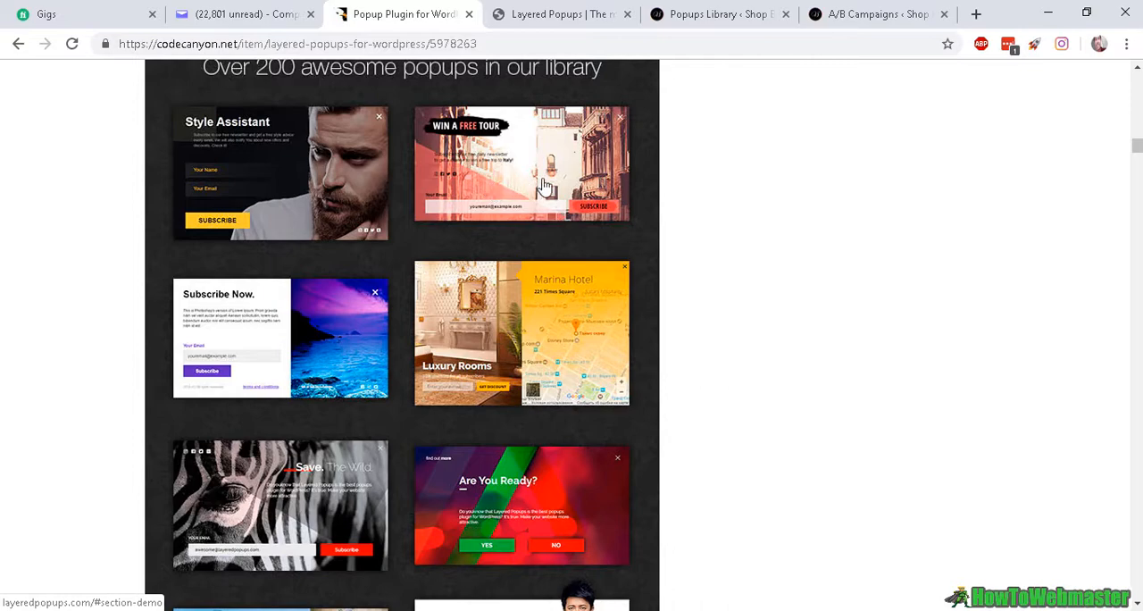
Step: Scroll further down to the reviews, then back toward the page top
scroll(down, 3)
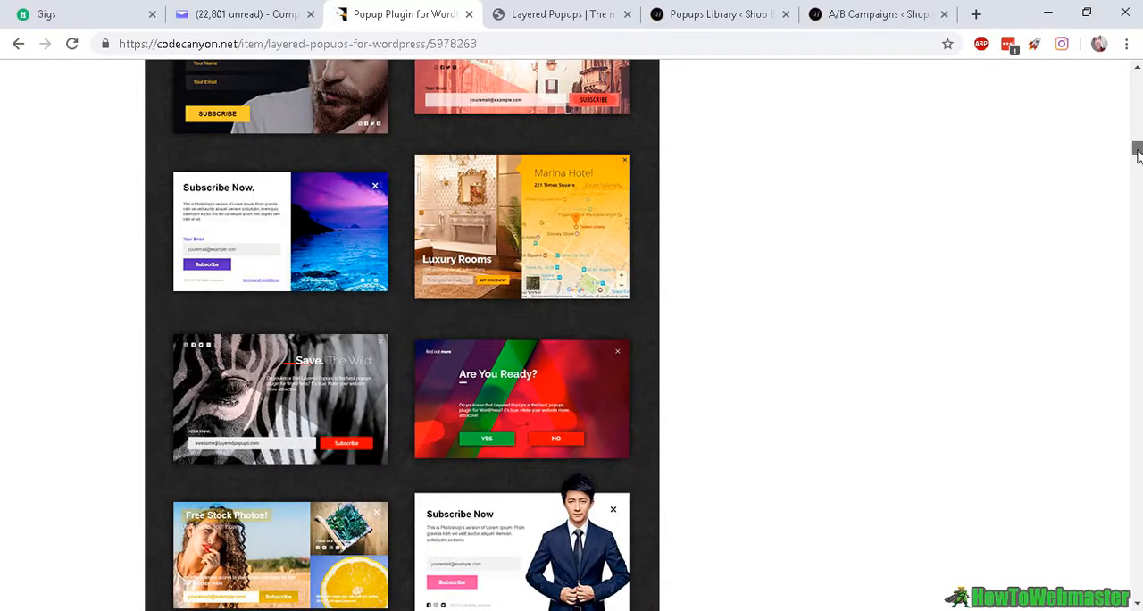
scroll(down, 3)
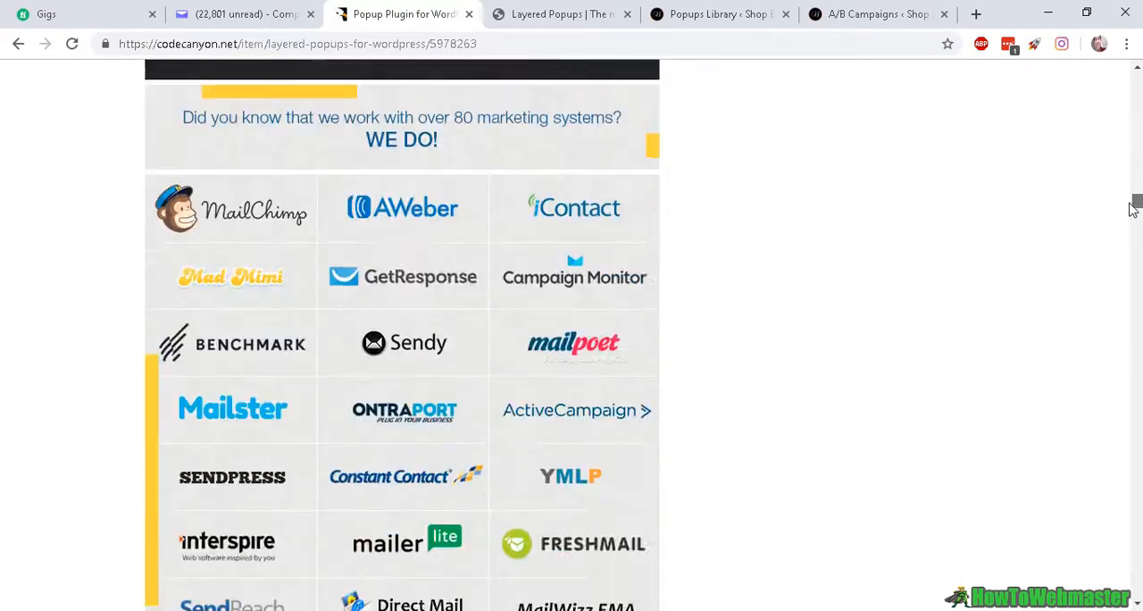
scroll(down, 3)
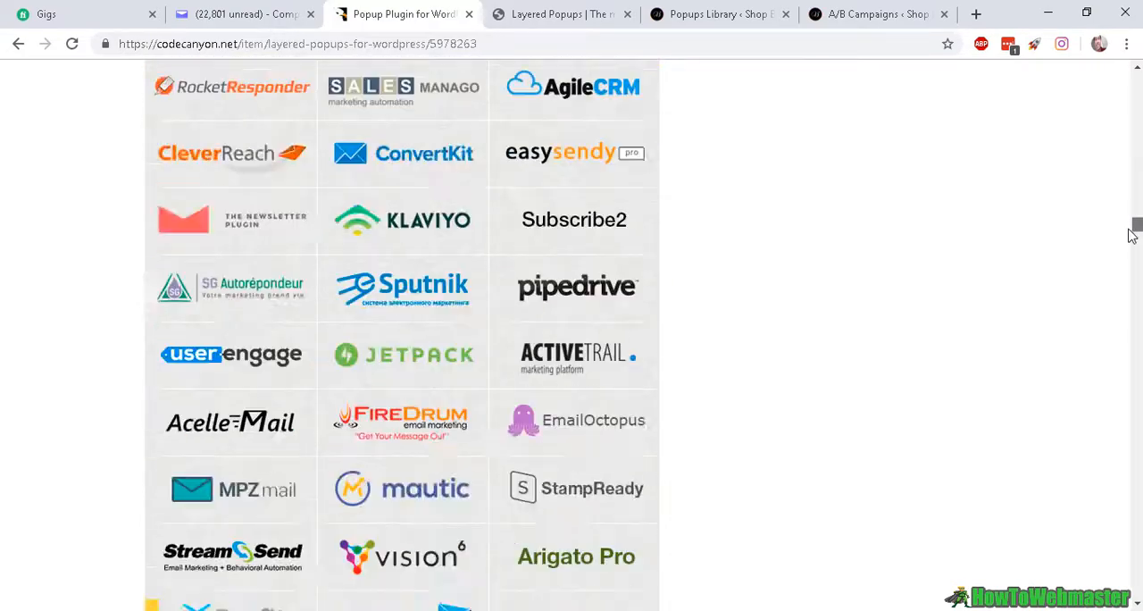
scroll(down, 3)
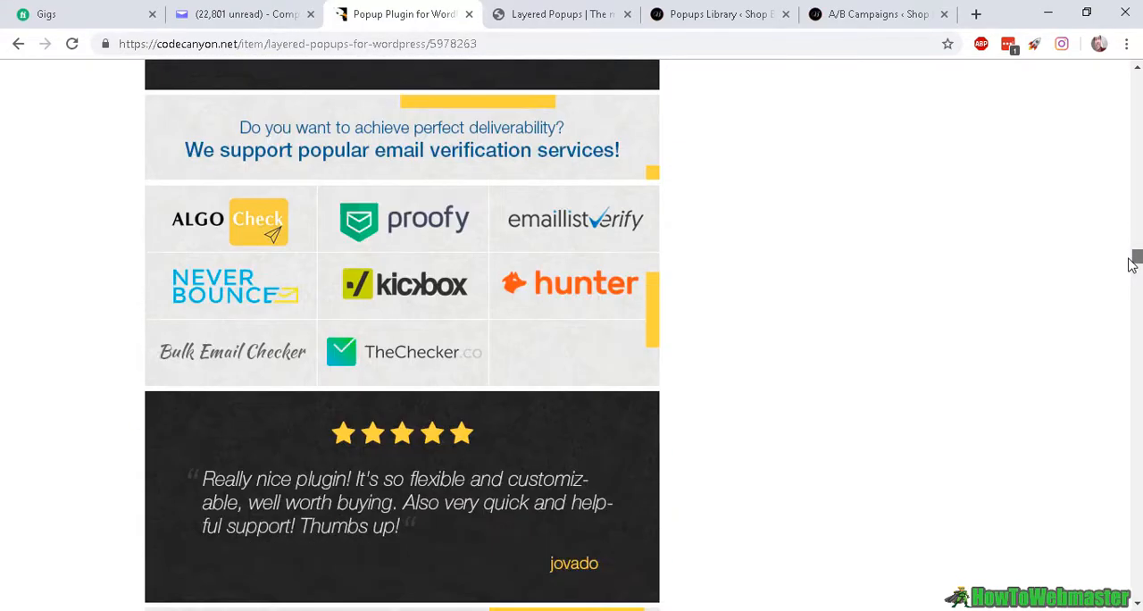
scroll(up, 3)
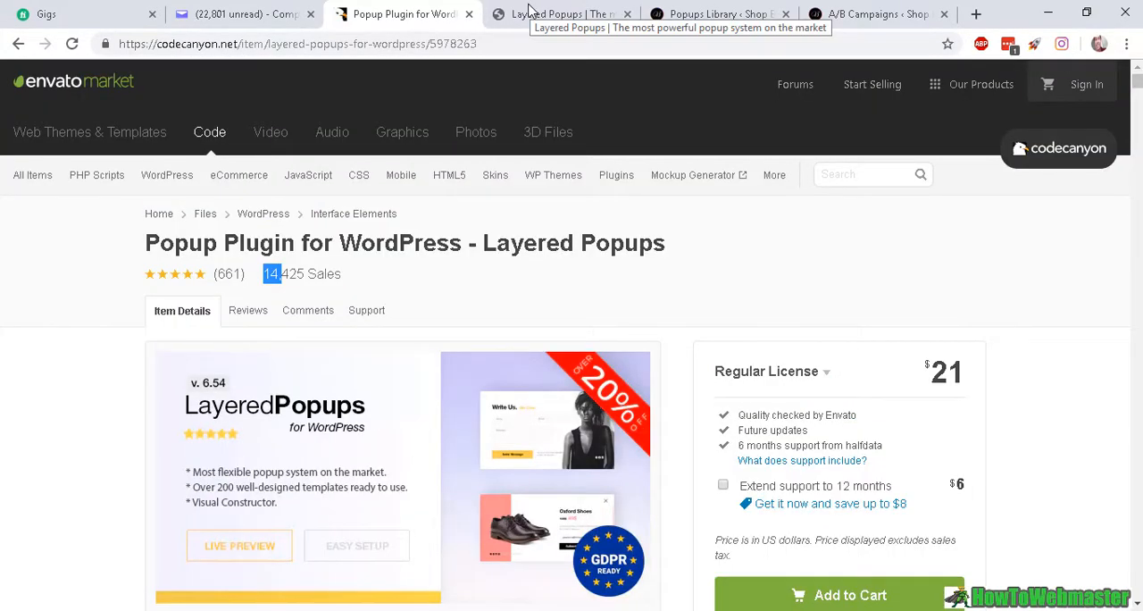
Step: Reach the layeredpopups.com Popup Demo grid via the product page's Live Preview
click(561, 14)
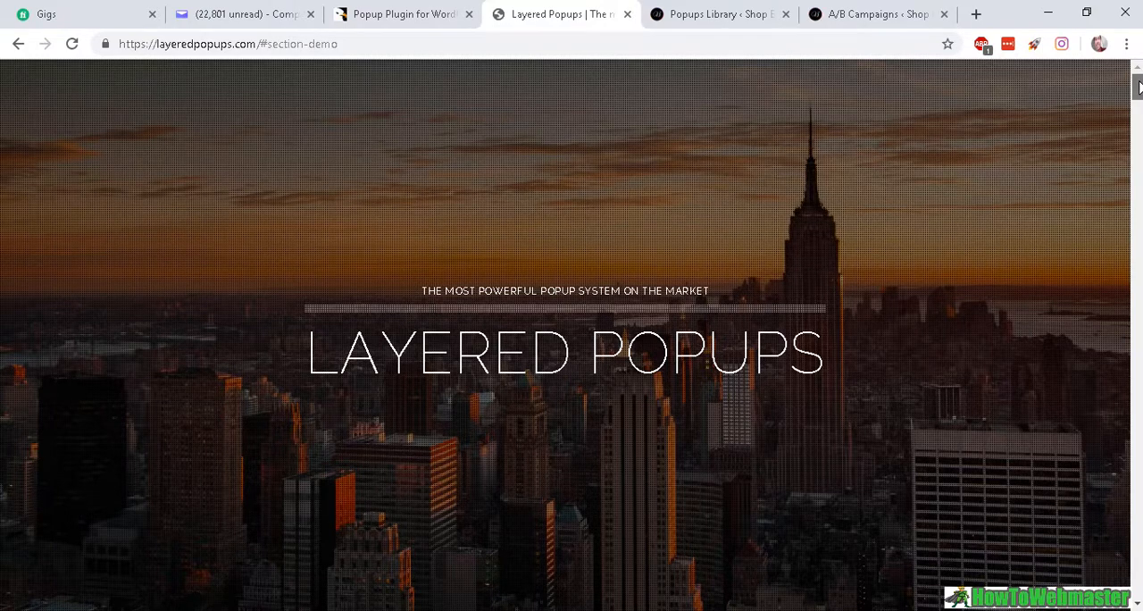
scroll(down, 3)
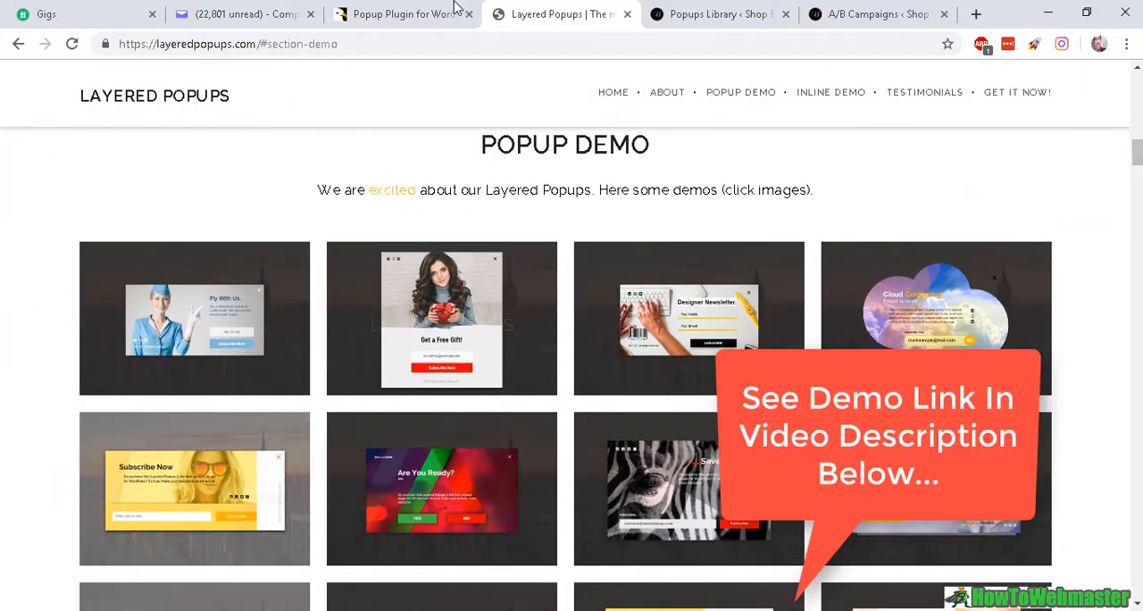
click(402, 14)
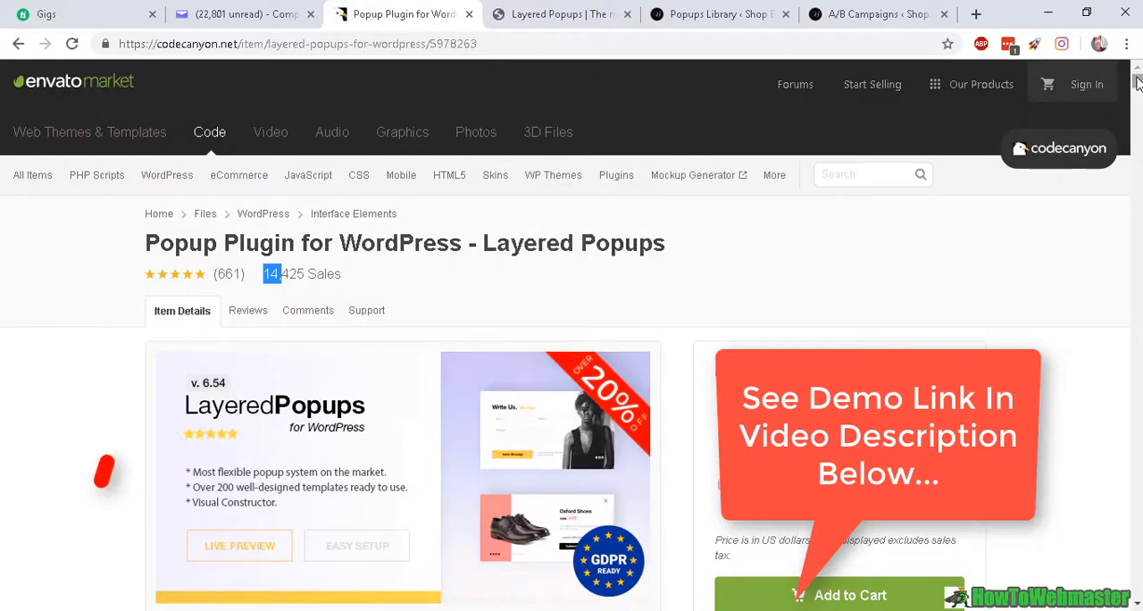
scroll(down, 3)
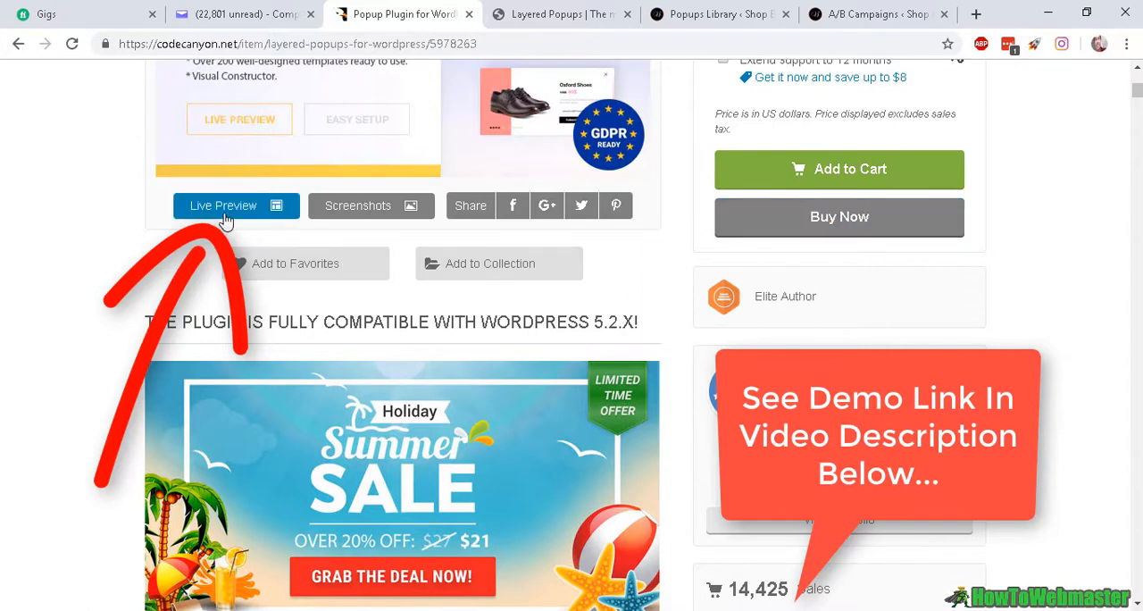
click(223, 205)
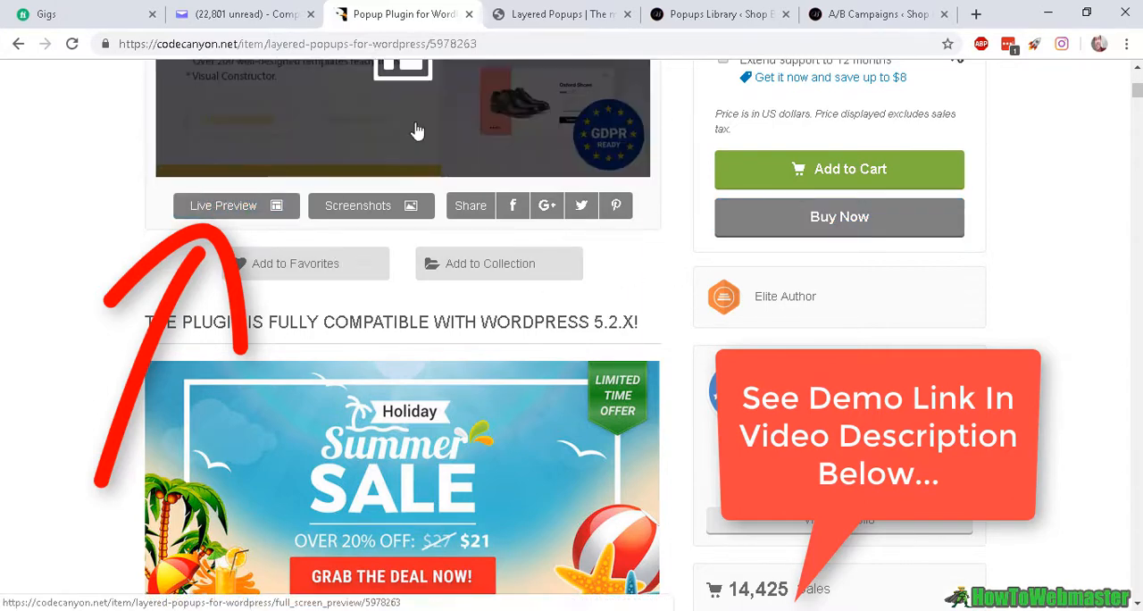
click(561, 14)
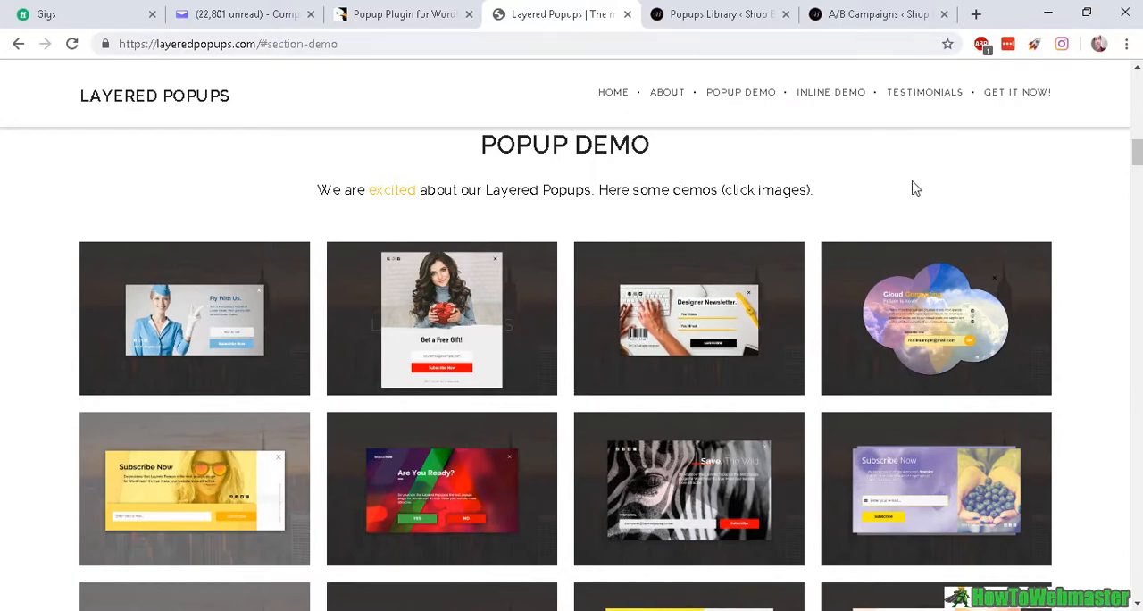
scroll(up, 3)
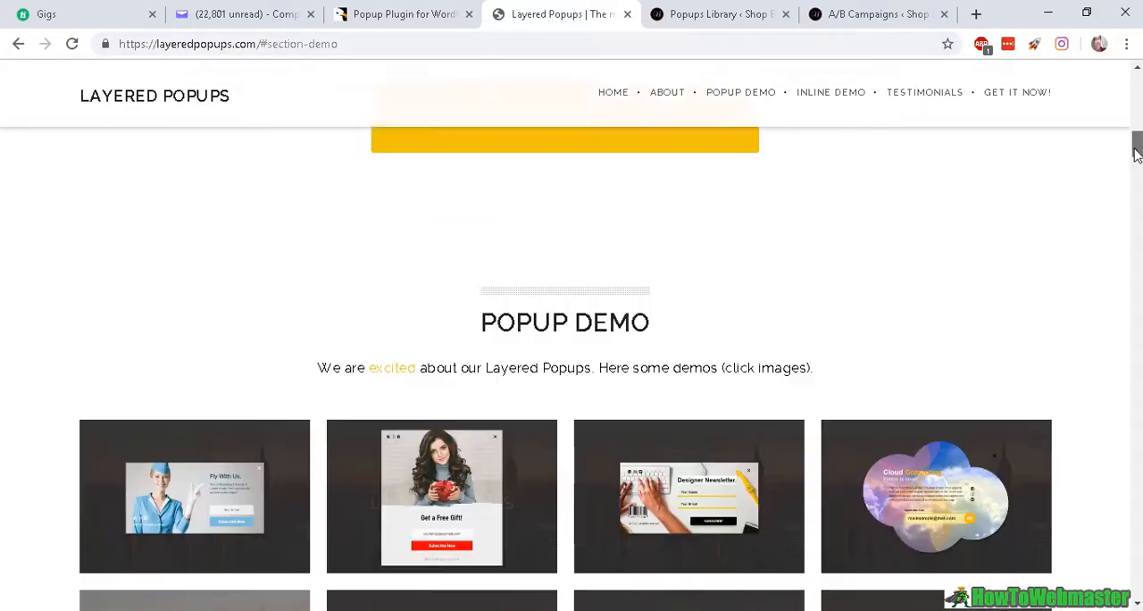
scroll(down, 3)
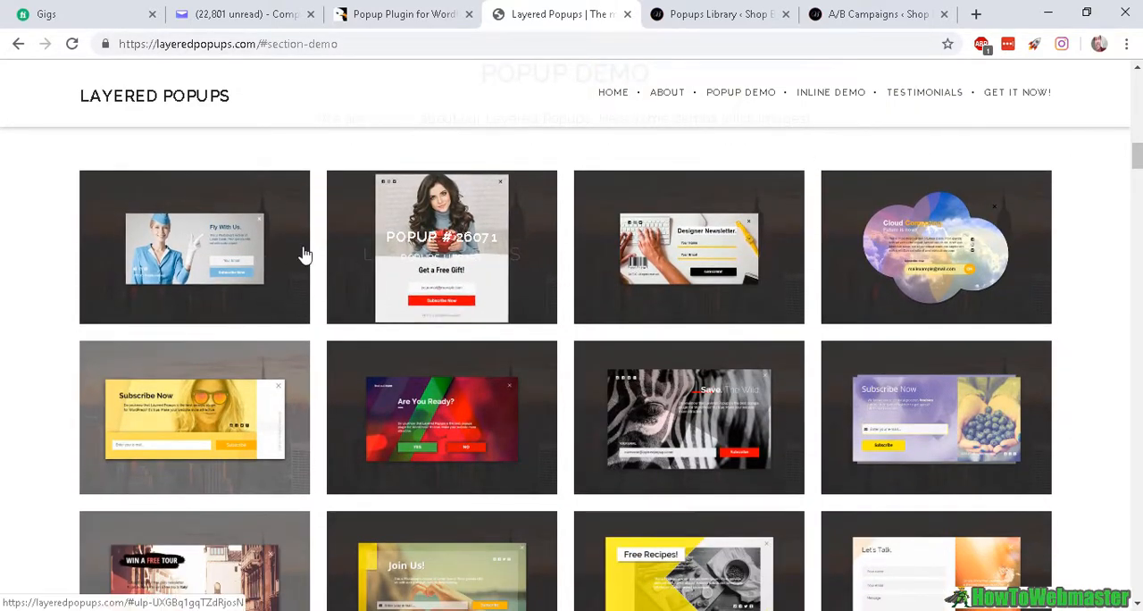
click(192, 246)
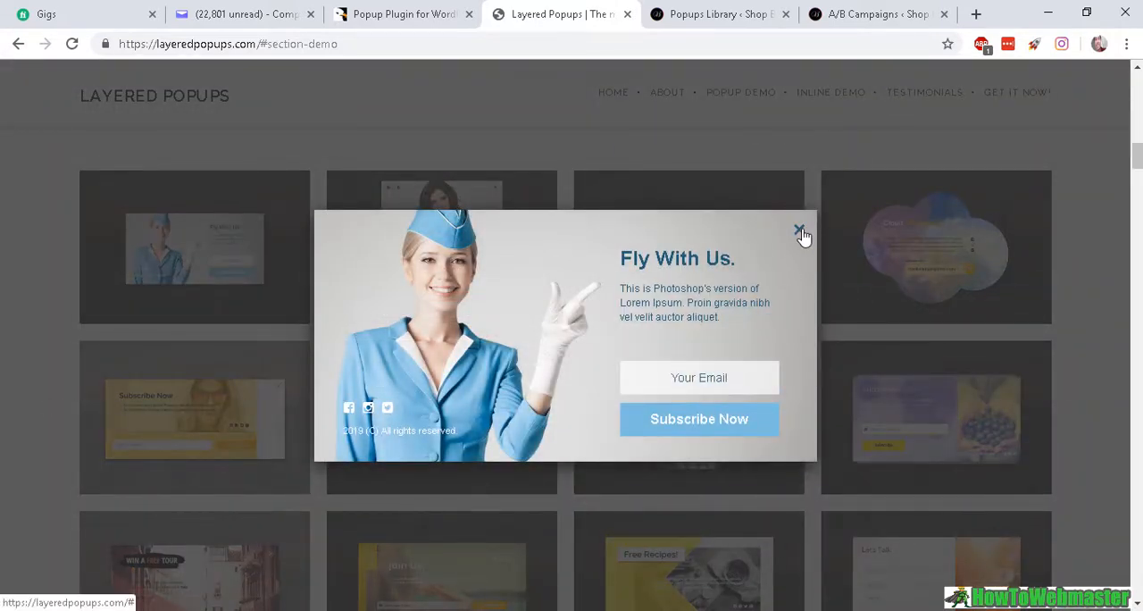
click(800, 230)
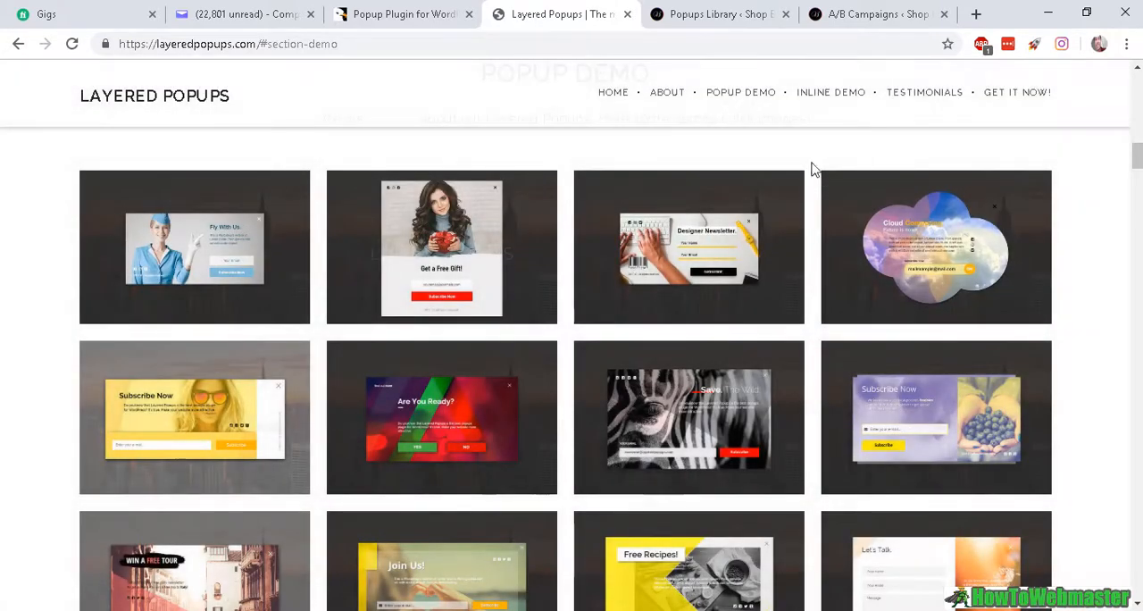
mouse_move(919, 307)
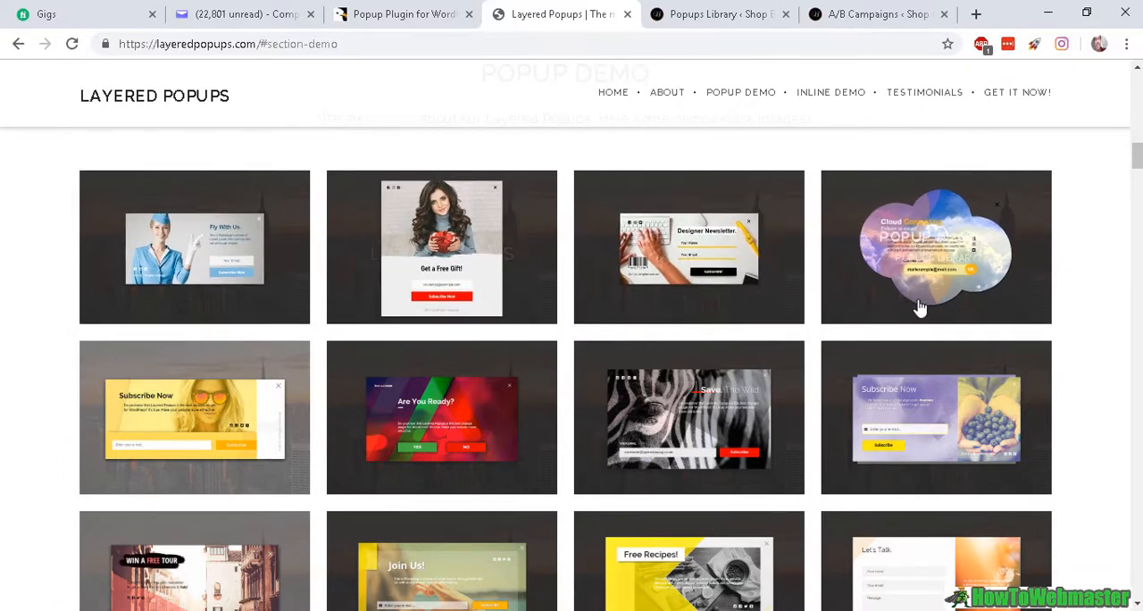
mouse_move(530, 200)
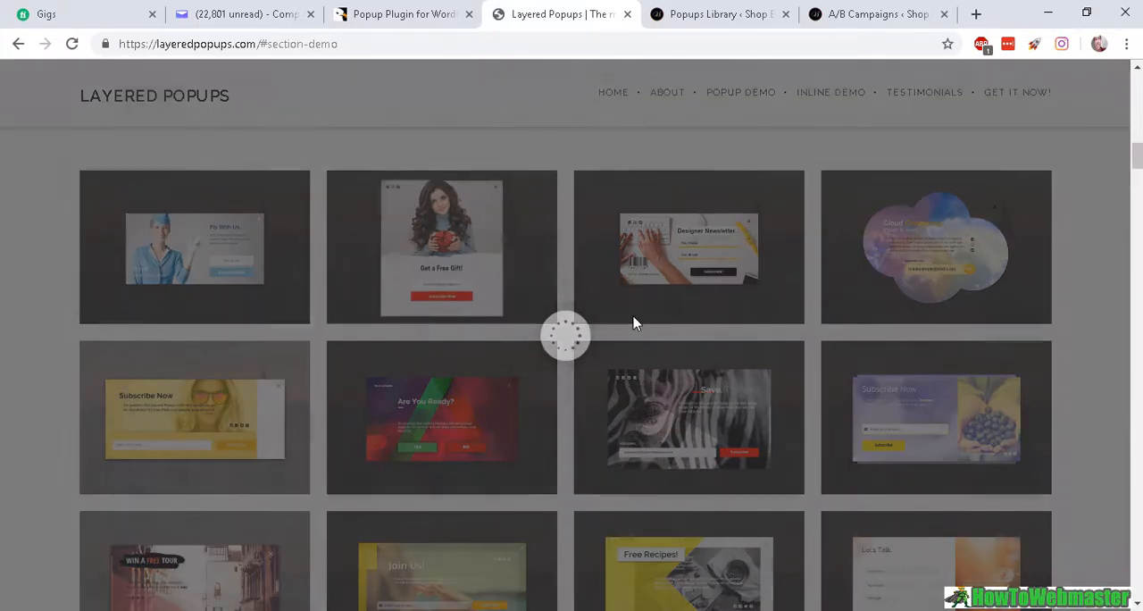
click(441, 247)
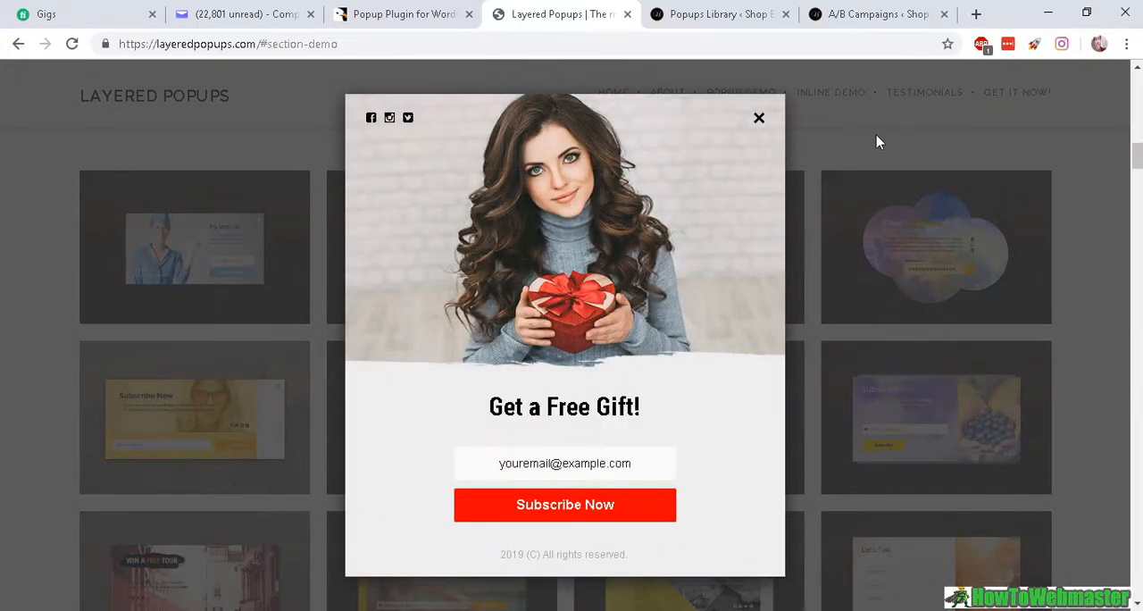
click(758, 118)
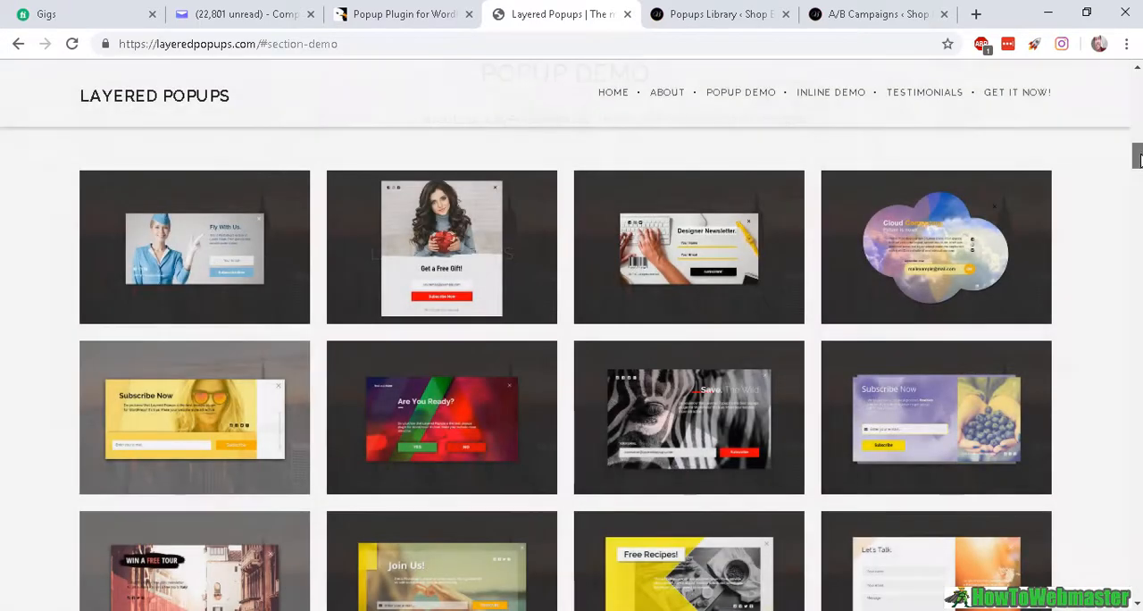
scroll(down, 3)
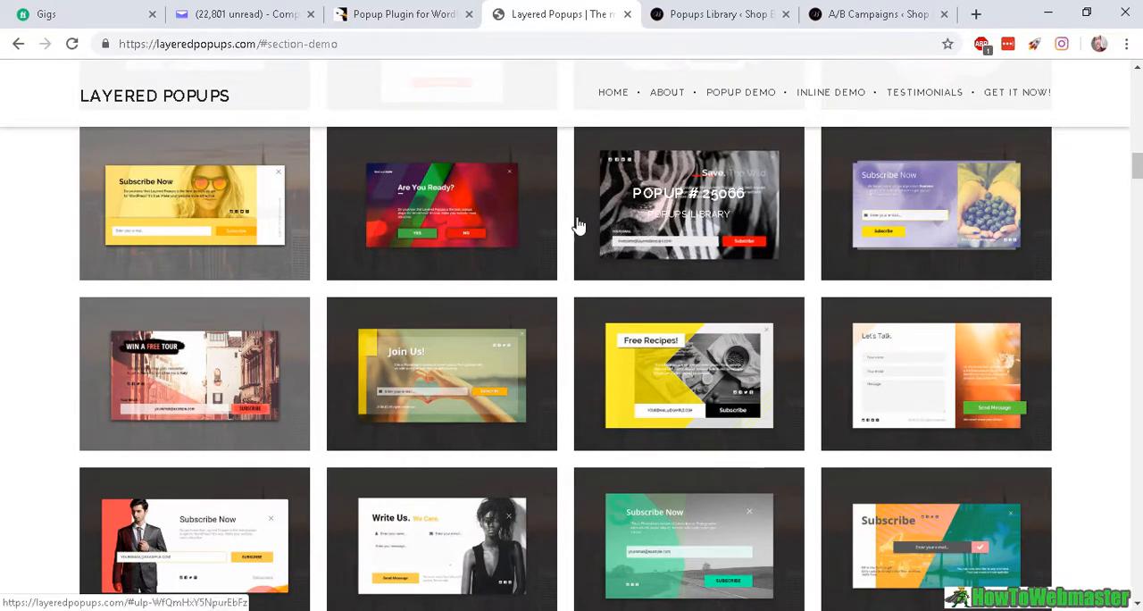
mouse_move(589, 230)
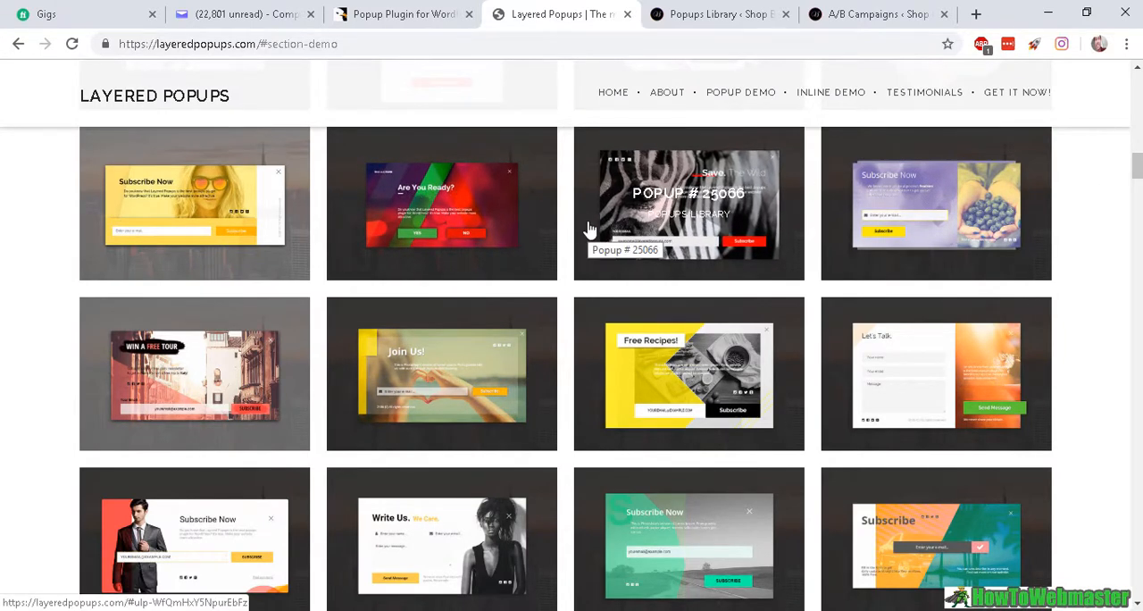
mouse_move(710, 215)
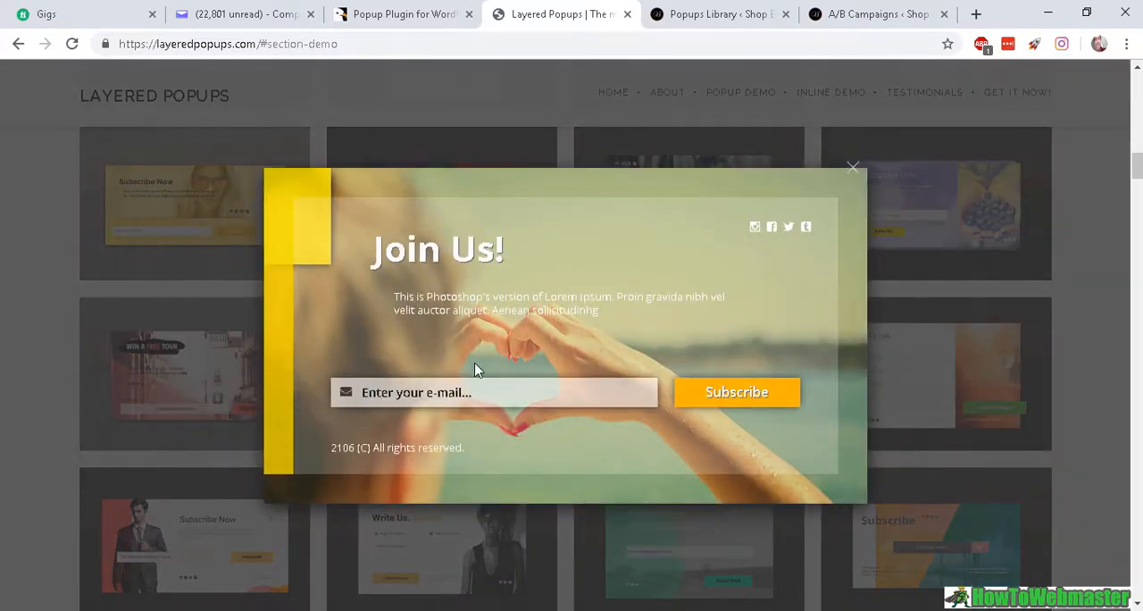
click(853, 168)
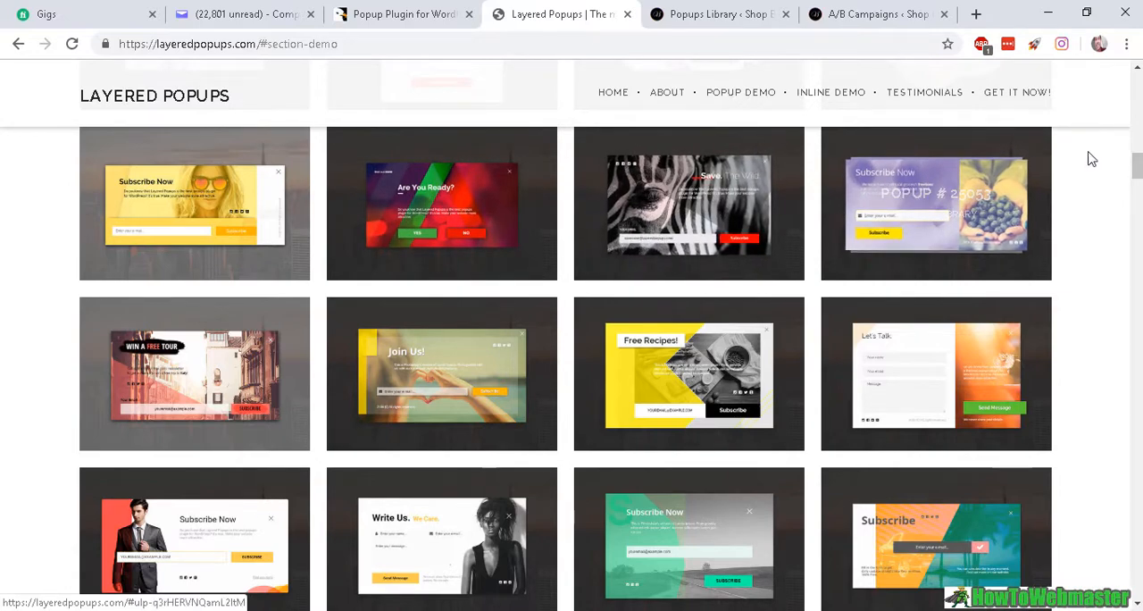
scroll(down, 3)
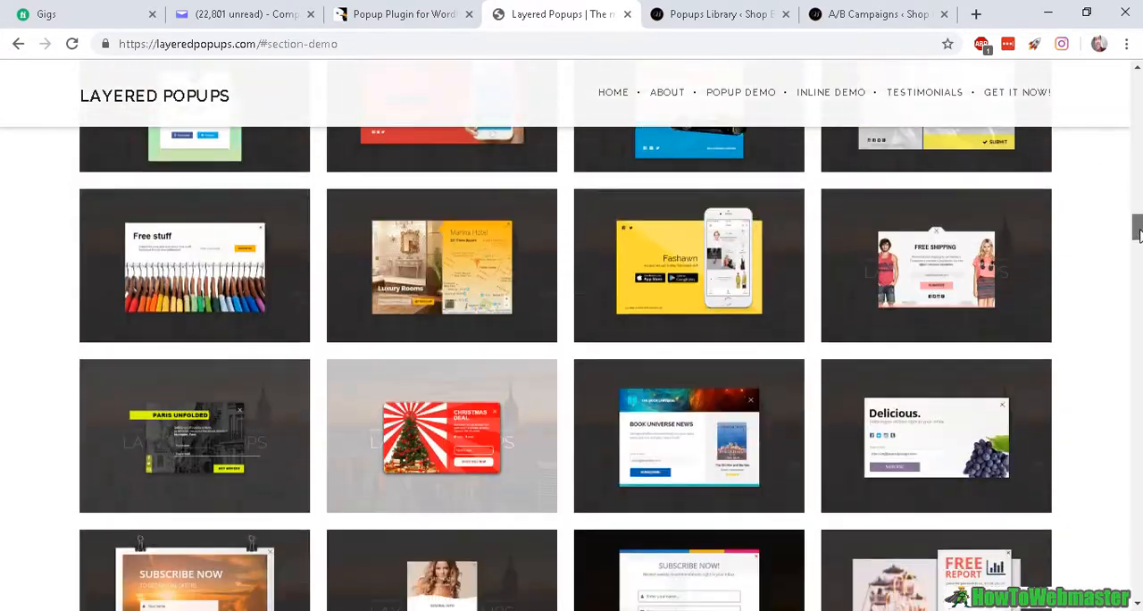
mouse_move(828, 320)
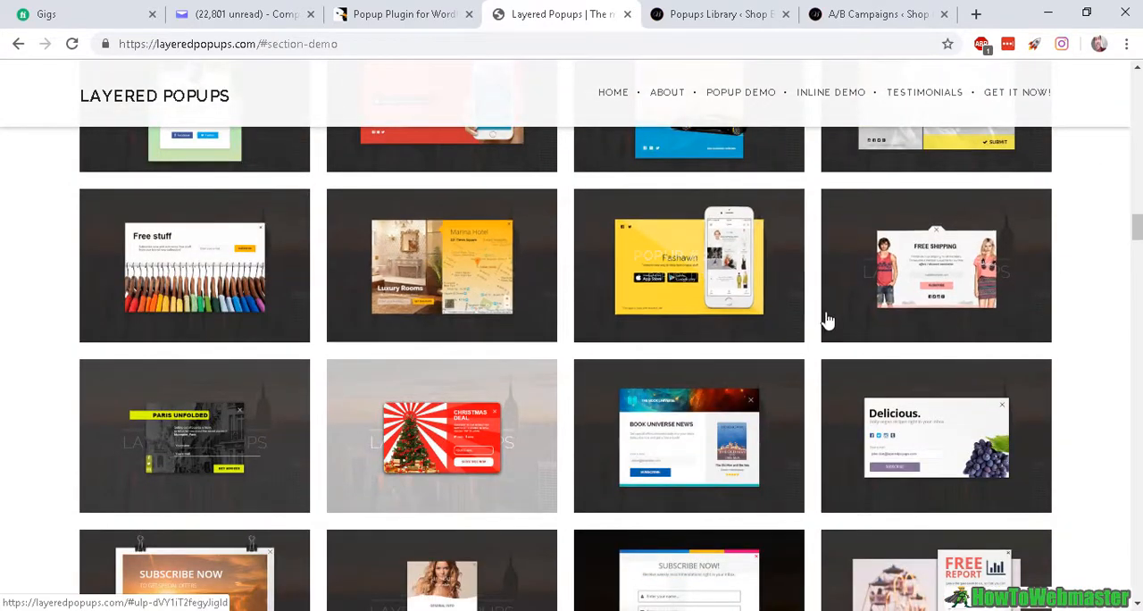
scroll(down, 3)
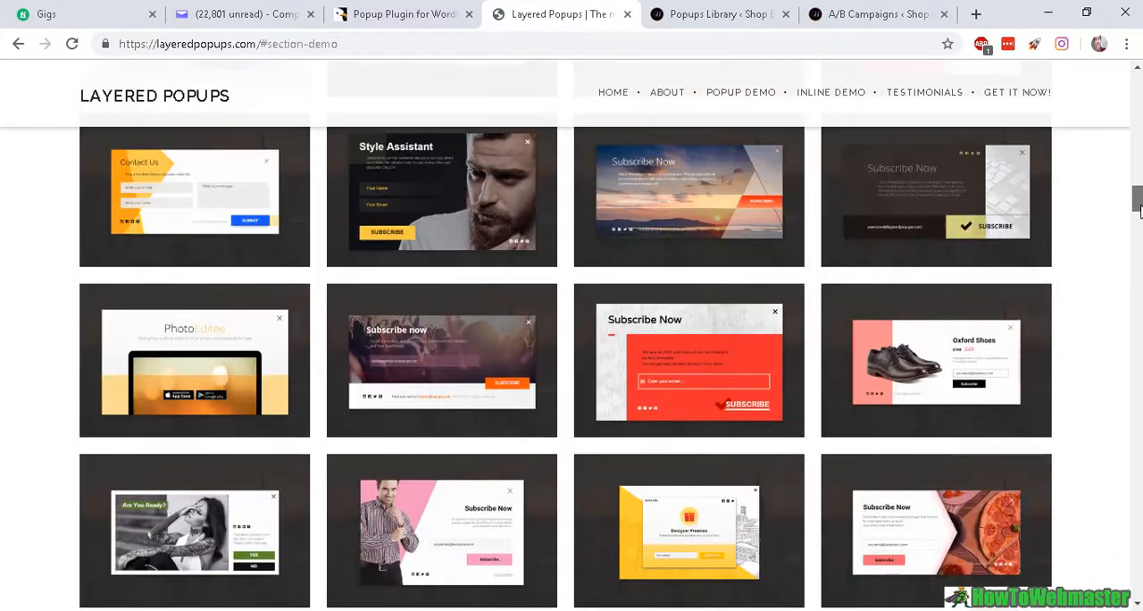
scroll(down, 3)
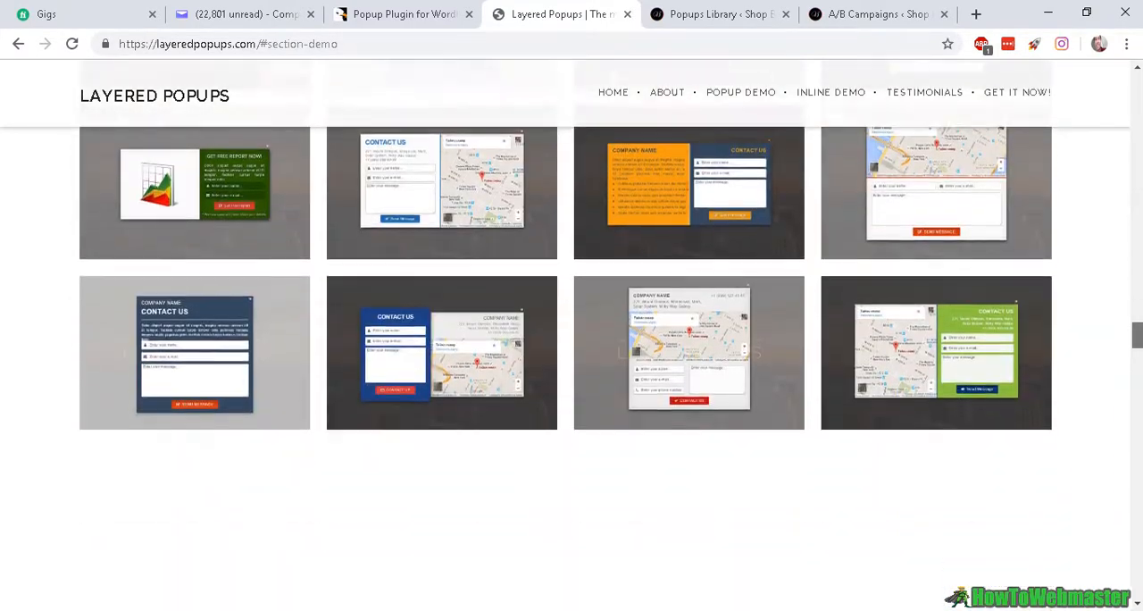
scroll(down, 3)
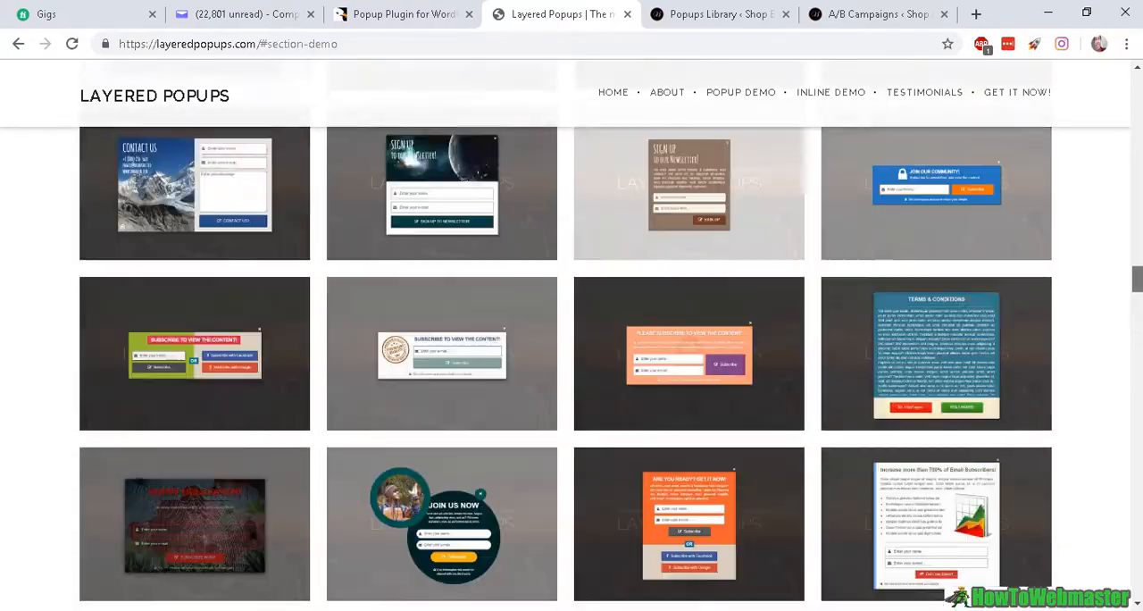
scroll(down, 3)
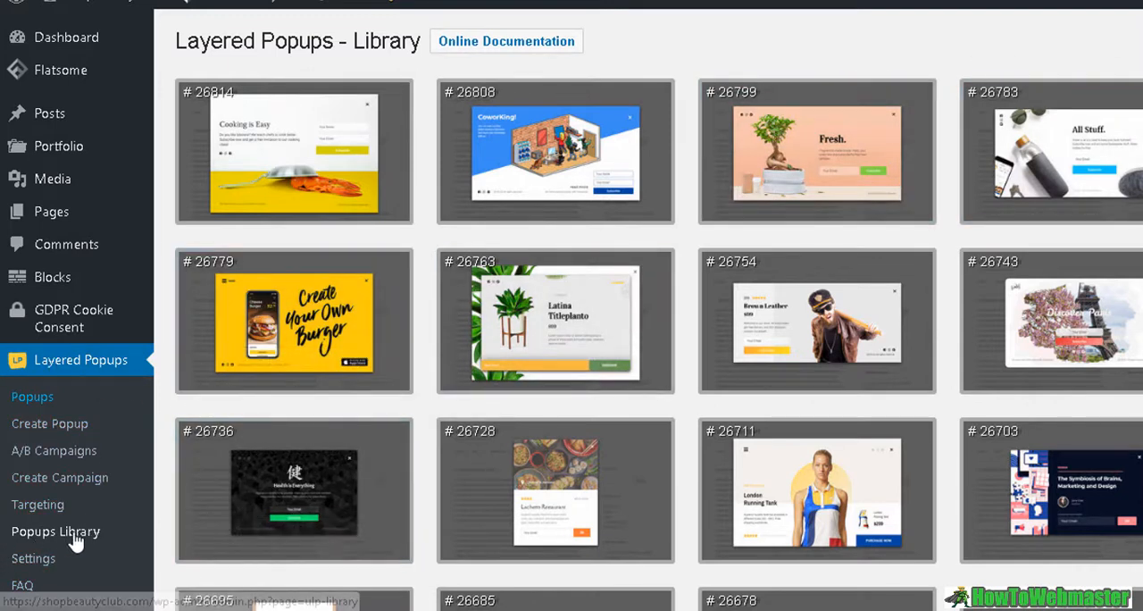
mouse_move(810, 232)
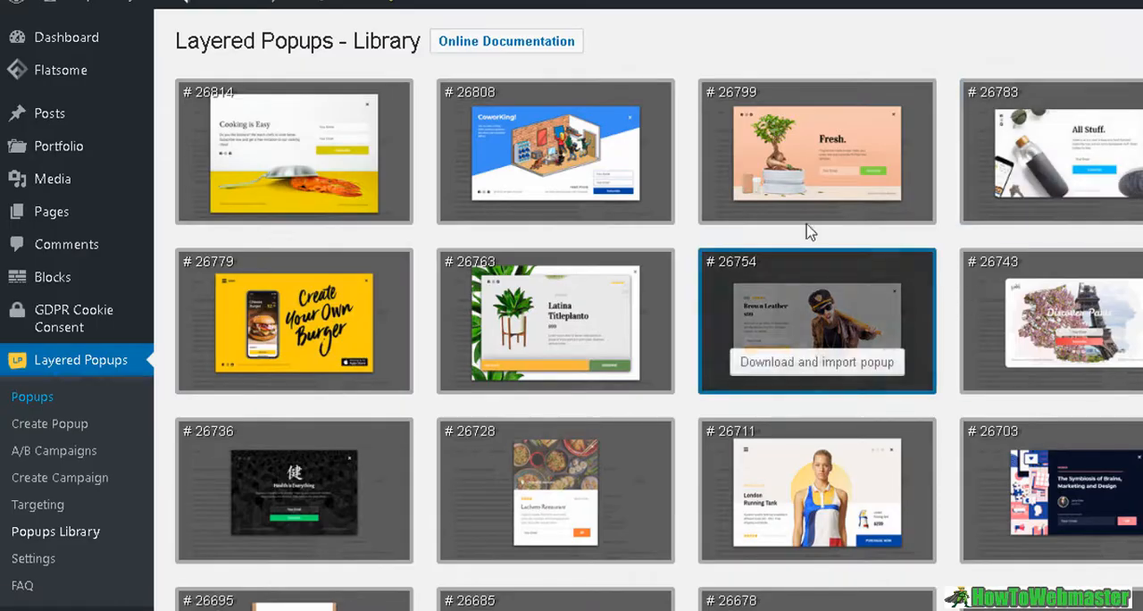
Step: Scroll the Popups Library down to the Halloween popup #26538
scroll(down, 3)
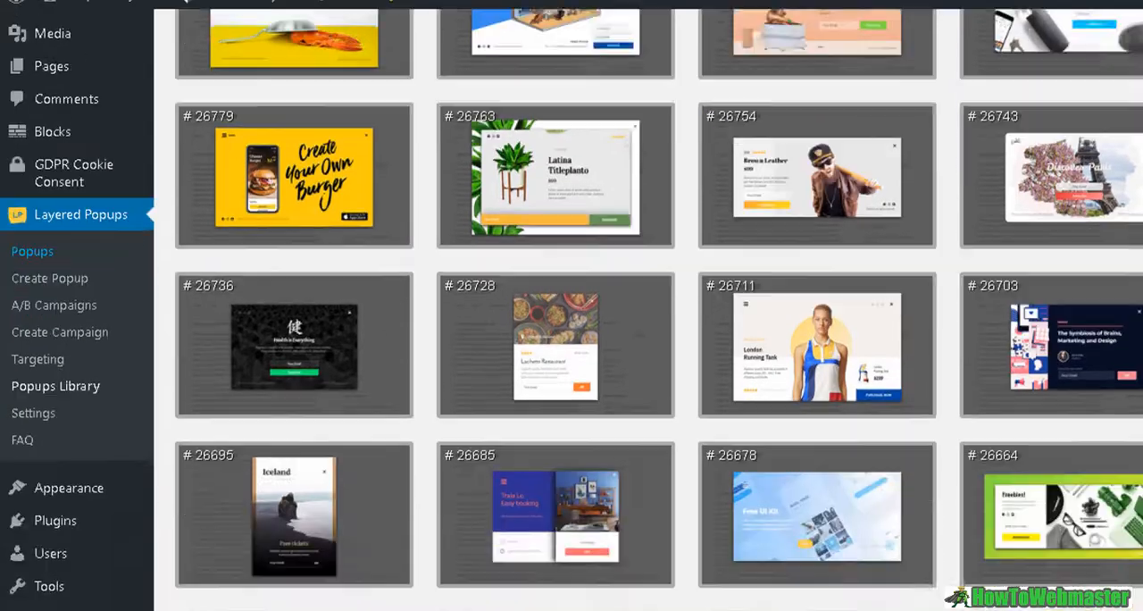
scroll(down, 3)
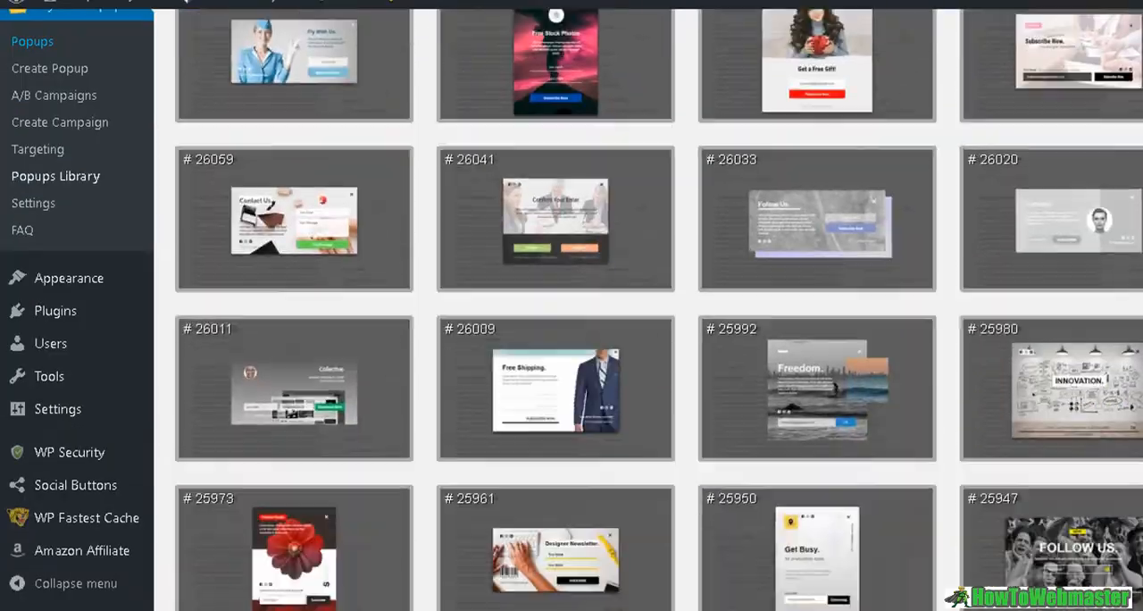
scroll(down, 3)
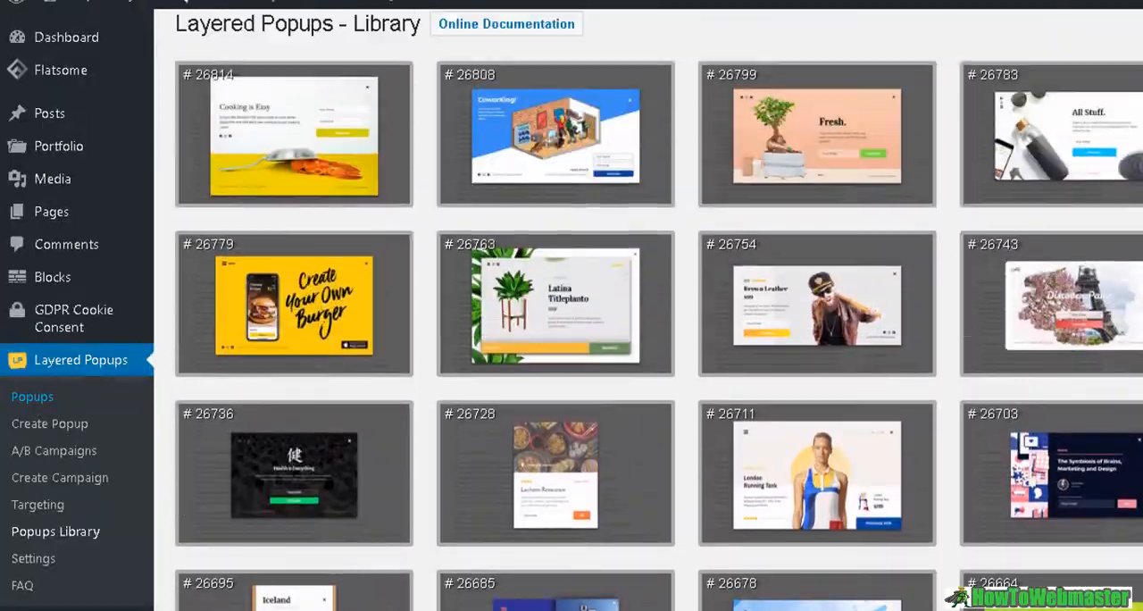
scroll(down, 3)
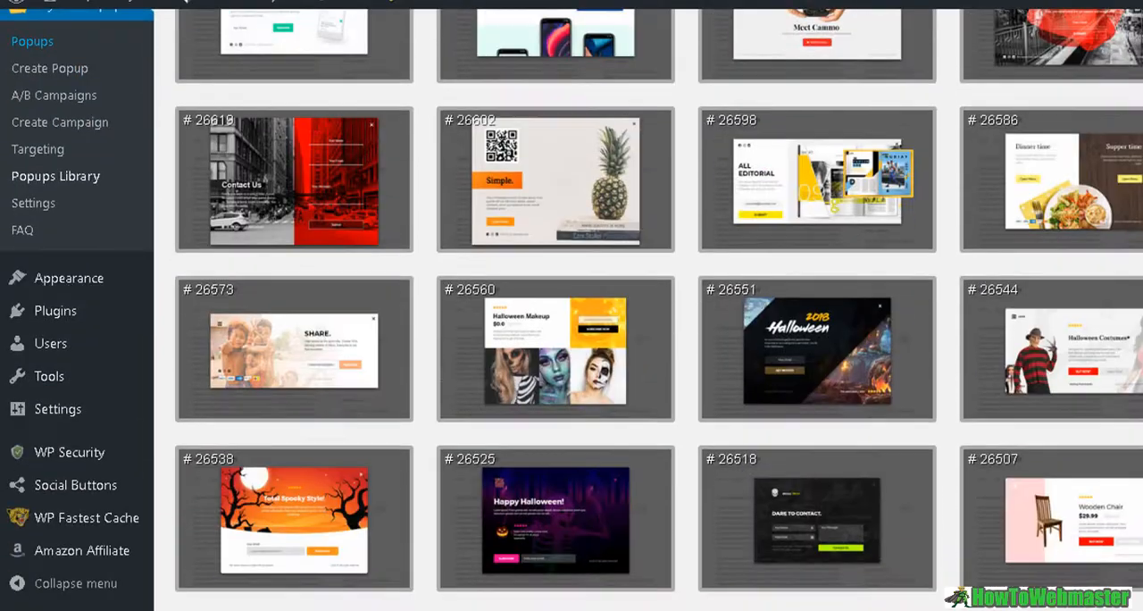
scroll(down, 3)
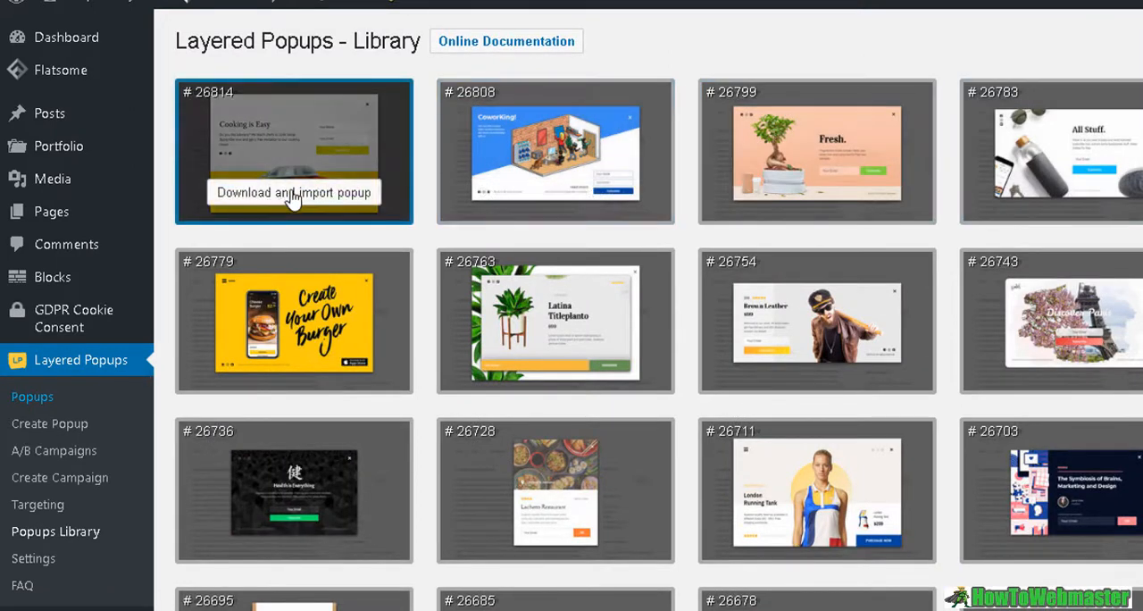
mouse_move(522, 189)
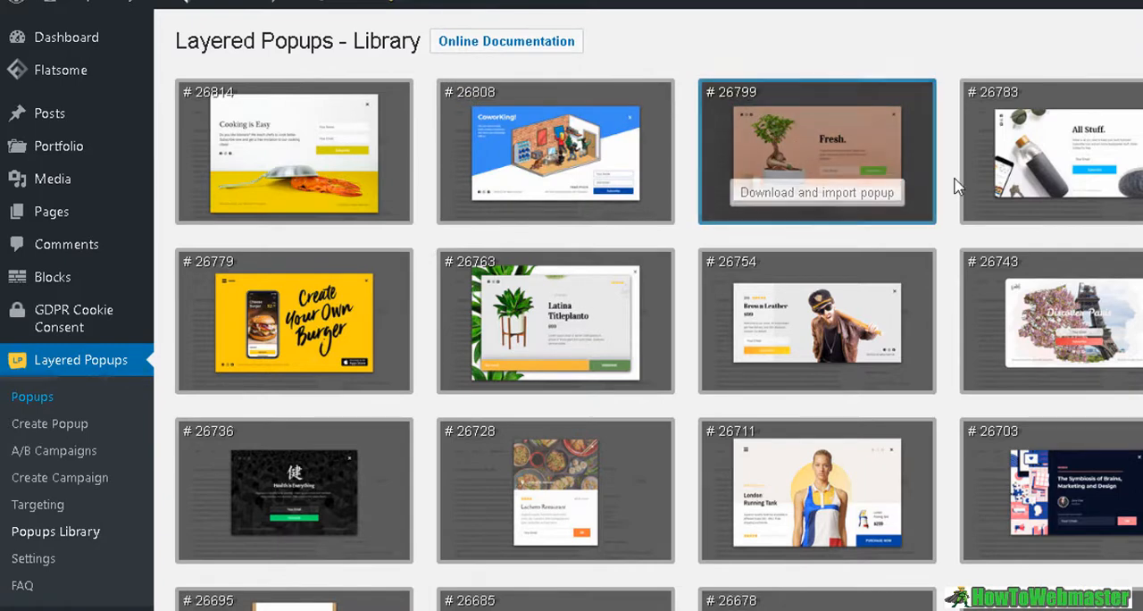
scroll(down, 3)
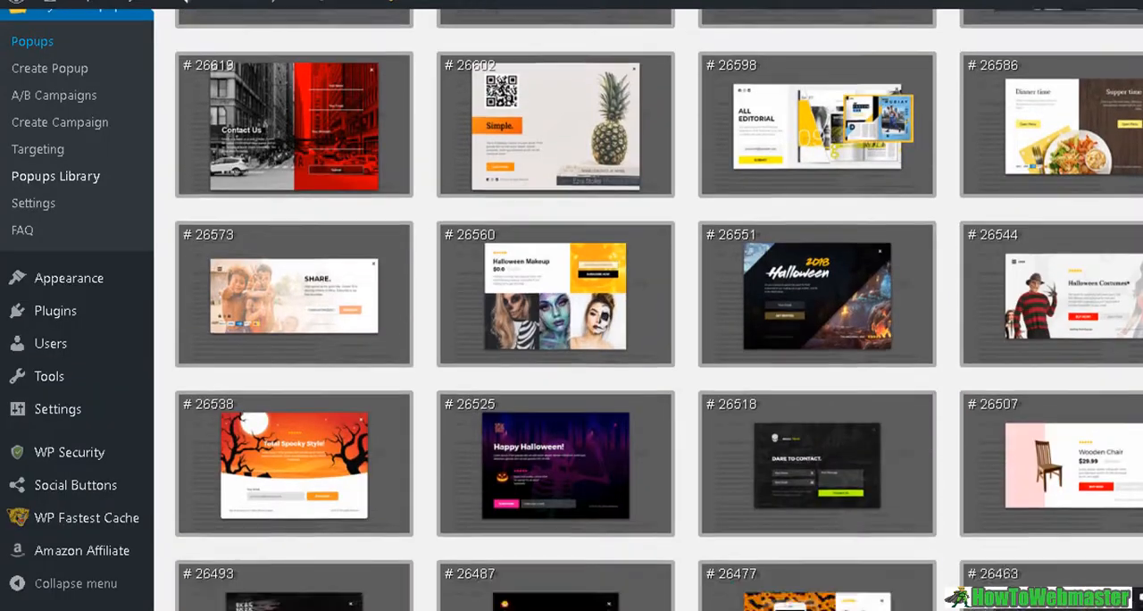
scroll(down, 3)
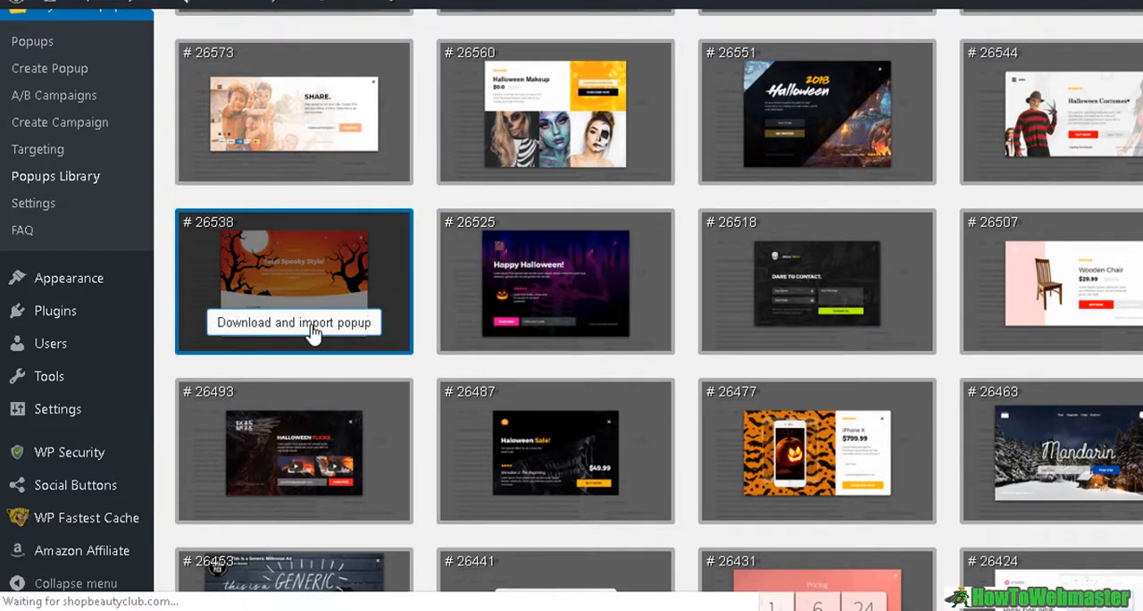
Step: Download and import Halloween popup #26538 into the Popups list
click(293, 322)
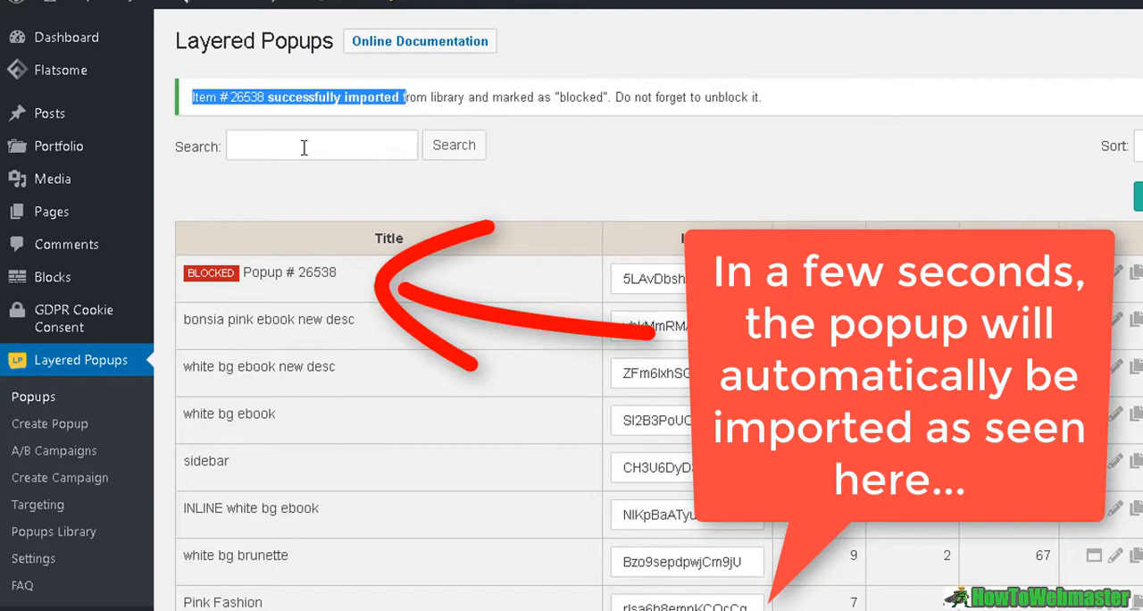
mouse_move(329, 216)
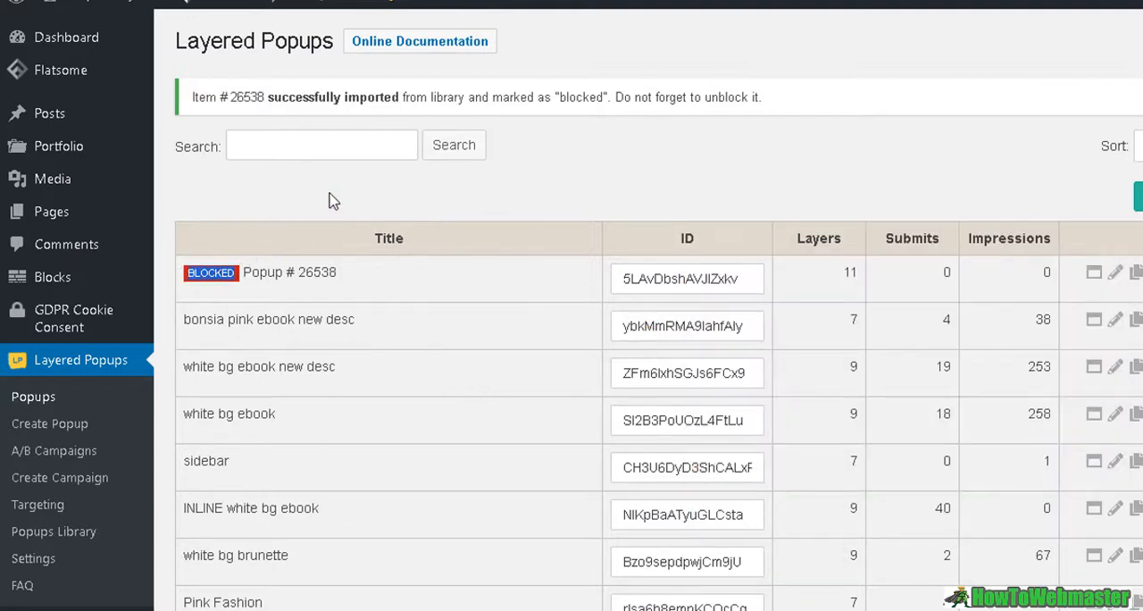
mouse_move(650, 282)
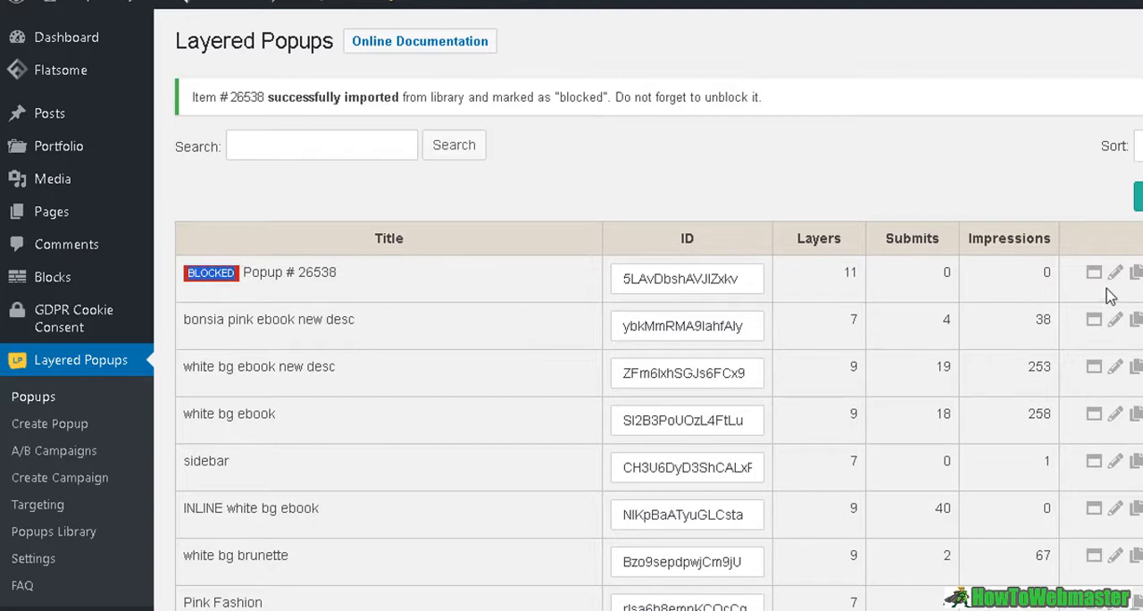
mouse_move(1112, 273)
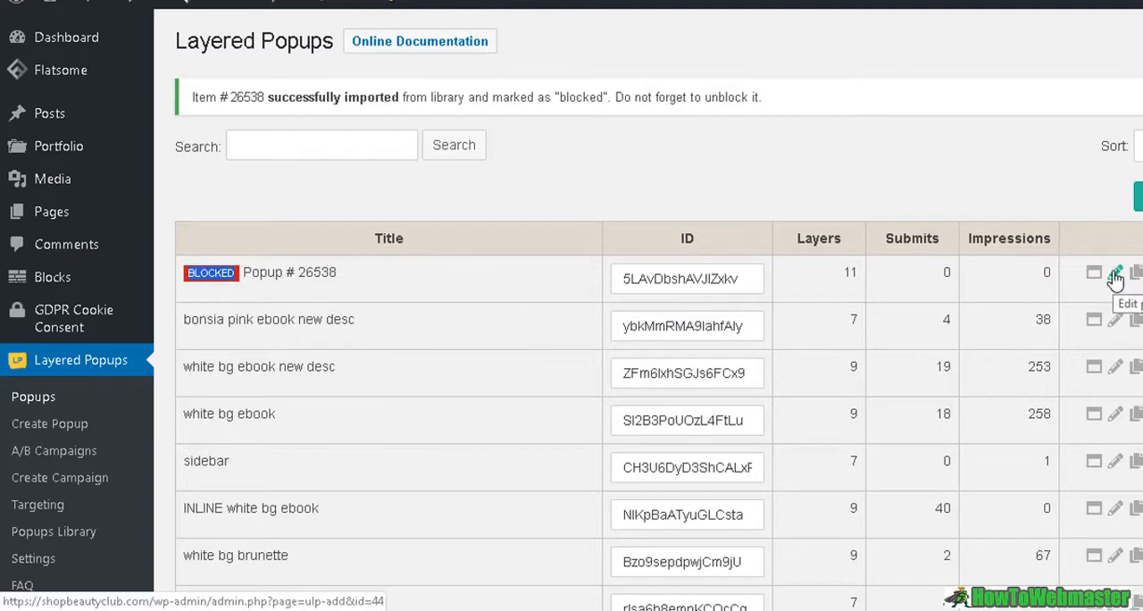
Step: Edit Popup #26538 and select its Description and Header layers in the Popup Constructor
click(1115, 273)
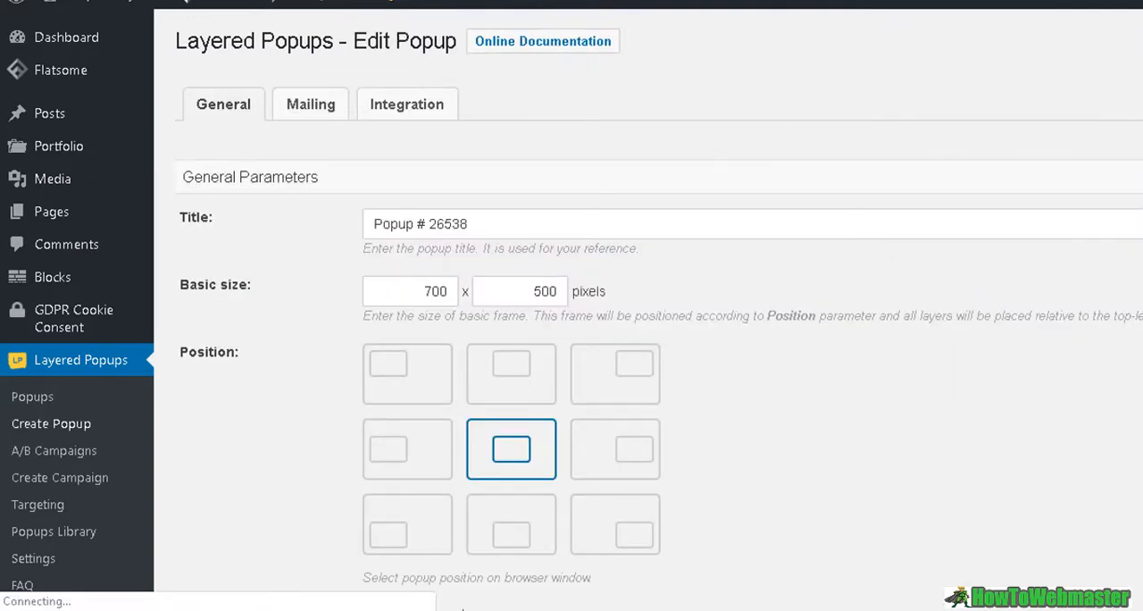
scroll(down, 3)
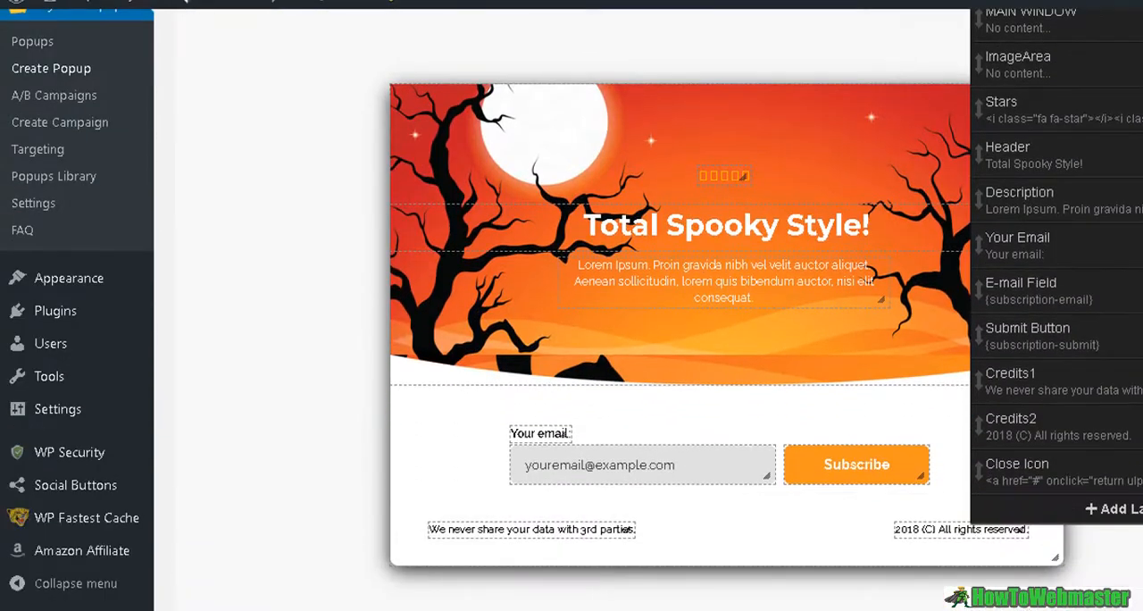
click(757, 225)
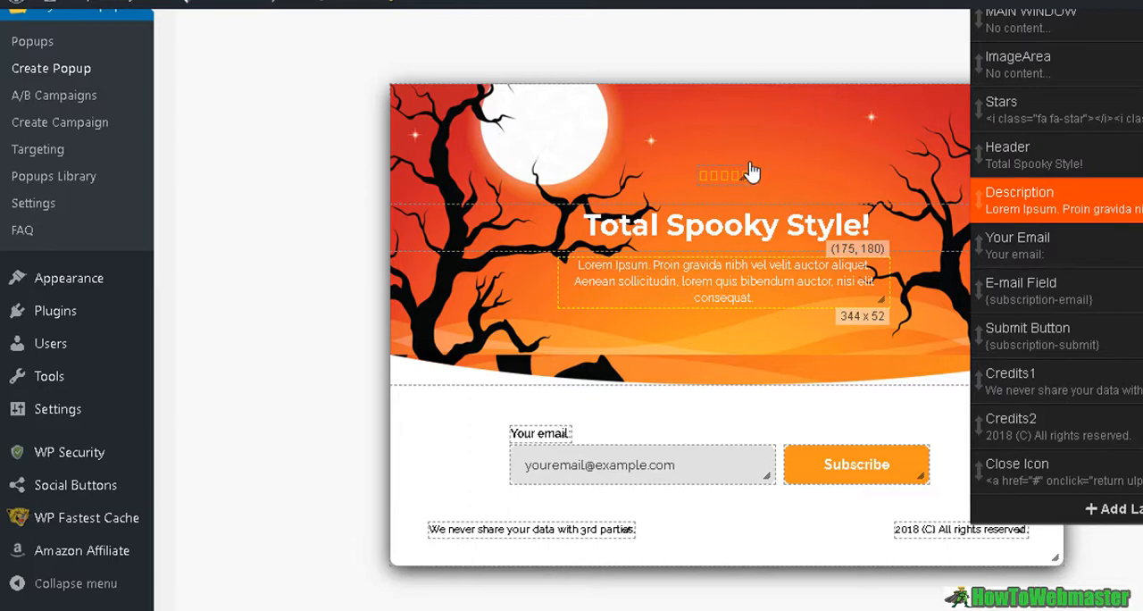
click(733, 225)
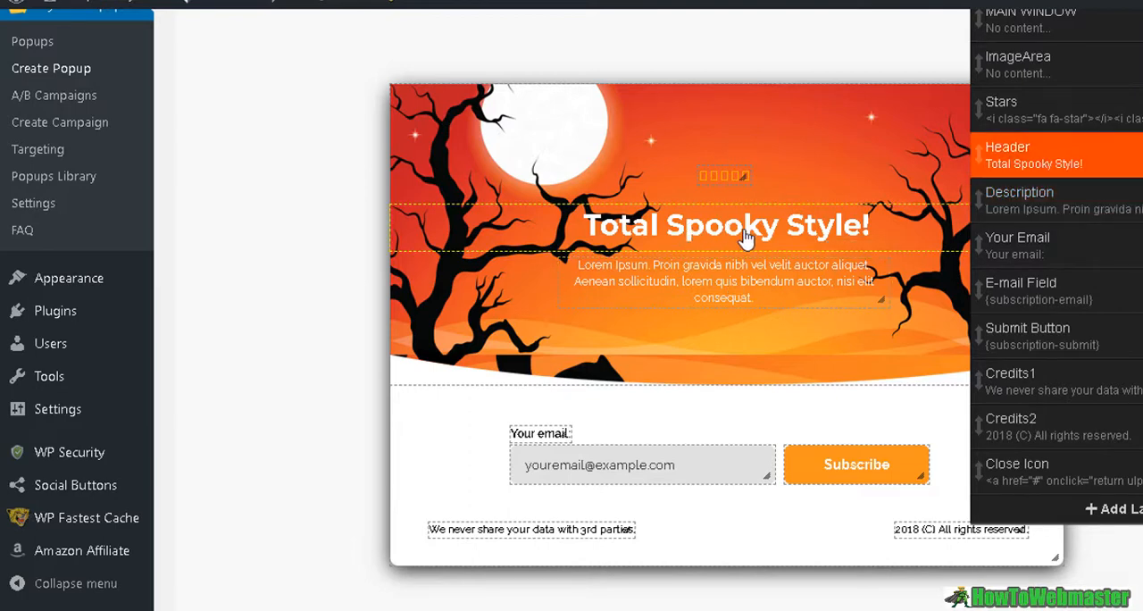
mouse_move(693, 272)
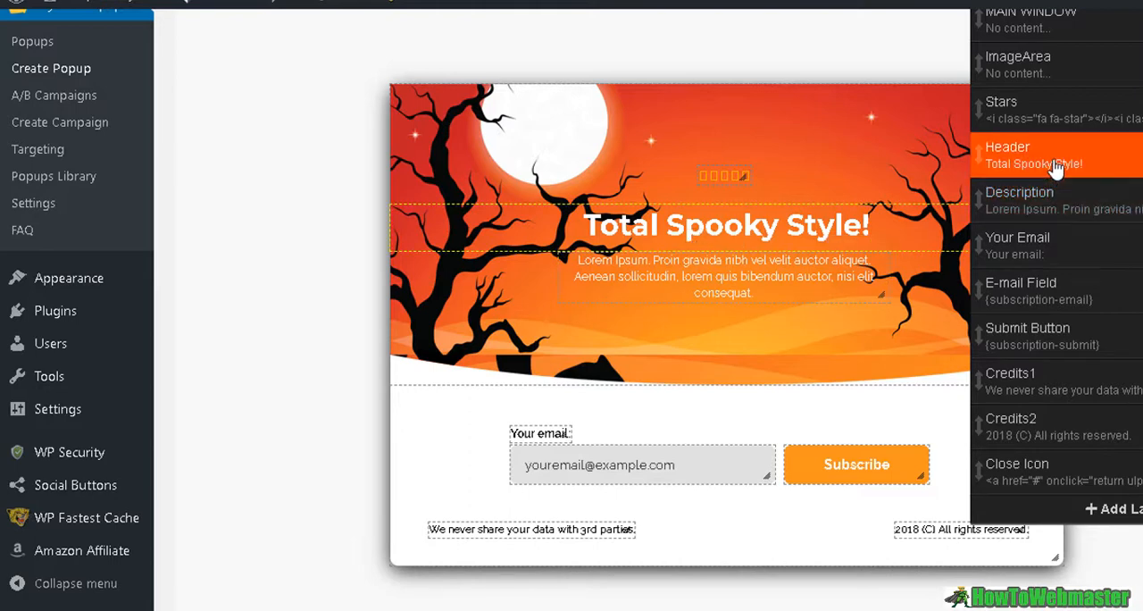
Step: Set the Header layer text to 'jsiajdsaodaso as' and nudge the Description layer left and down
click(1057, 156)
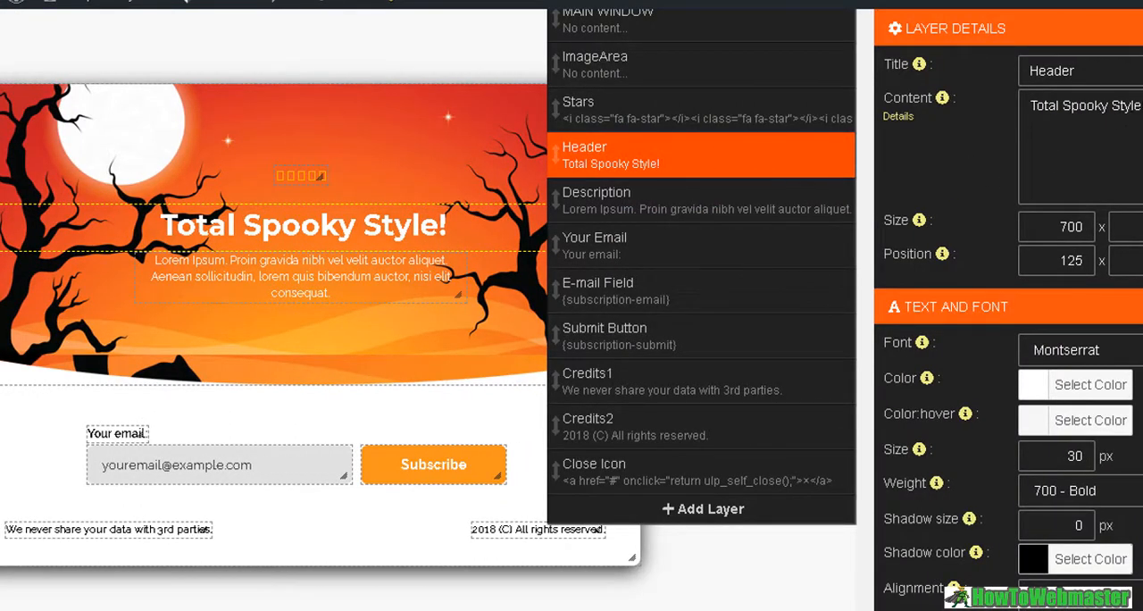
text(jsiajdsaodaso as)
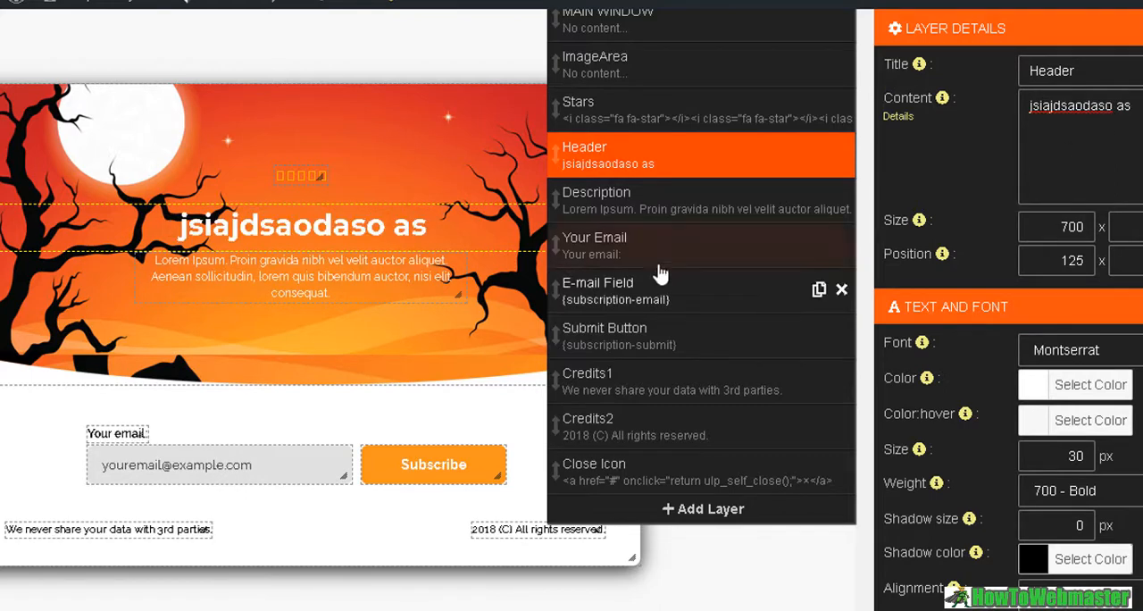
mouse_move(422, 253)
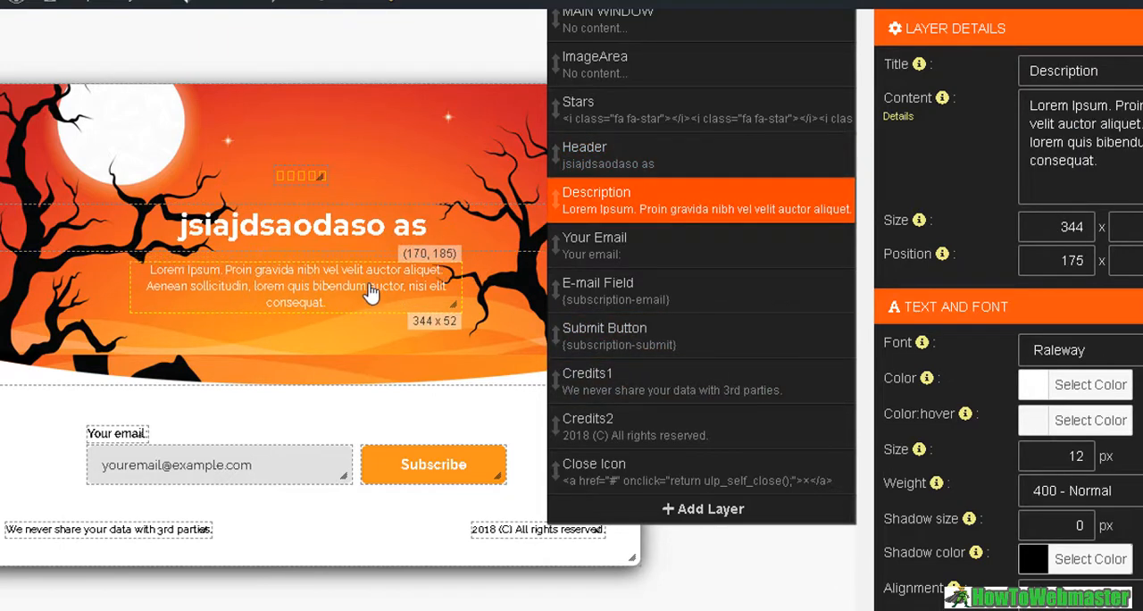
drag(300, 285, 276, 295)
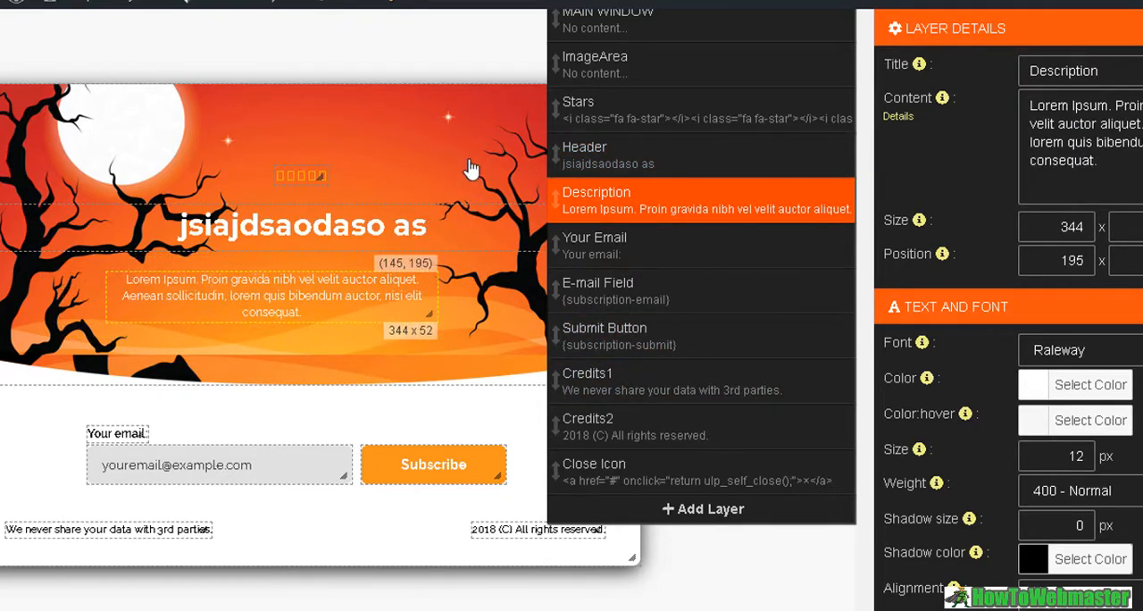
mouse_move(464, 568)
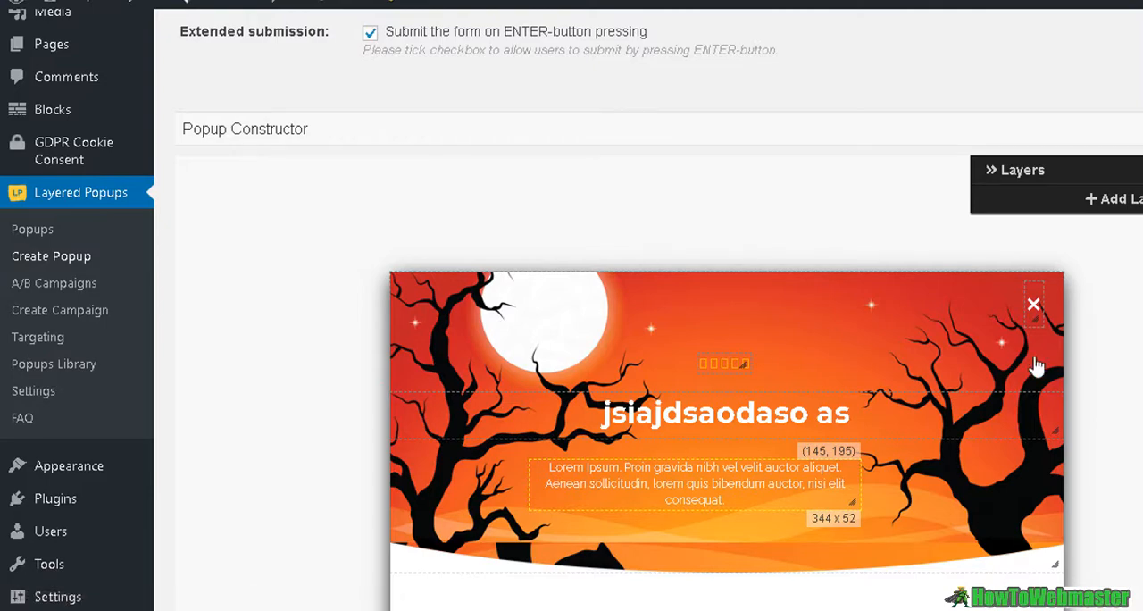
Step: Leave the editor for the A/B Campaigns page listing four split-test campaigns
scroll(down, 3)
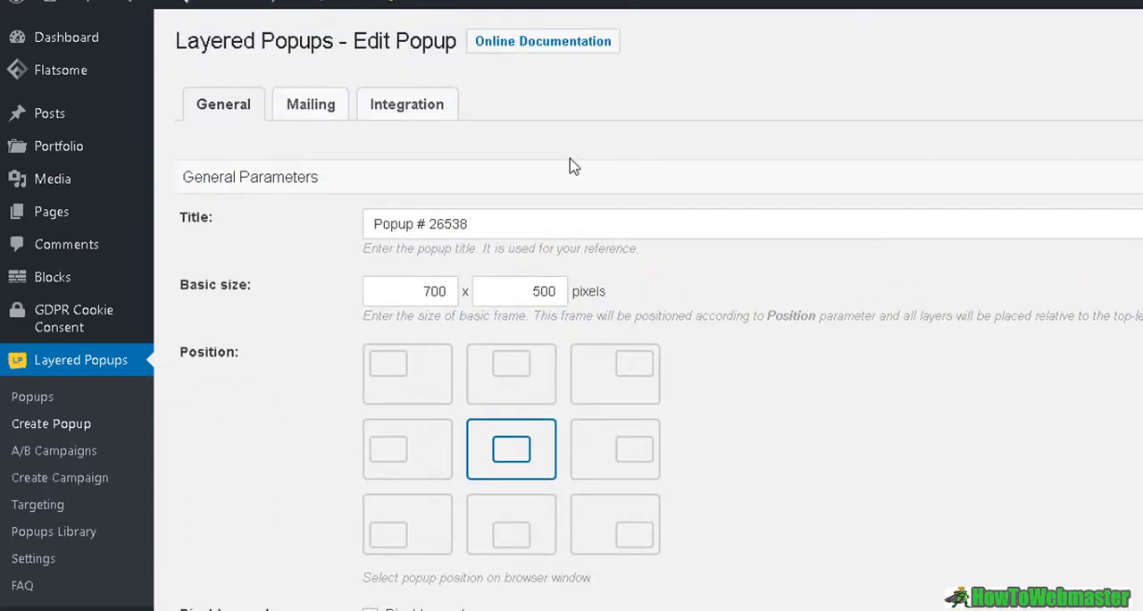
mouse_move(385, 114)
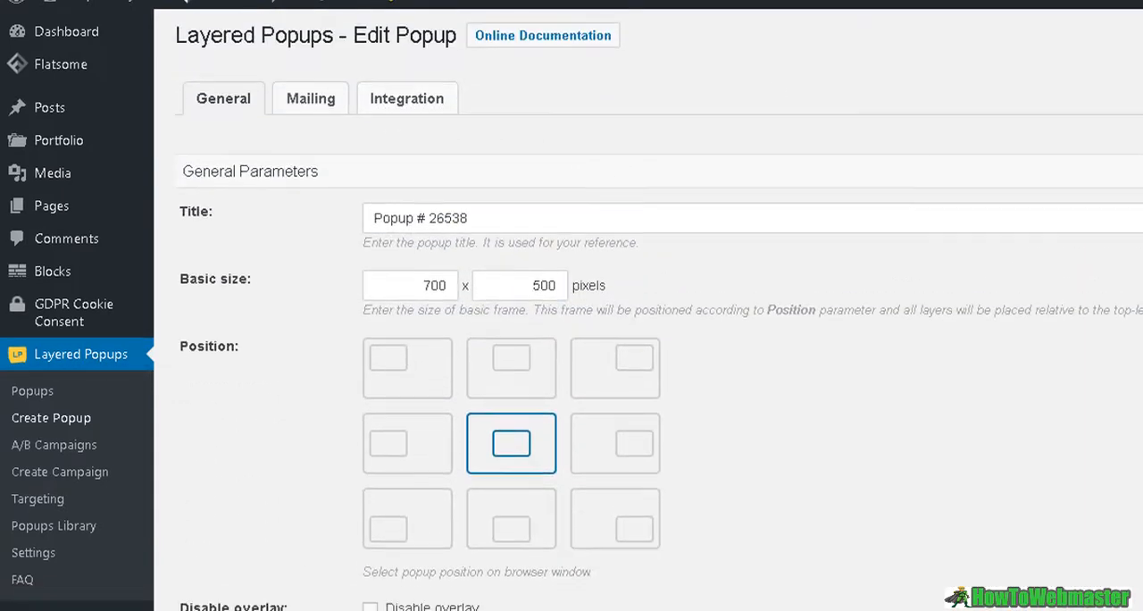
scroll(down, 3)
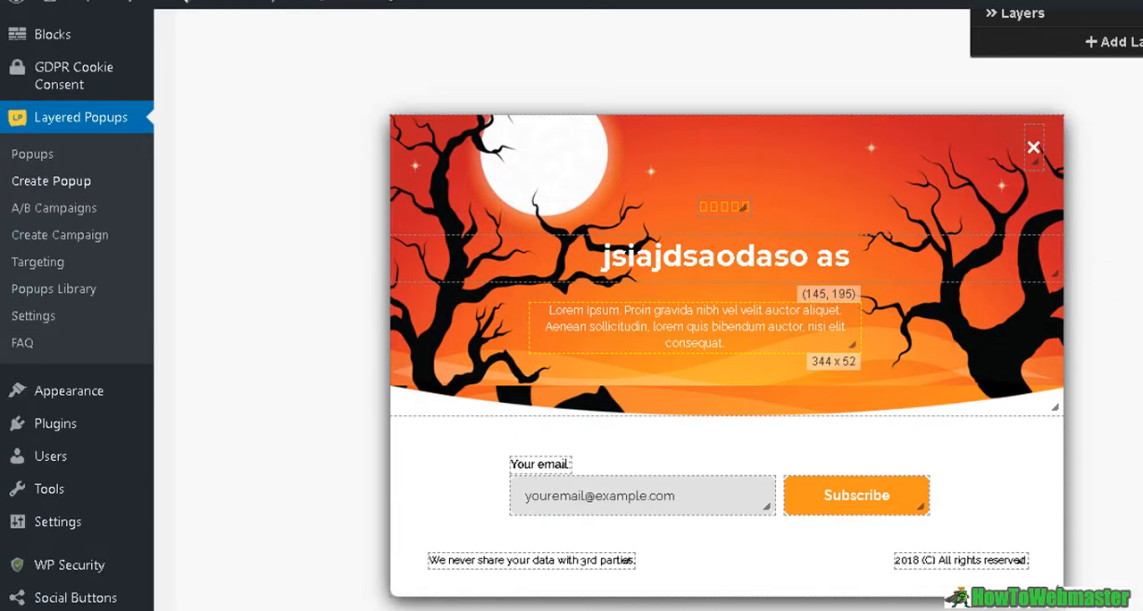
mouse_move(925, 25)
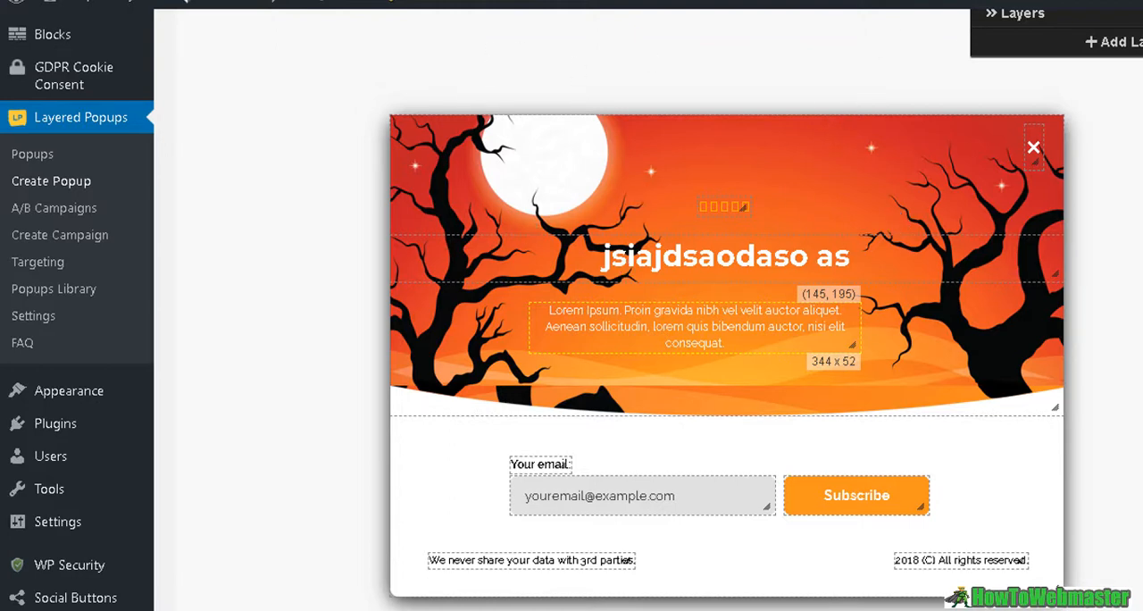
click(53, 207)
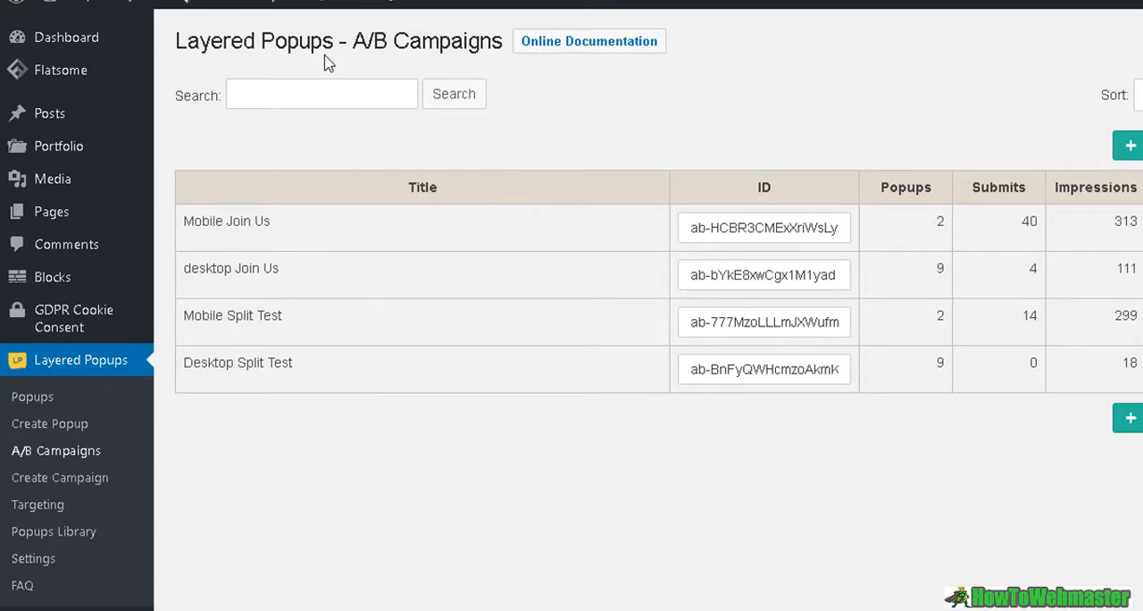
mouse_move(609, 118)
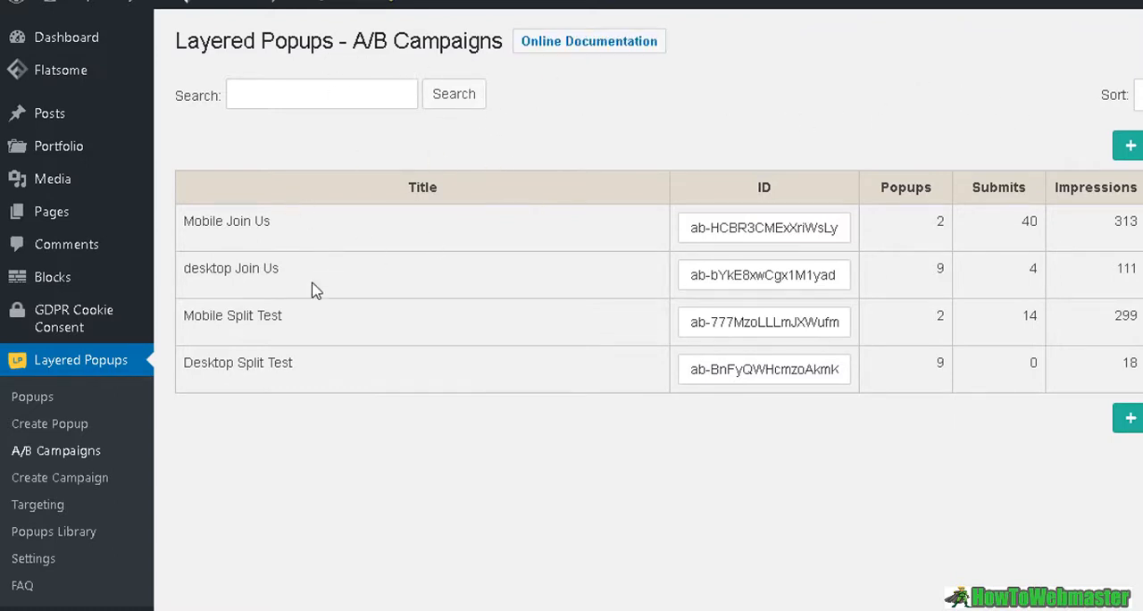
mouse_move(371, 236)
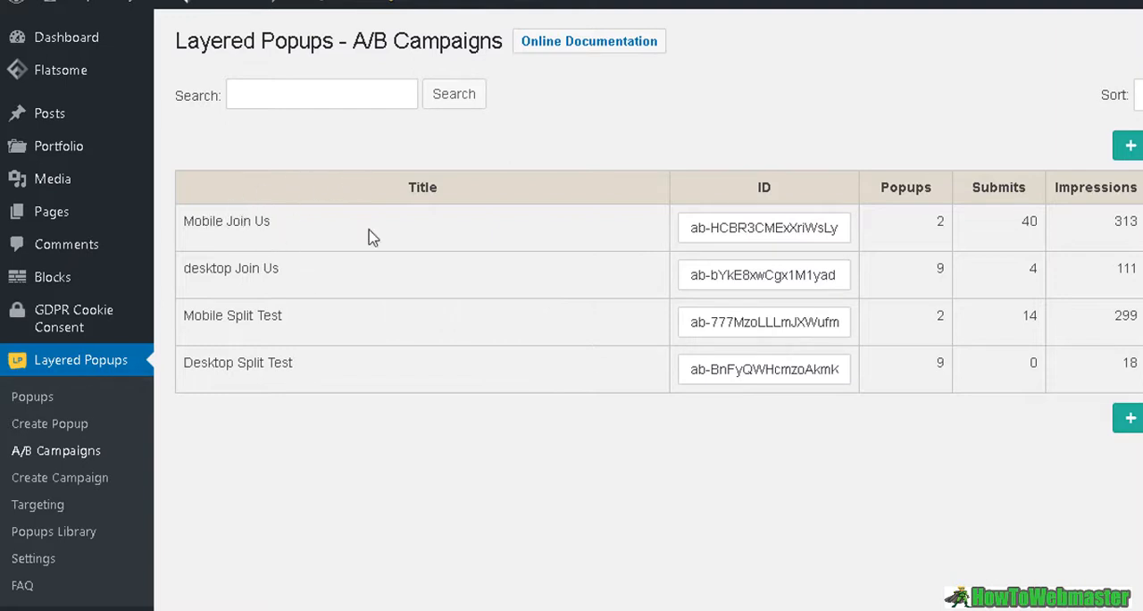
mouse_move(284, 232)
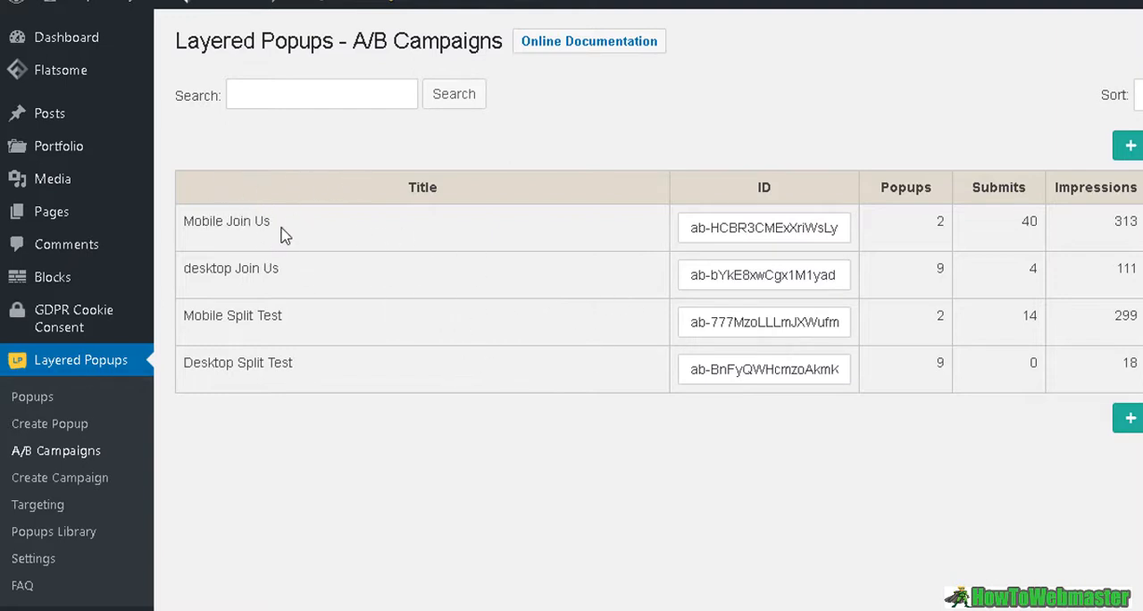
double_click(225, 221)
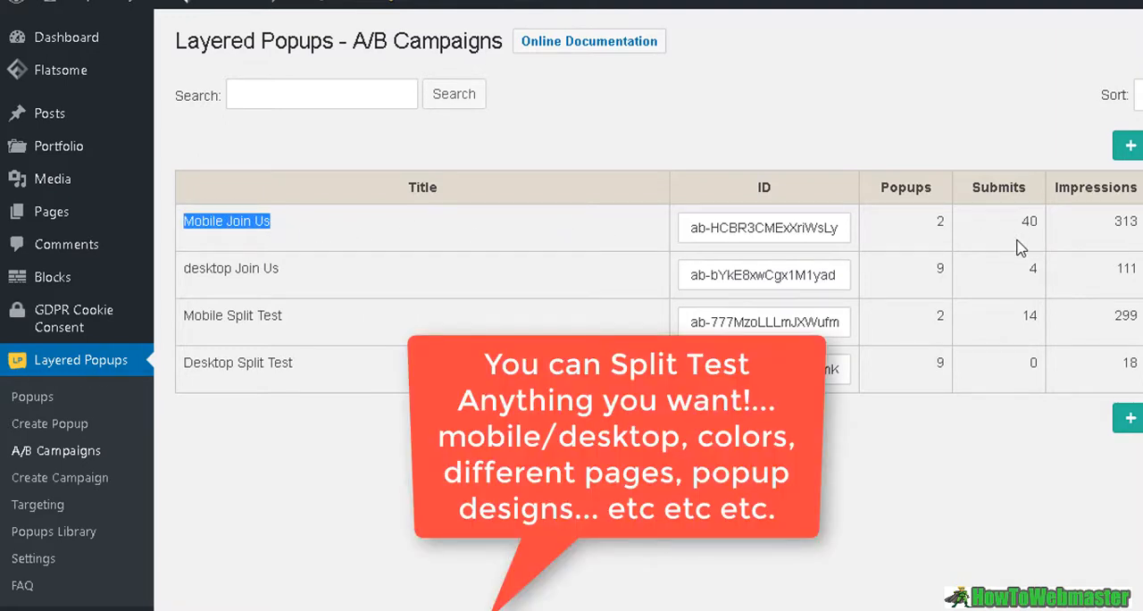
mouse_move(289, 231)
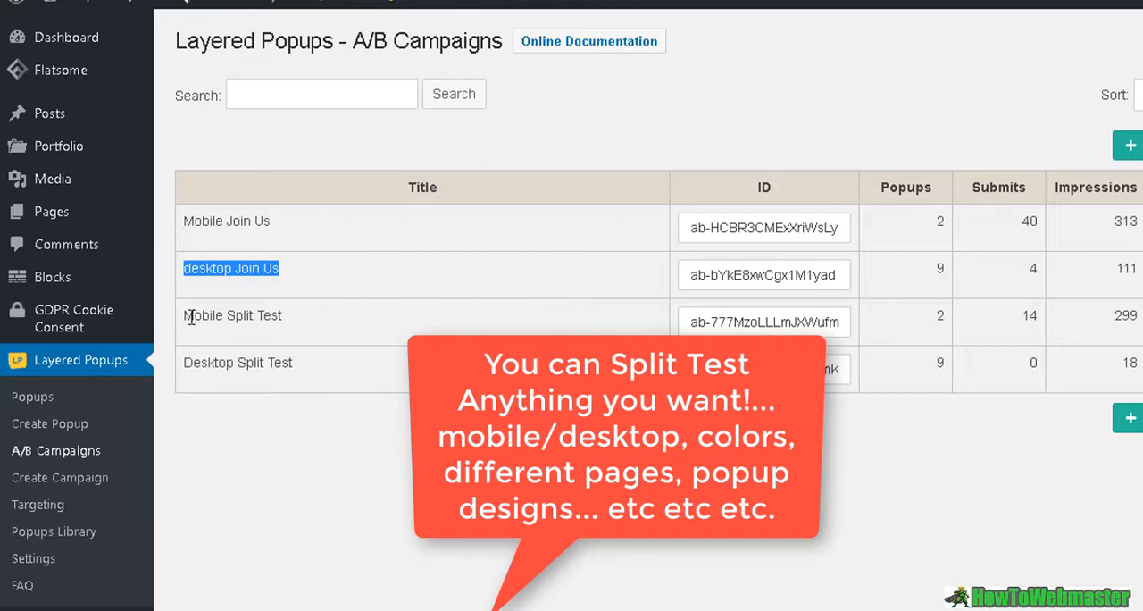
double_click(232, 314)
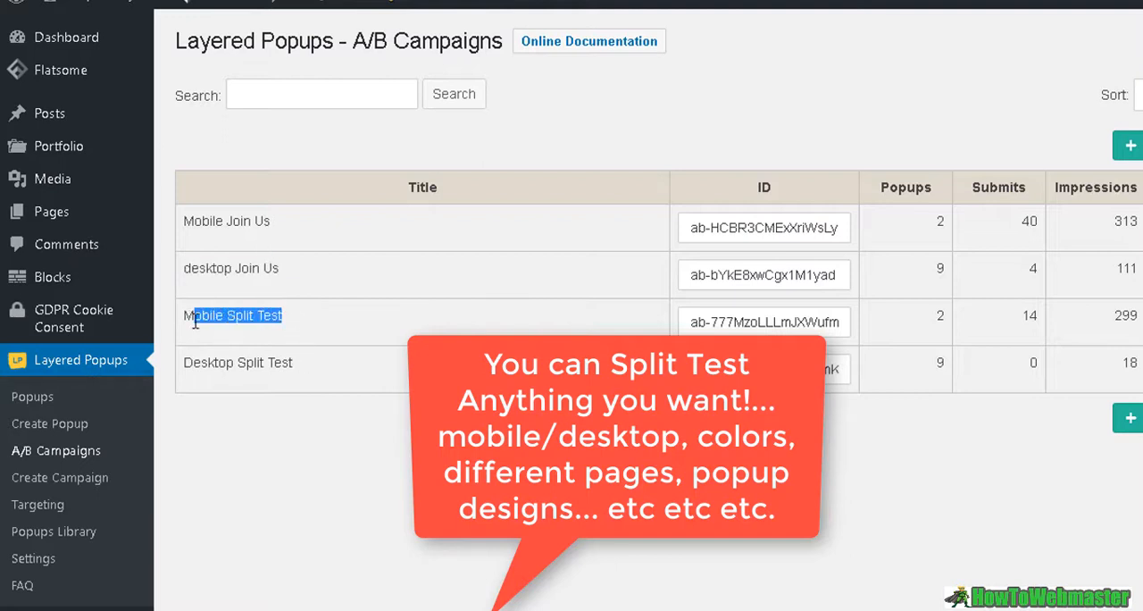
mouse_move(282, 357)
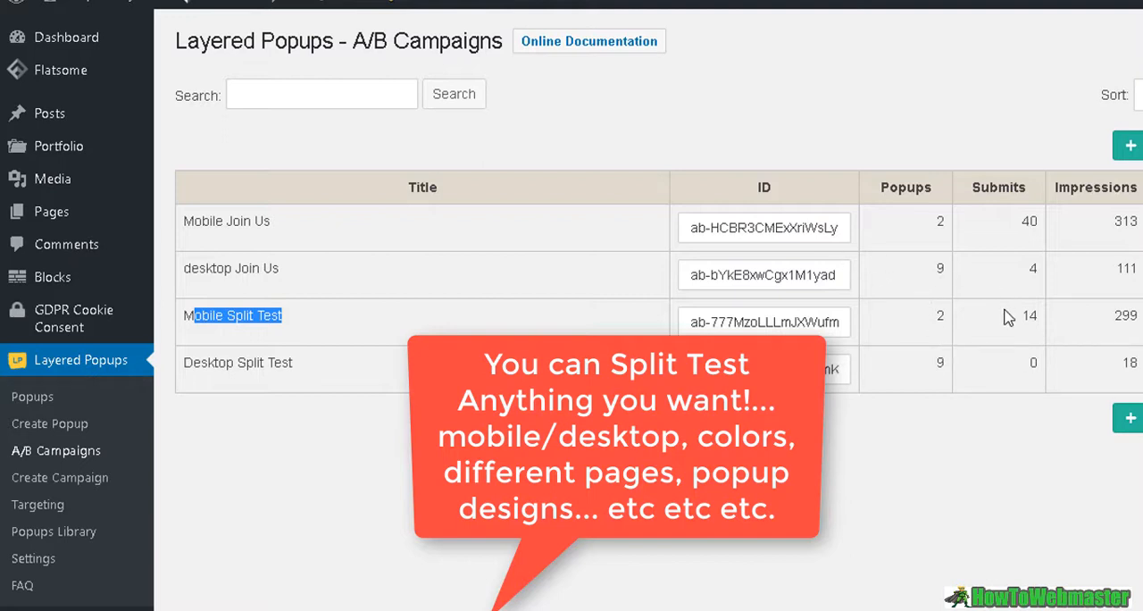
mouse_move(357, 248)
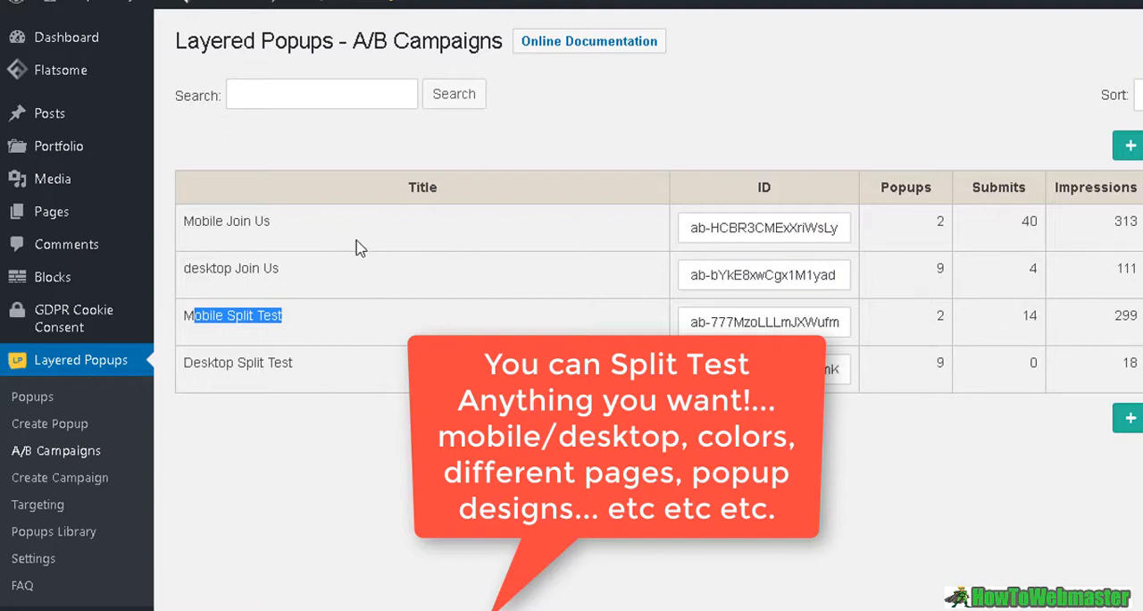
mouse_move(379, 268)
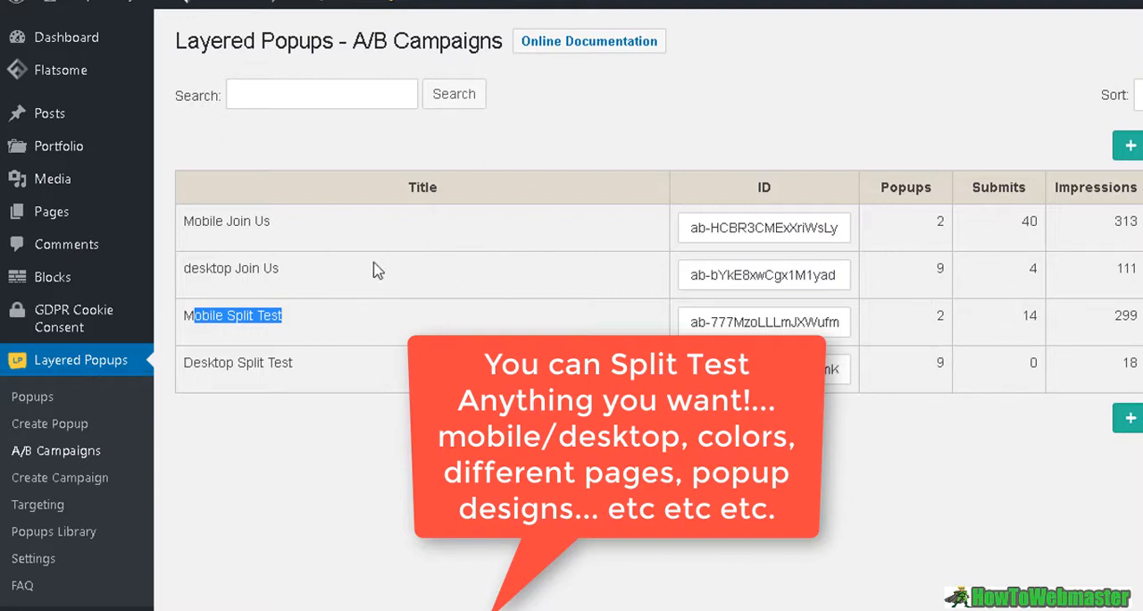
mouse_move(1003, 231)
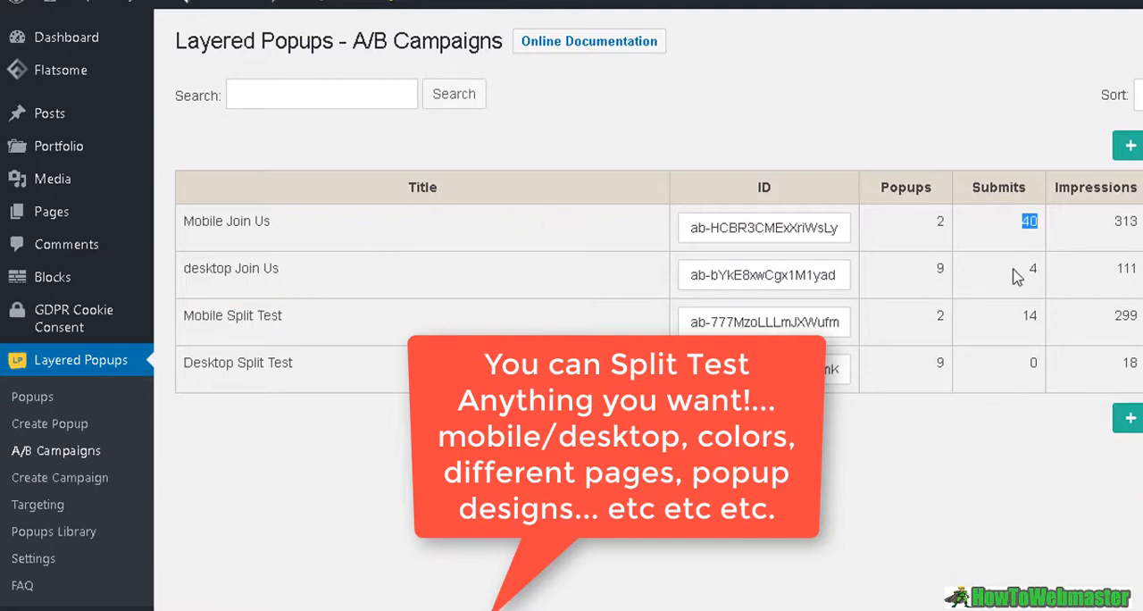
mouse_move(778, 257)
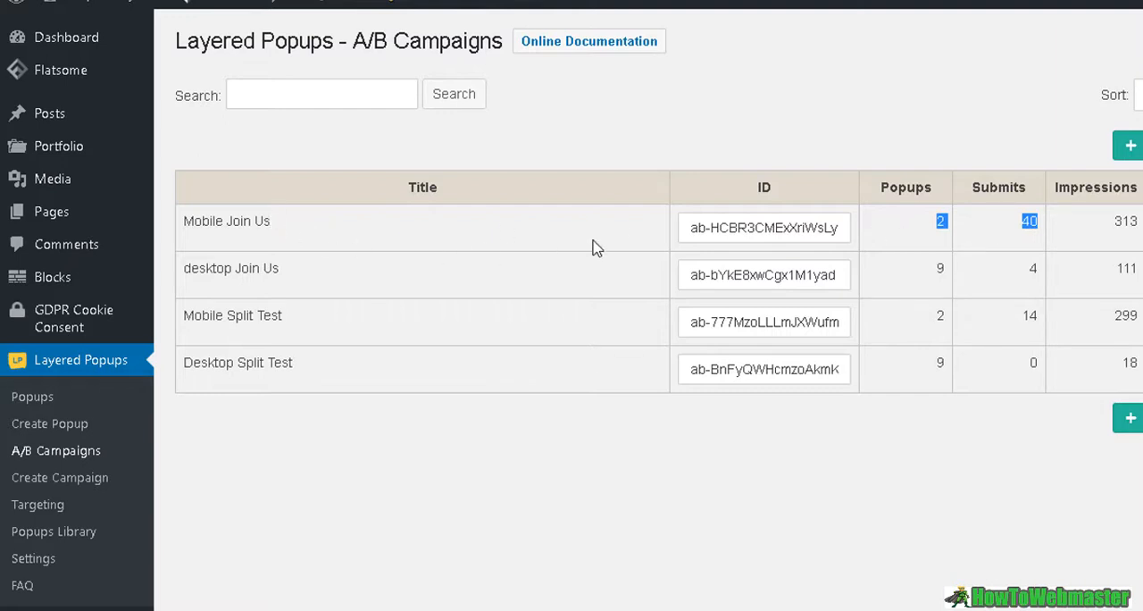
mouse_move(975, 253)
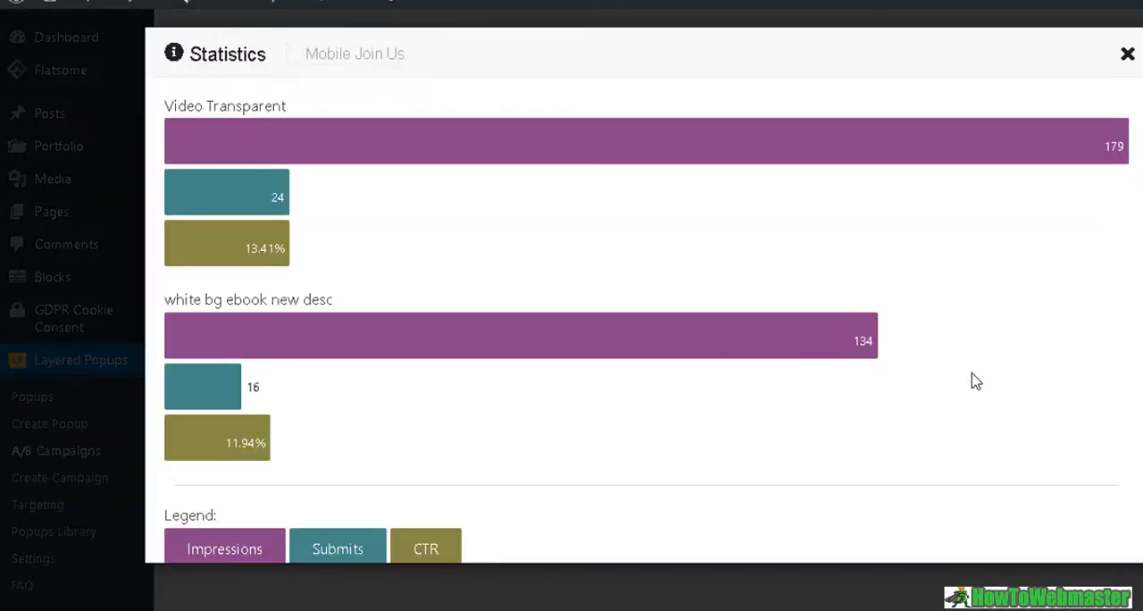
mouse_move(493, 166)
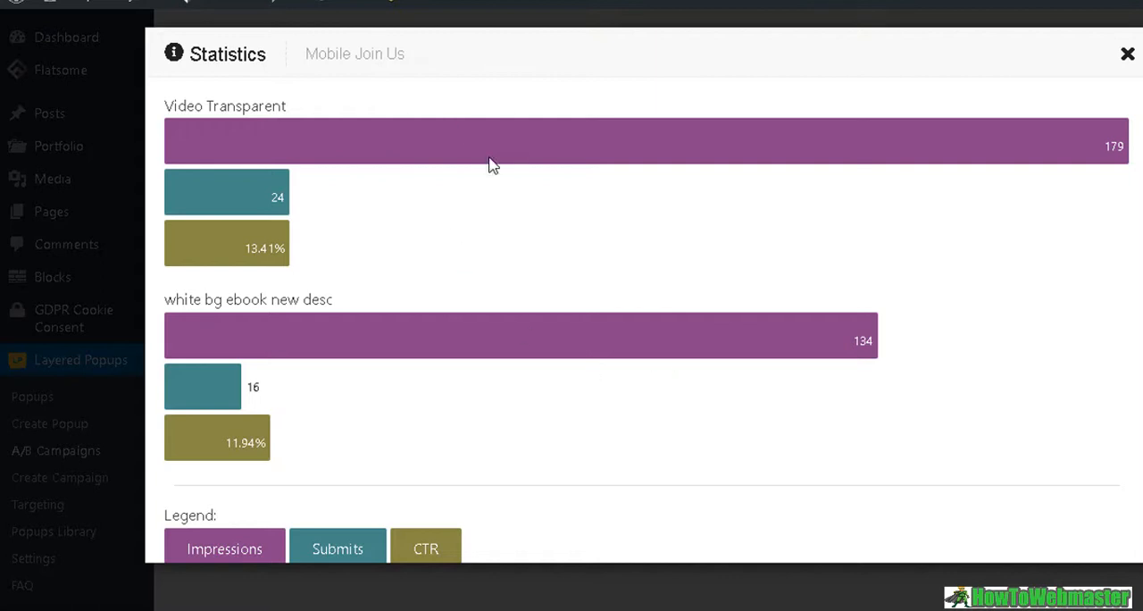
mouse_move(272, 131)
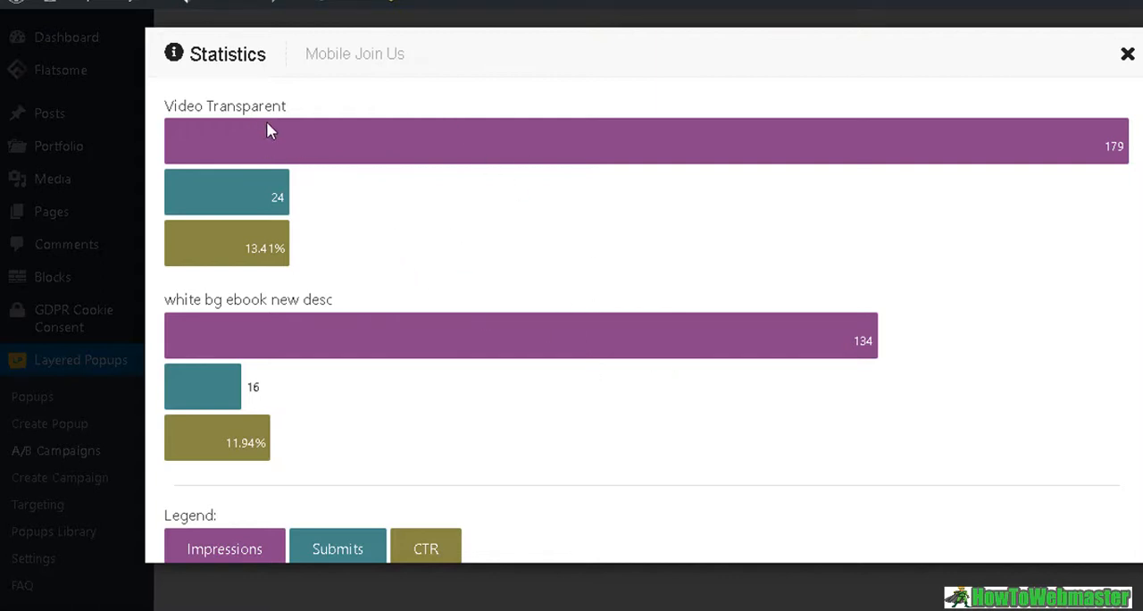
mouse_move(295, 111)
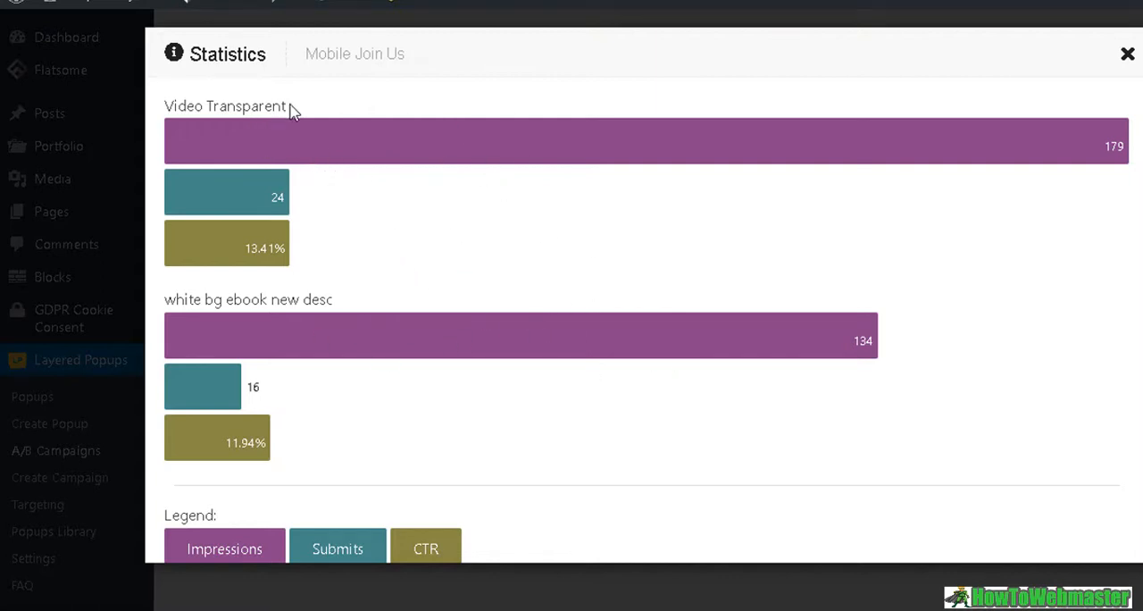
double_click(225, 105)
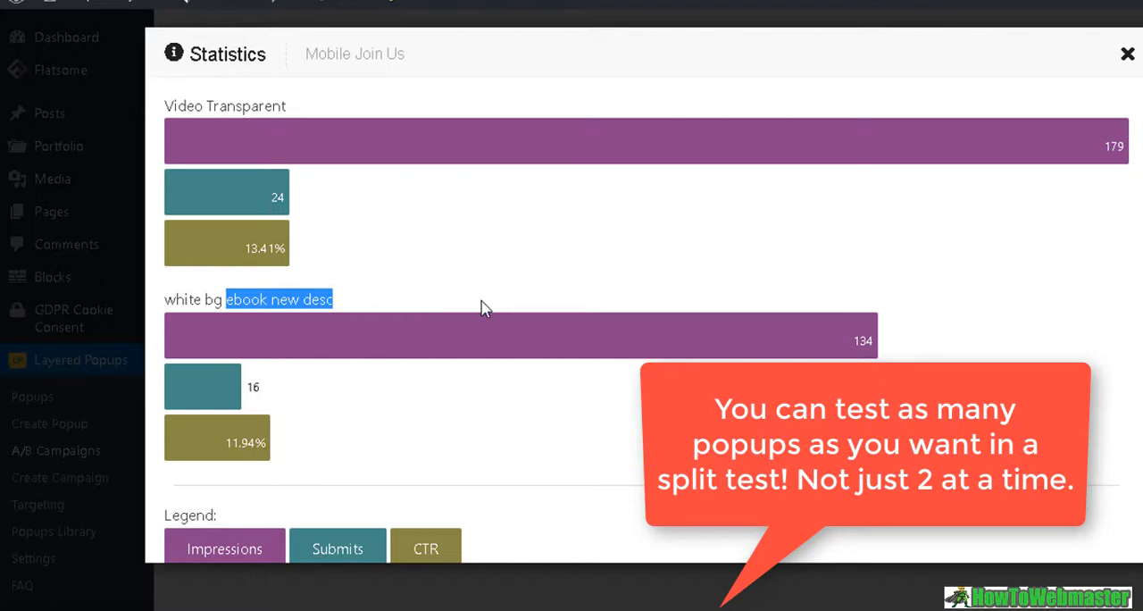
mouse_move(345, 138)
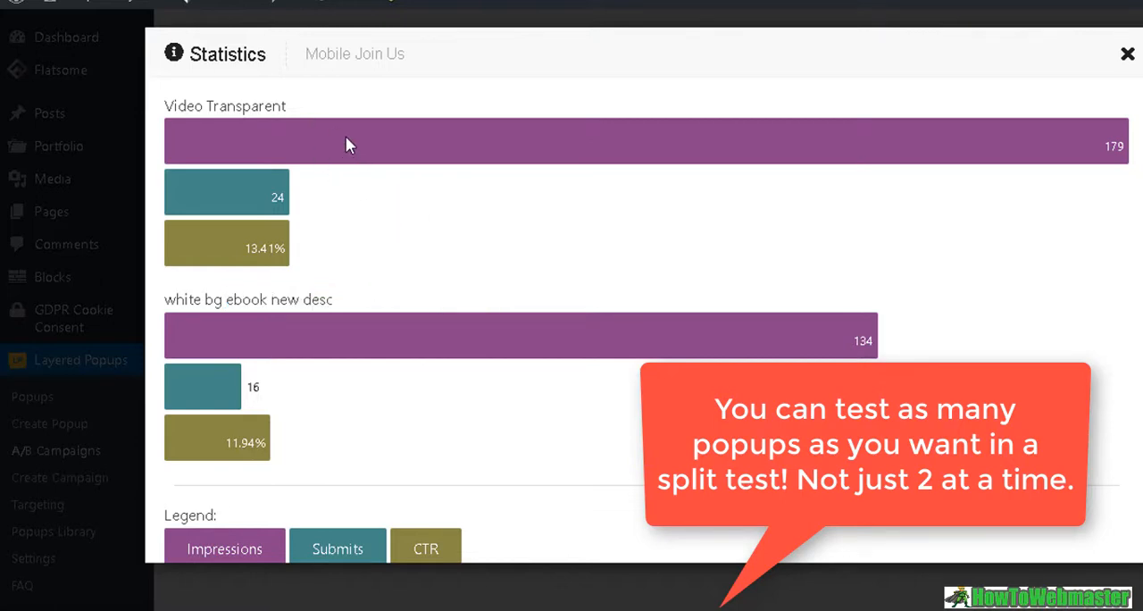
mouse_move(200, 321)
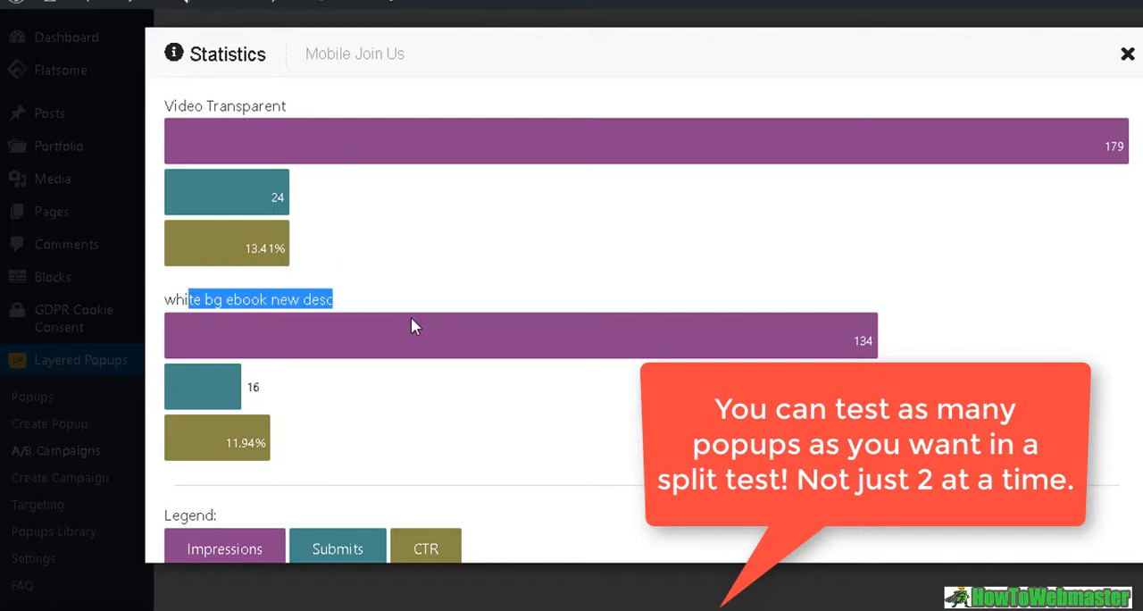
mouse_move(576, 319)
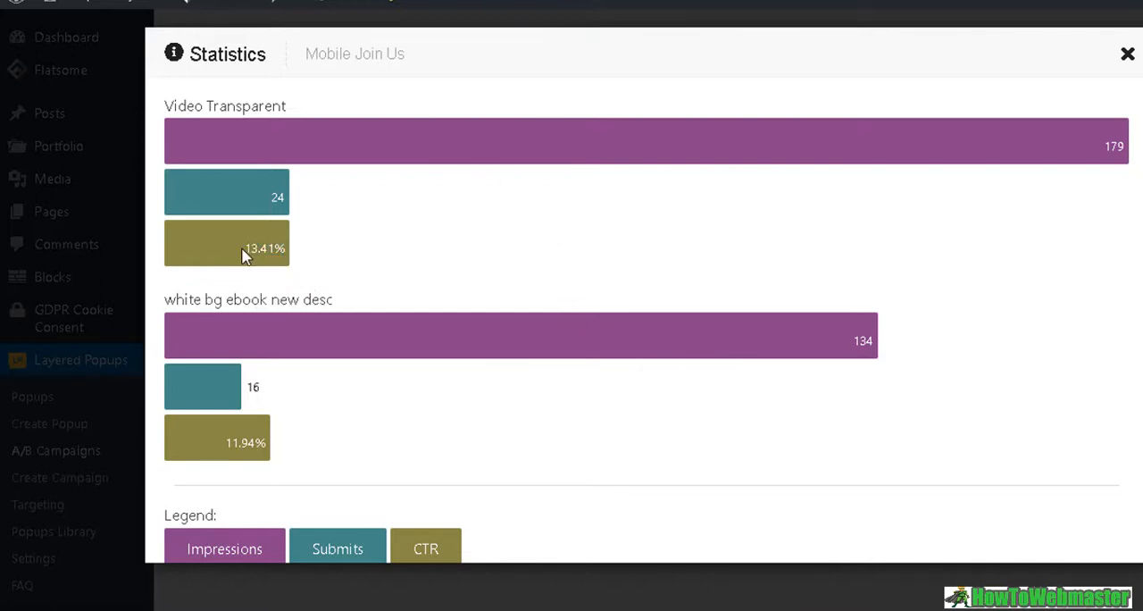
mouse_move(232, 439)
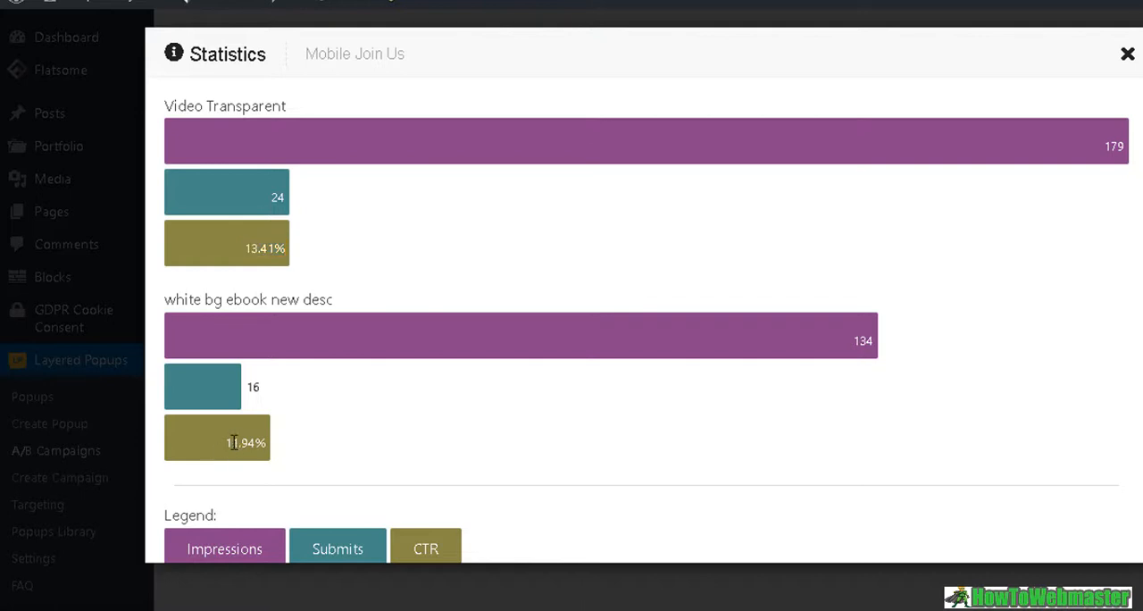
double_click(246, 439)
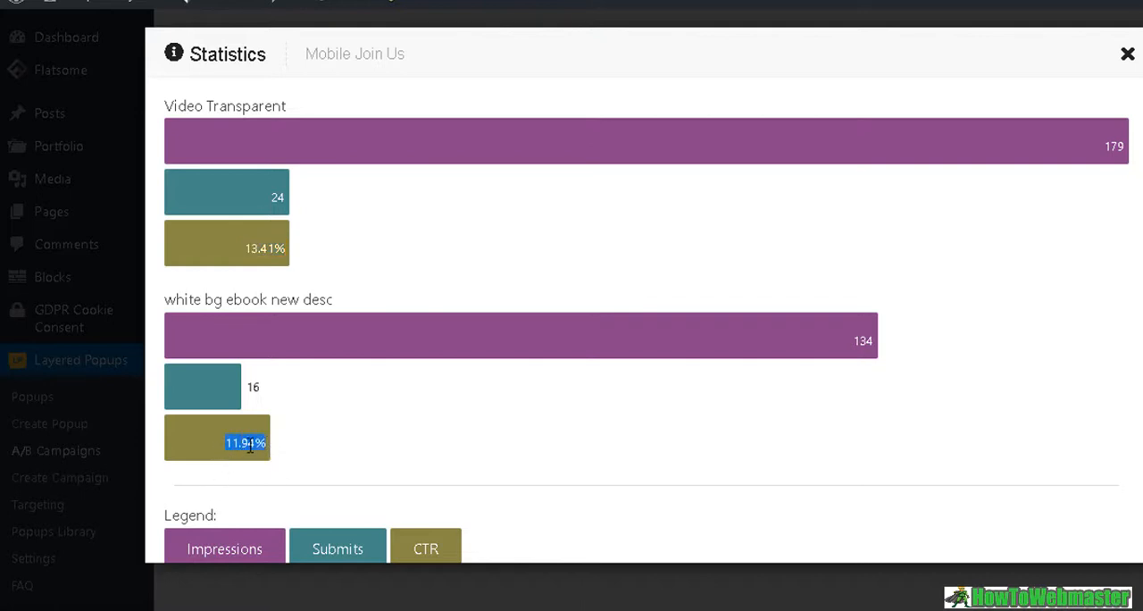
mouse_move(322, 344)
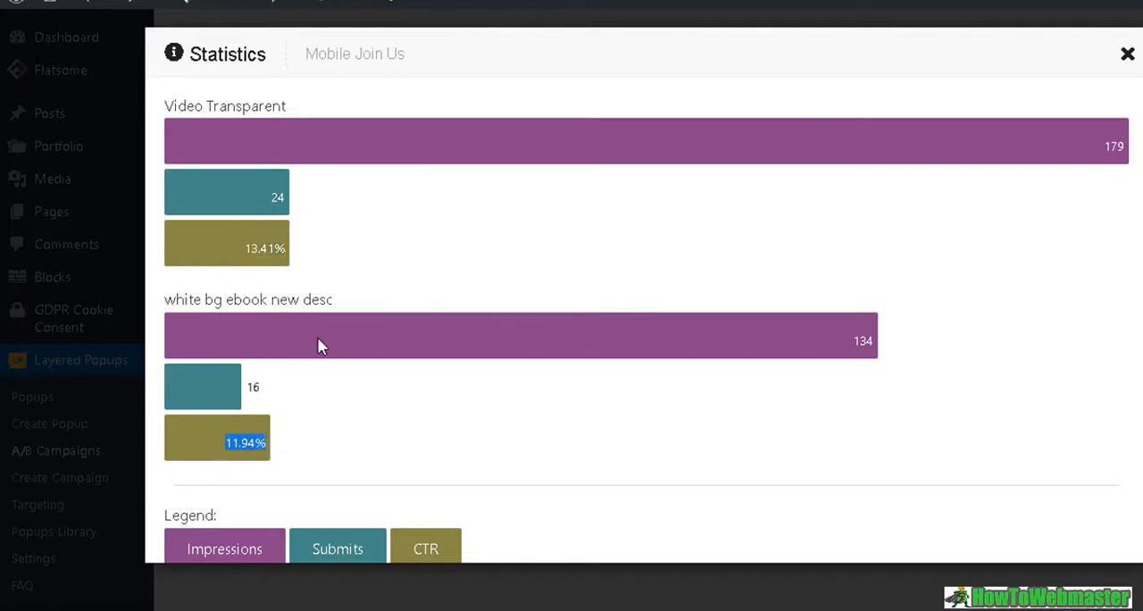
click(1121, 54)
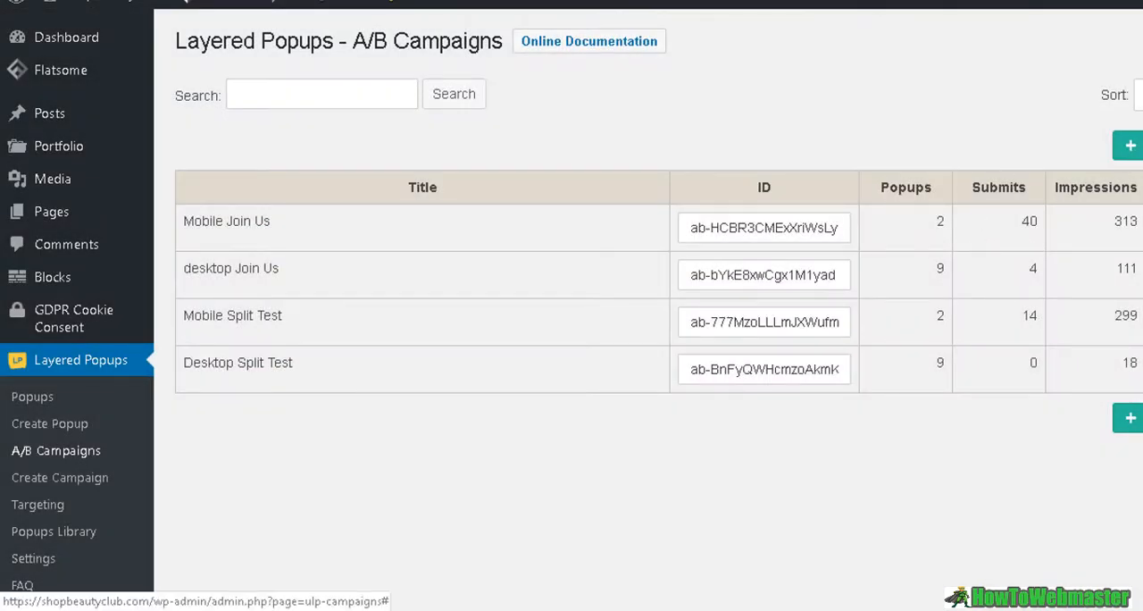
click(232, 315)
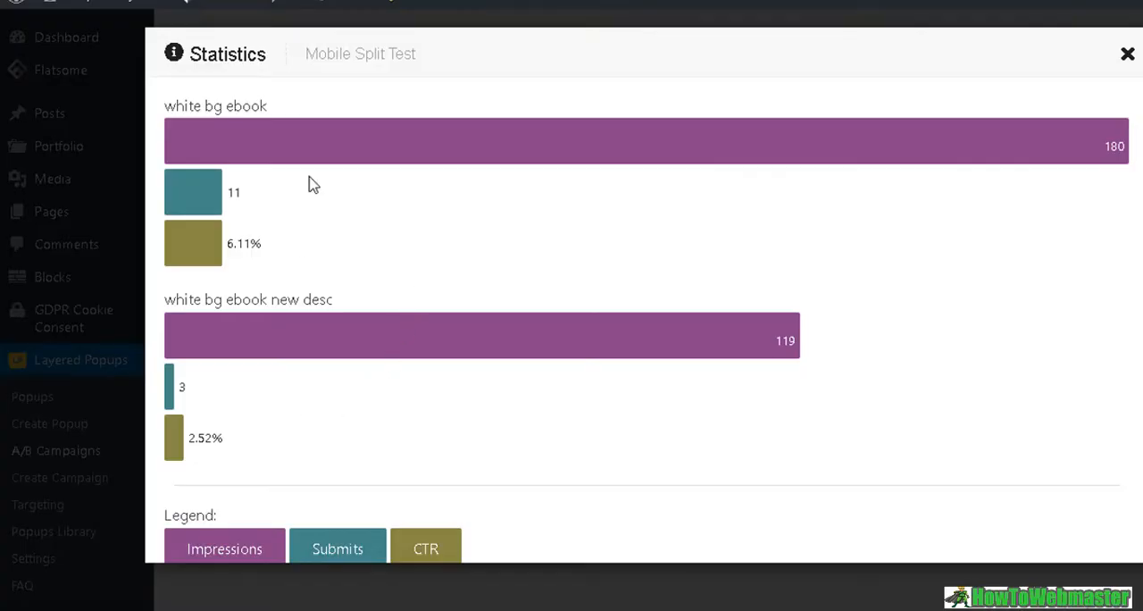
mouse_move(275, 254)
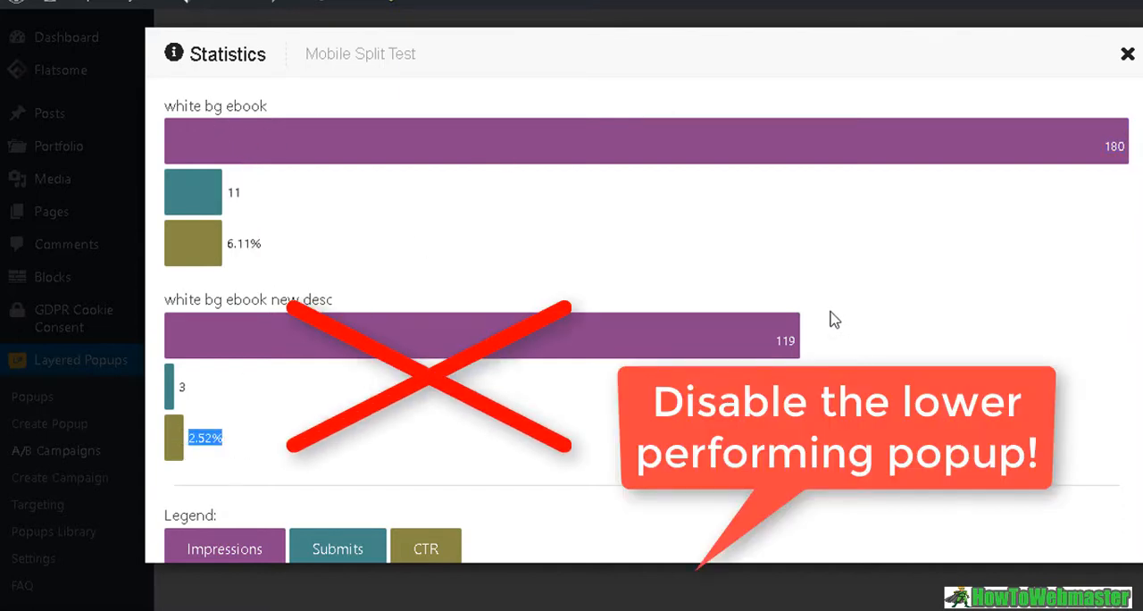
mouse_move(335, 279)
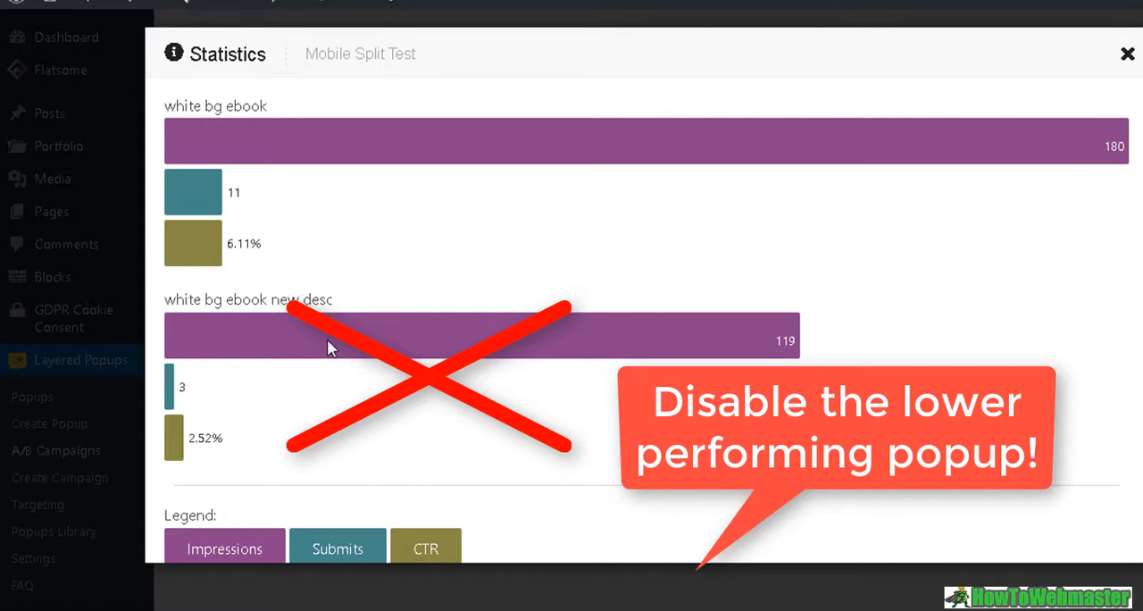
mouse_move(393, 246)
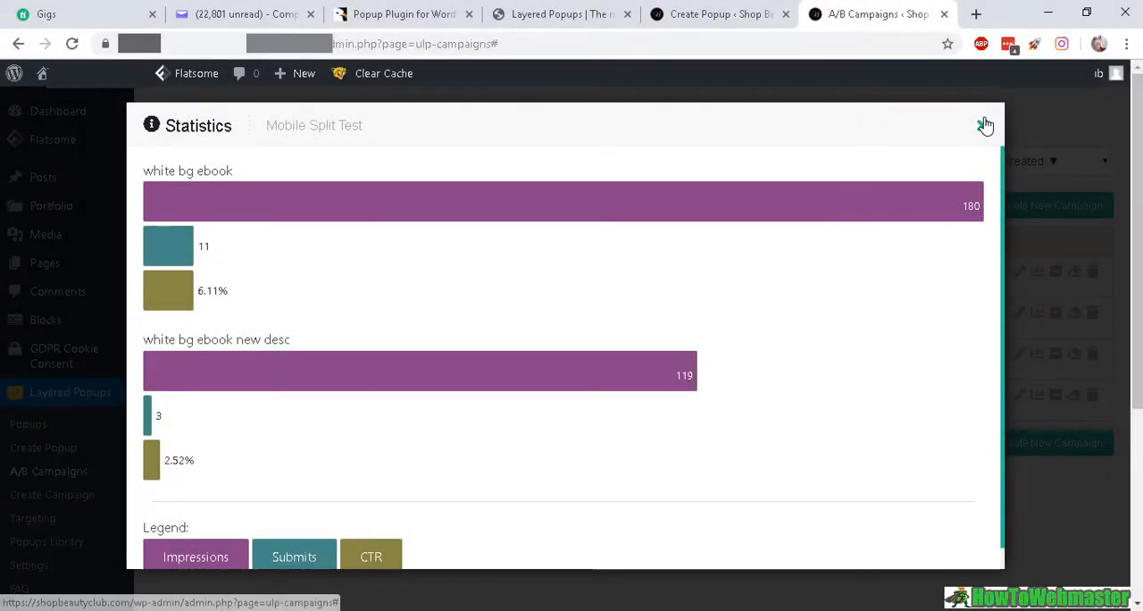
click(984, 125)
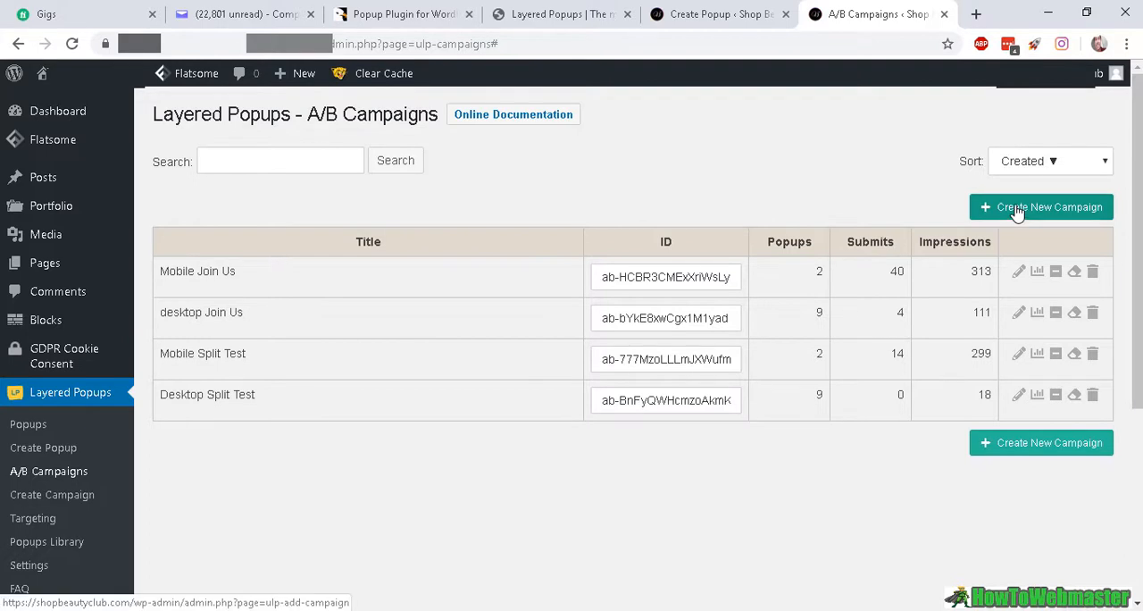
Step: Create an A/B campaign named 'test a/b' including the sidebar popup and save it
click(1041, 207)
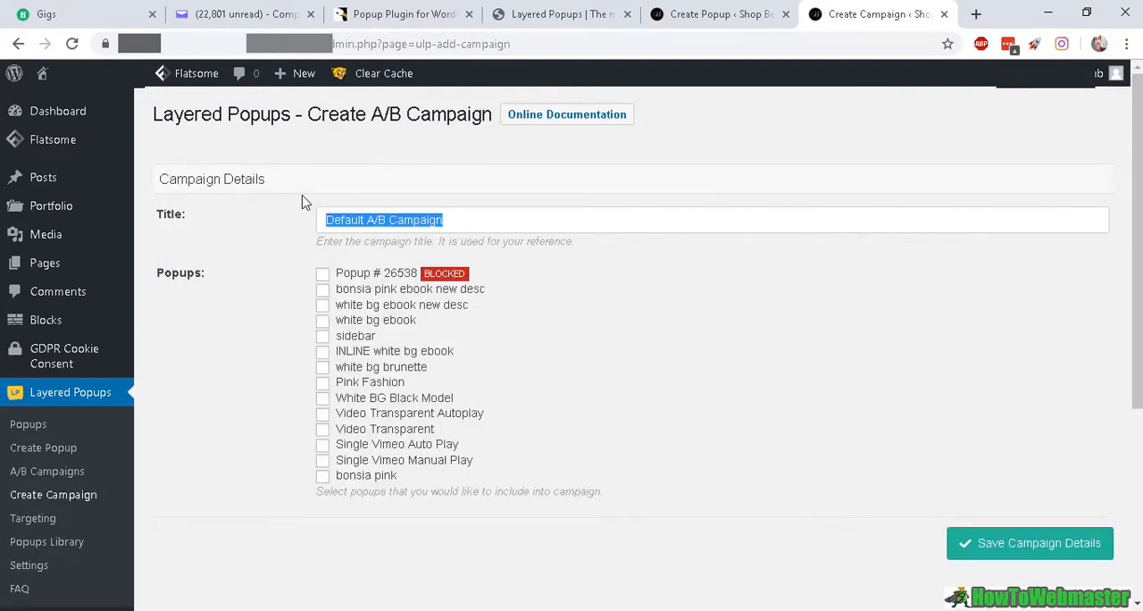
text(test)
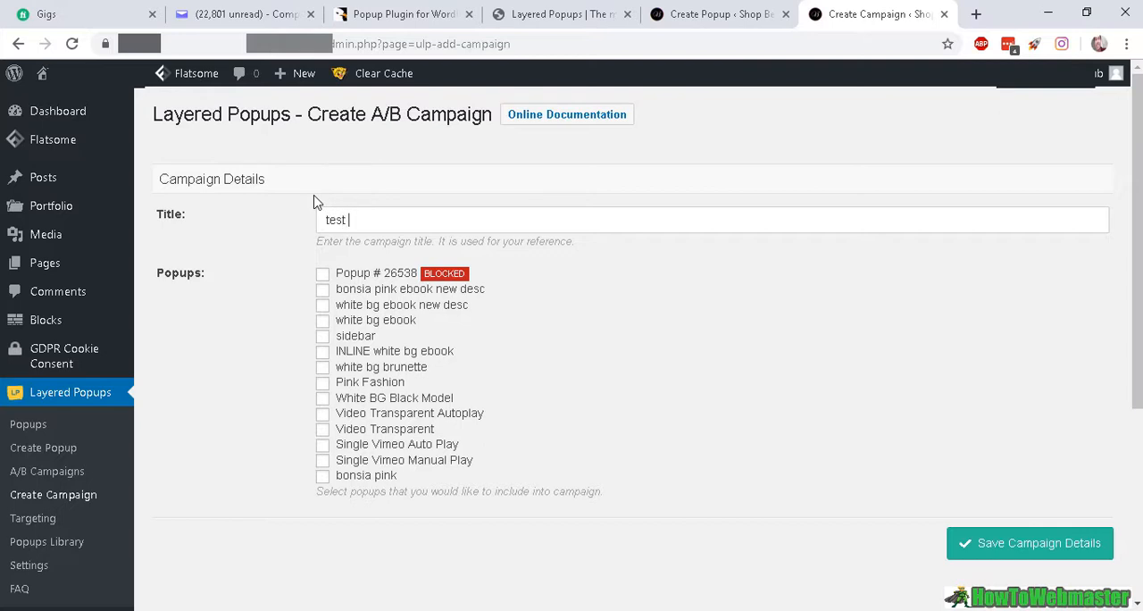
text(a/b)
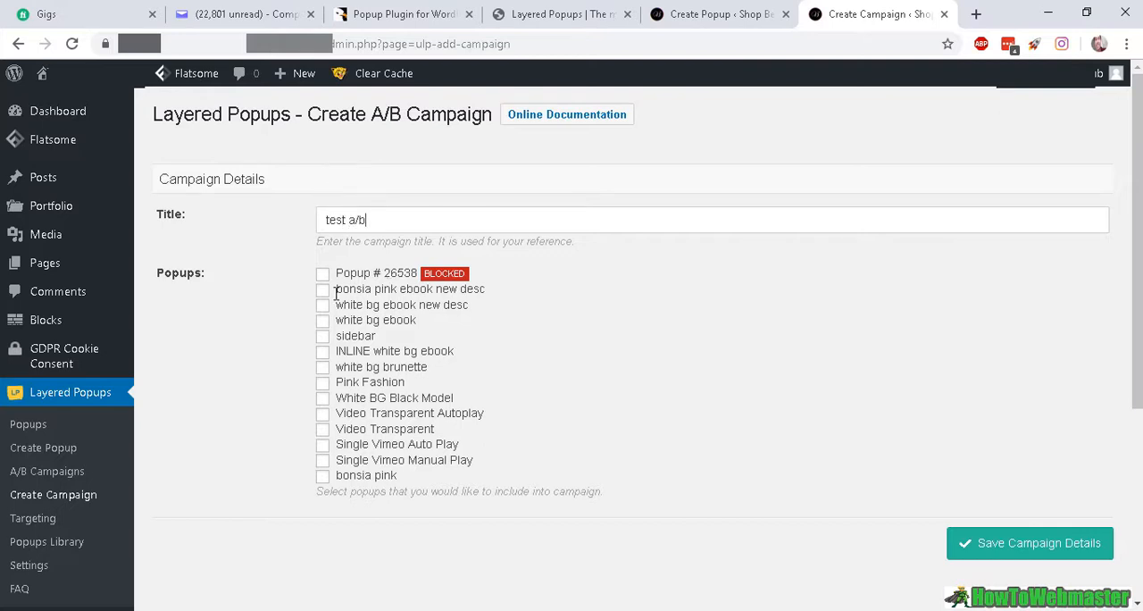
mouse_move(207, 295)
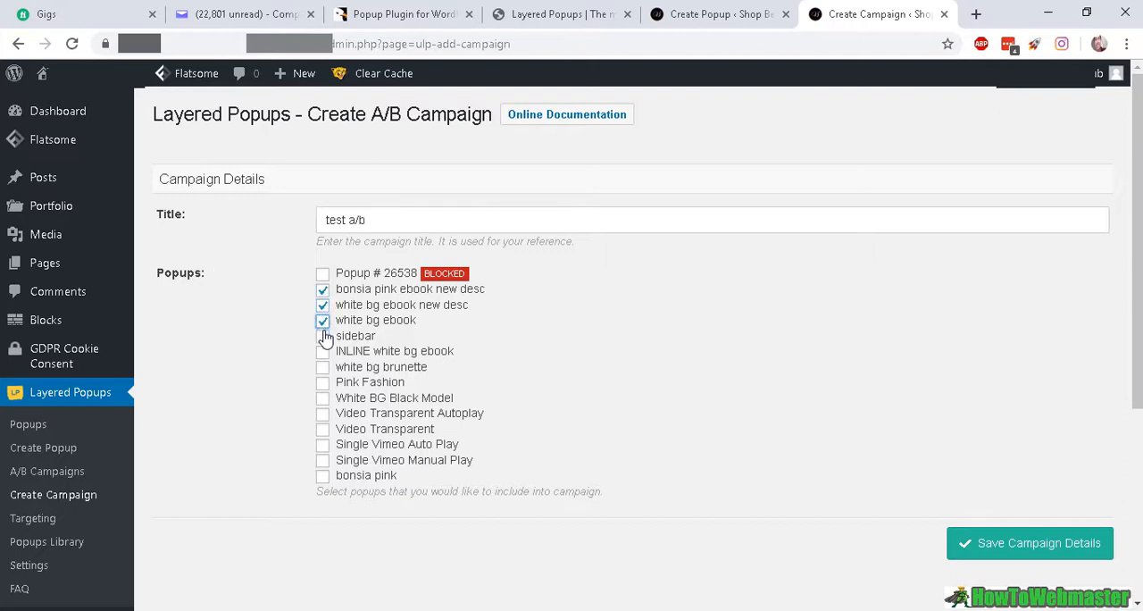
click(322, 336)
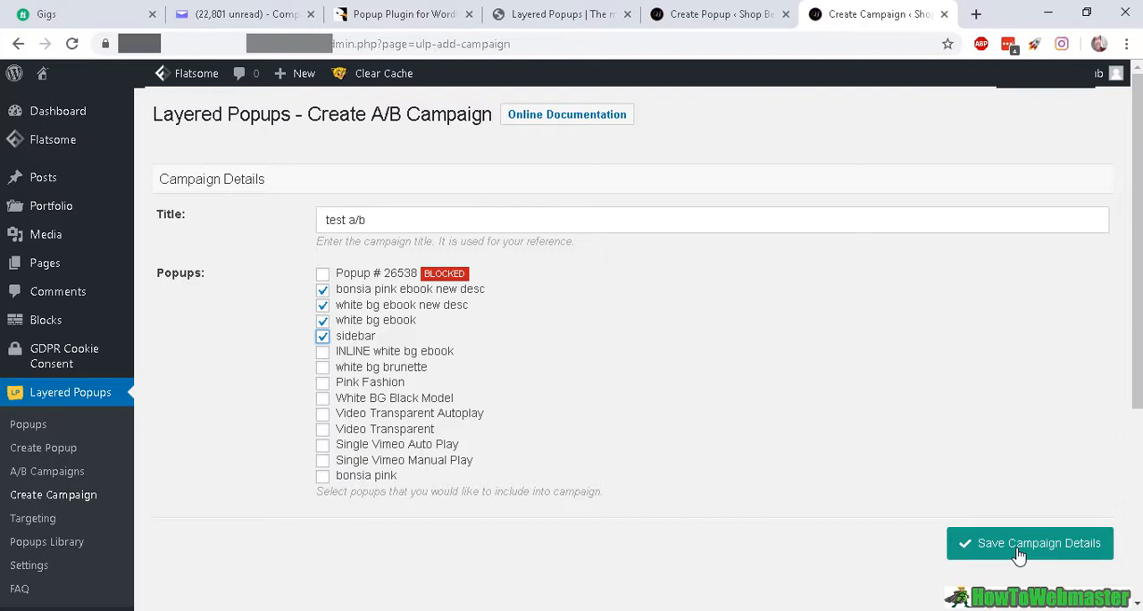
click(1028, 543)
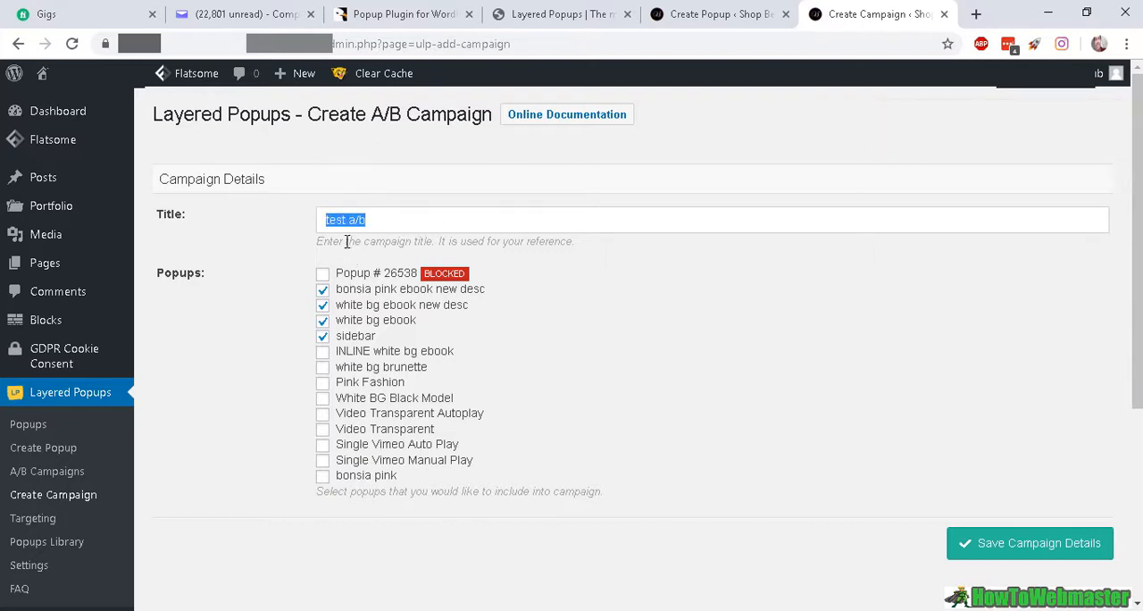
mouse_move(420, 220)
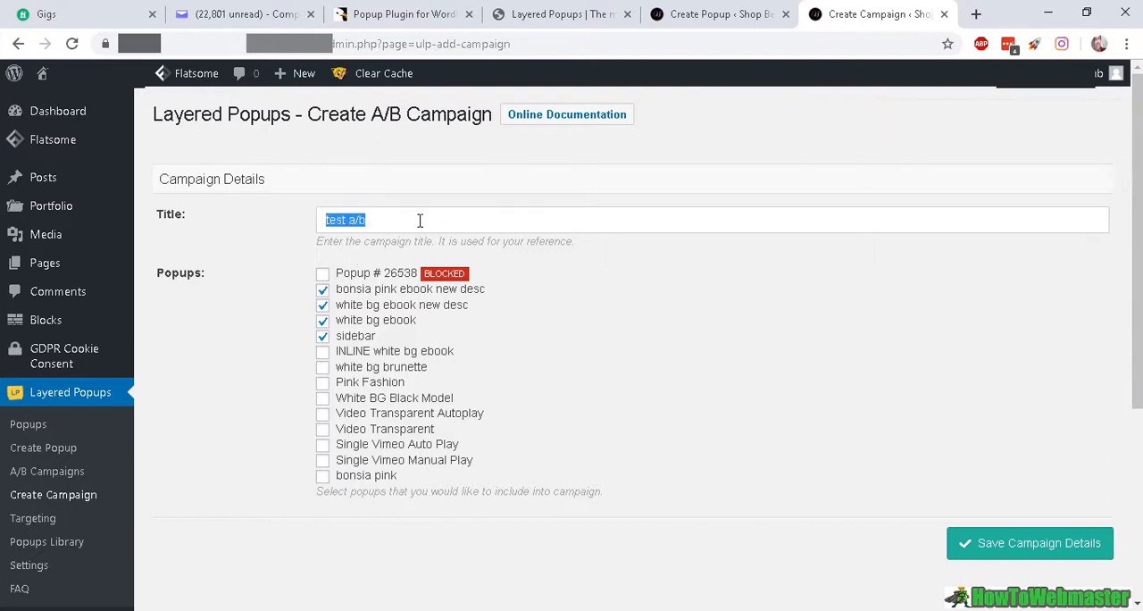
mouse_move(307, 236)
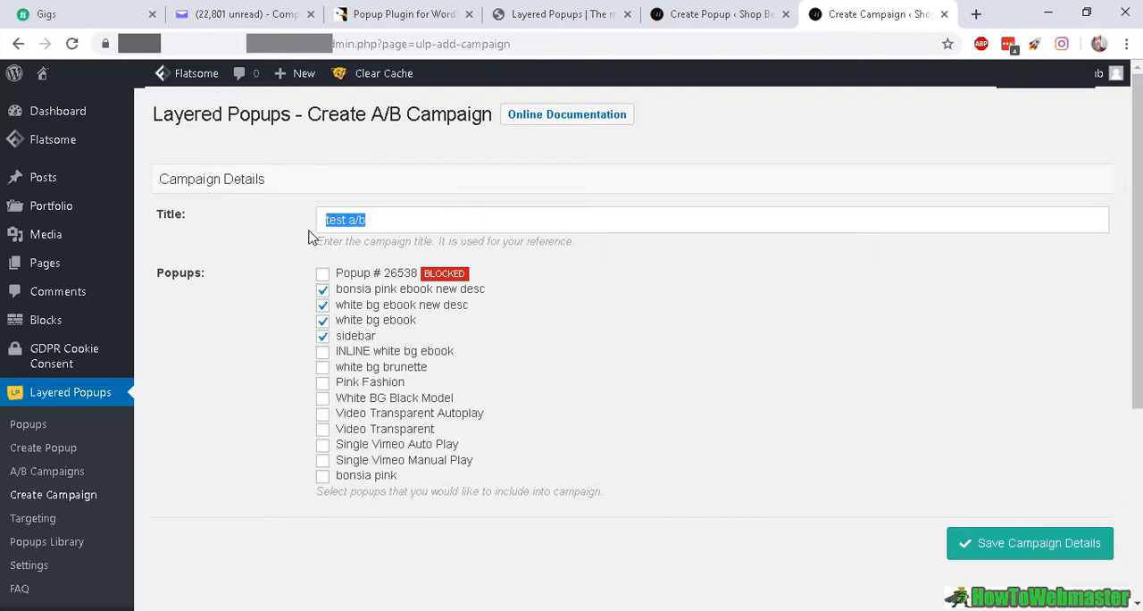
mouse_move(375, 194)
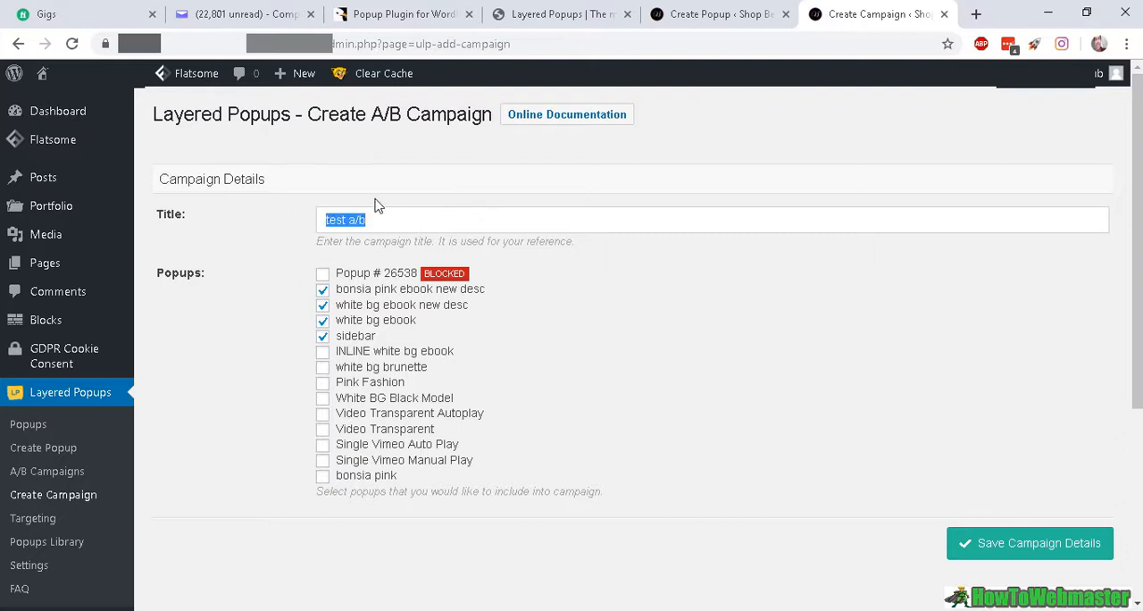
mouse_move(454, 220)
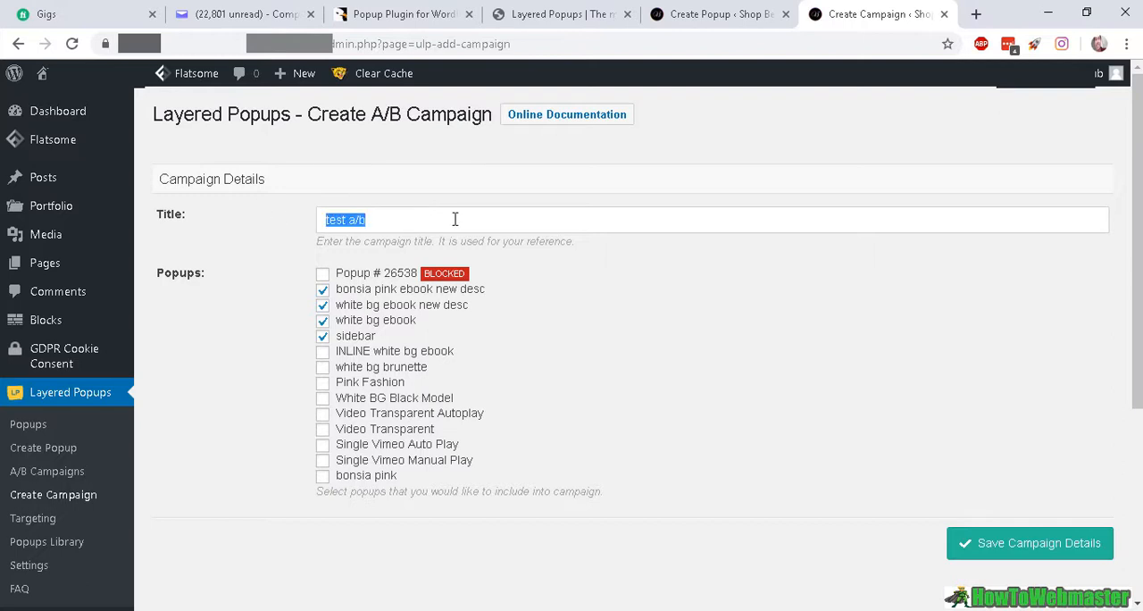
mouse_move(253, 243)
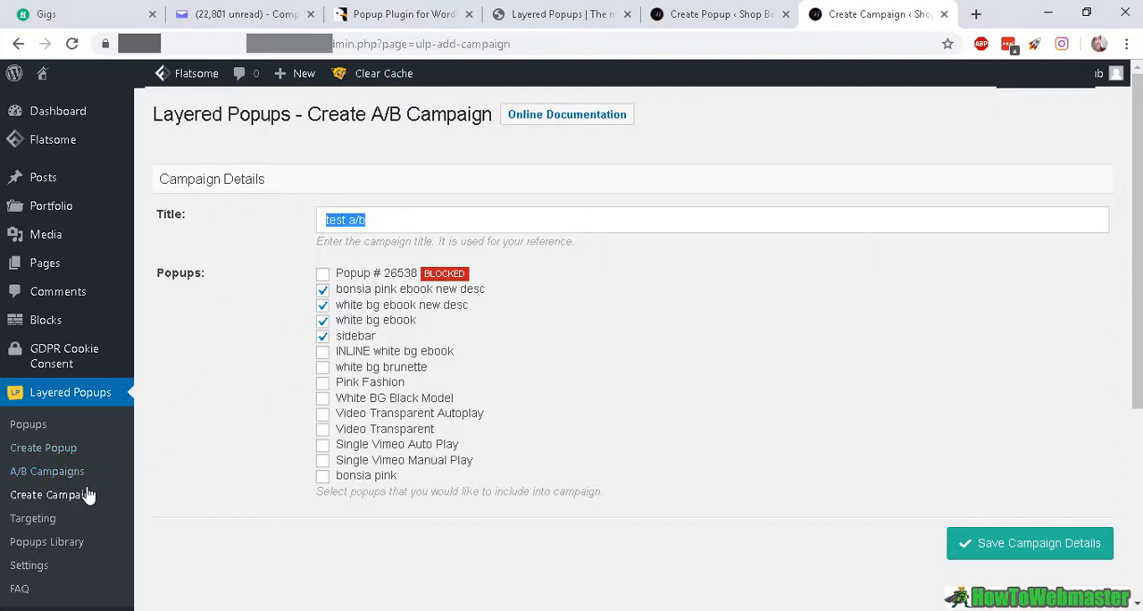
mouse_move(57, 471)
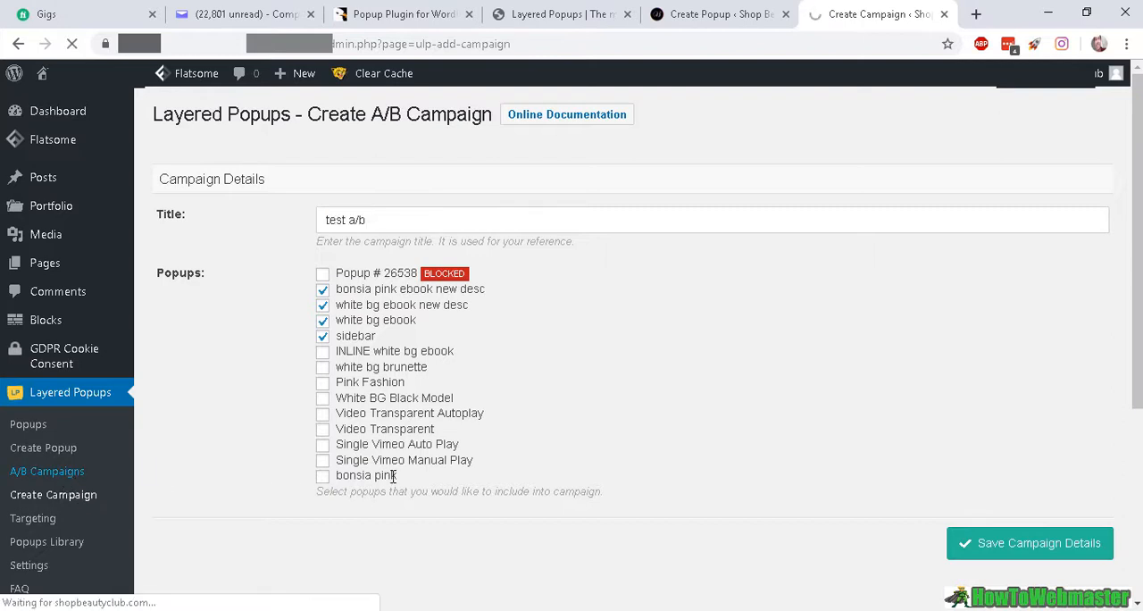
click(1028, 543)
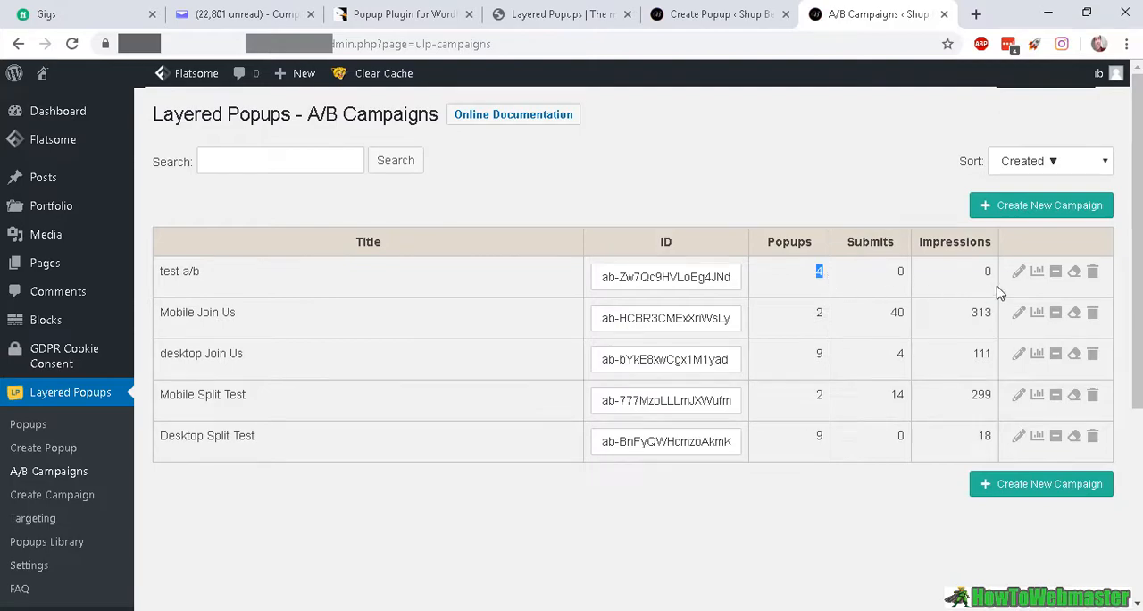
Step: Show the Targeting page on the OnScroll event with no targets yet
click(36, 518)
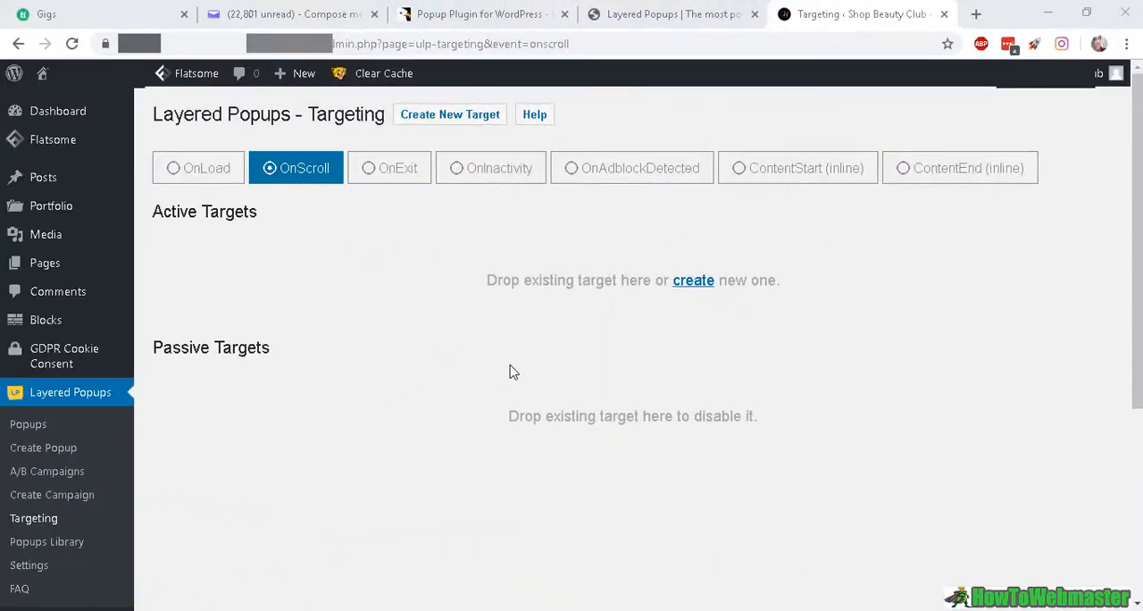
mouse_move(218, 418)
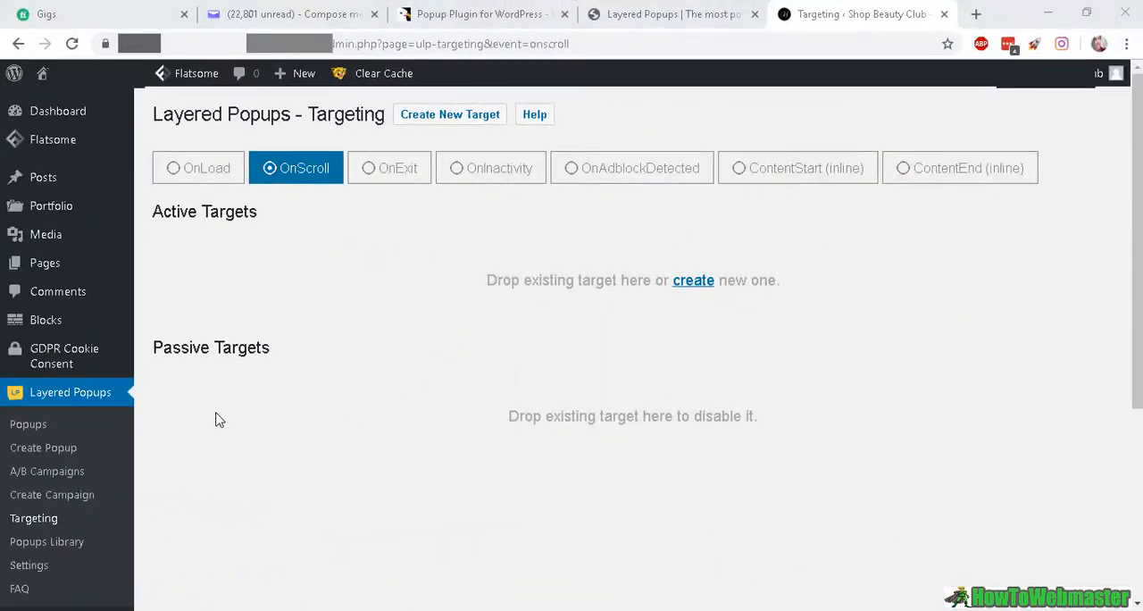
mouse_move(621, 332)
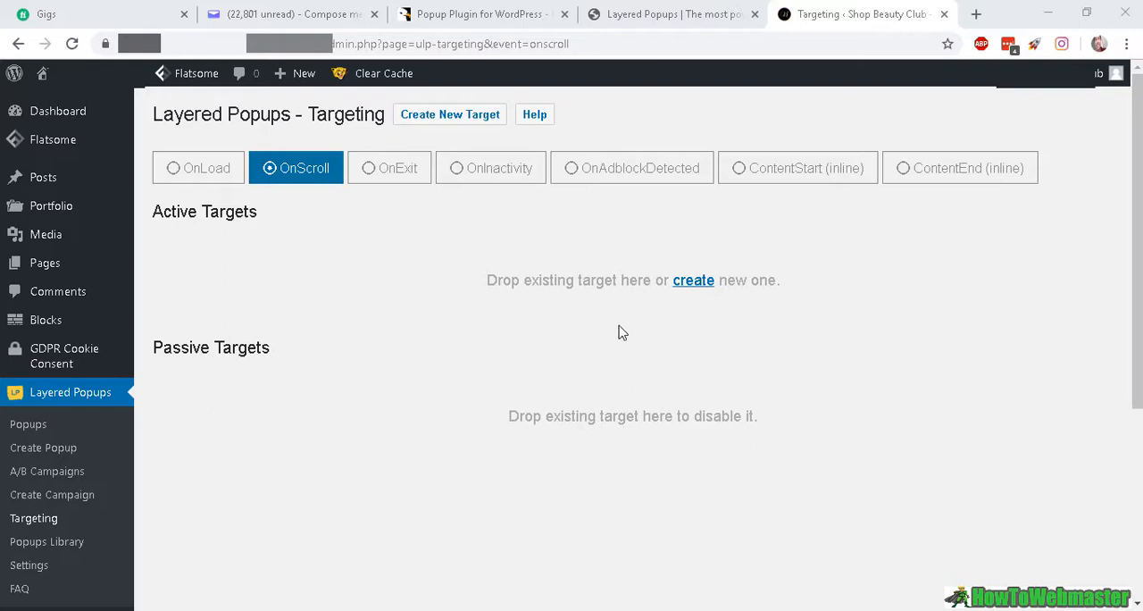
mouse_move(59, 525)
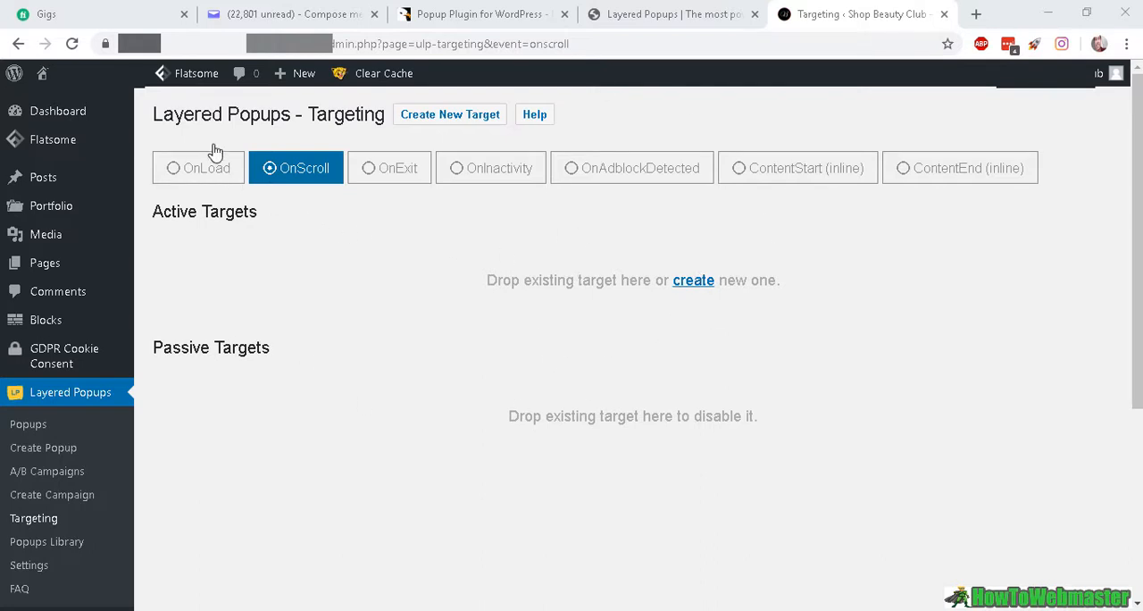
mouse_move(447, 188)
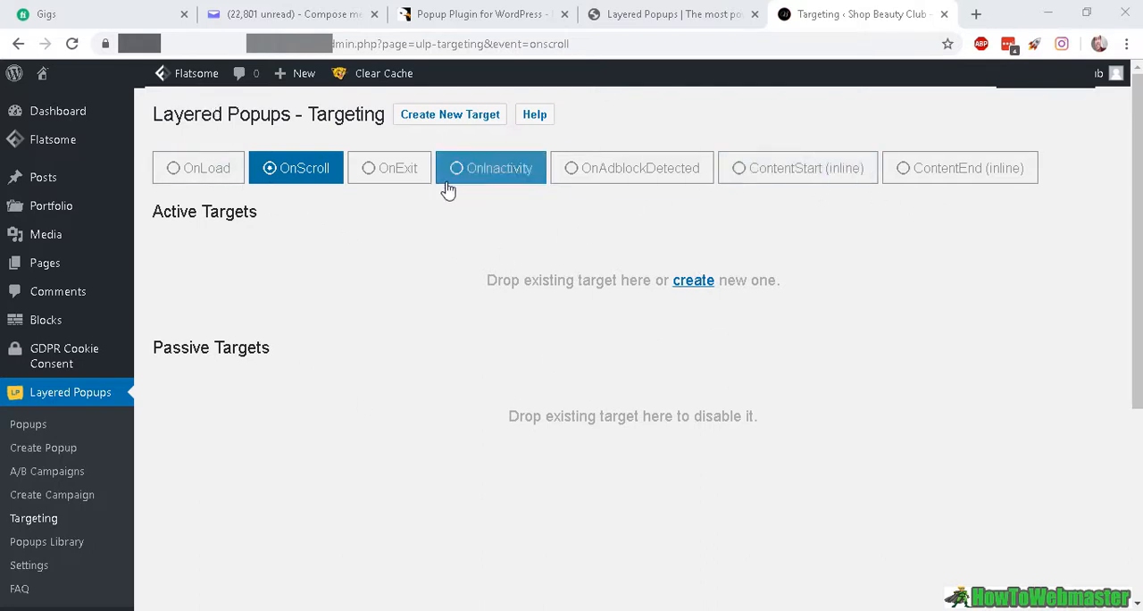
mouse_move(375, 220)
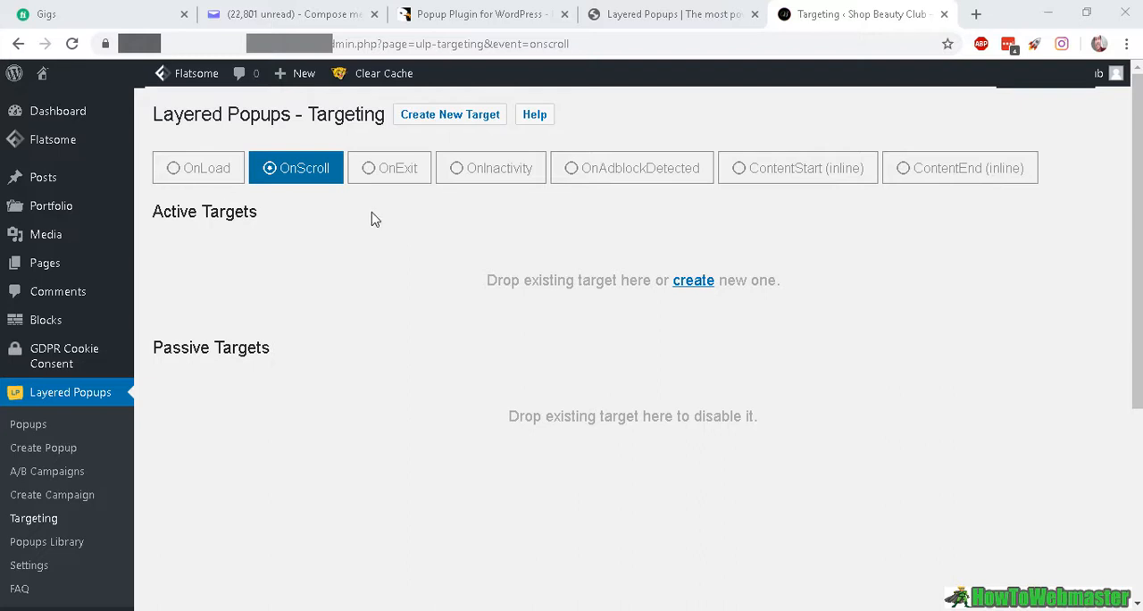
mouse_move(187, 179)
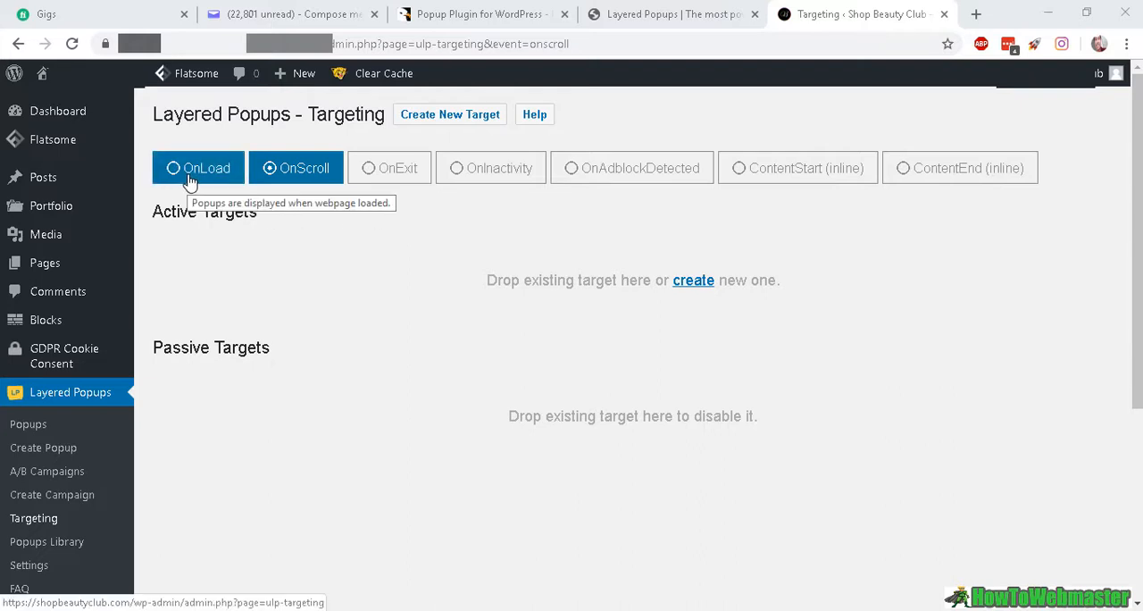
mouse_move(366, 195)
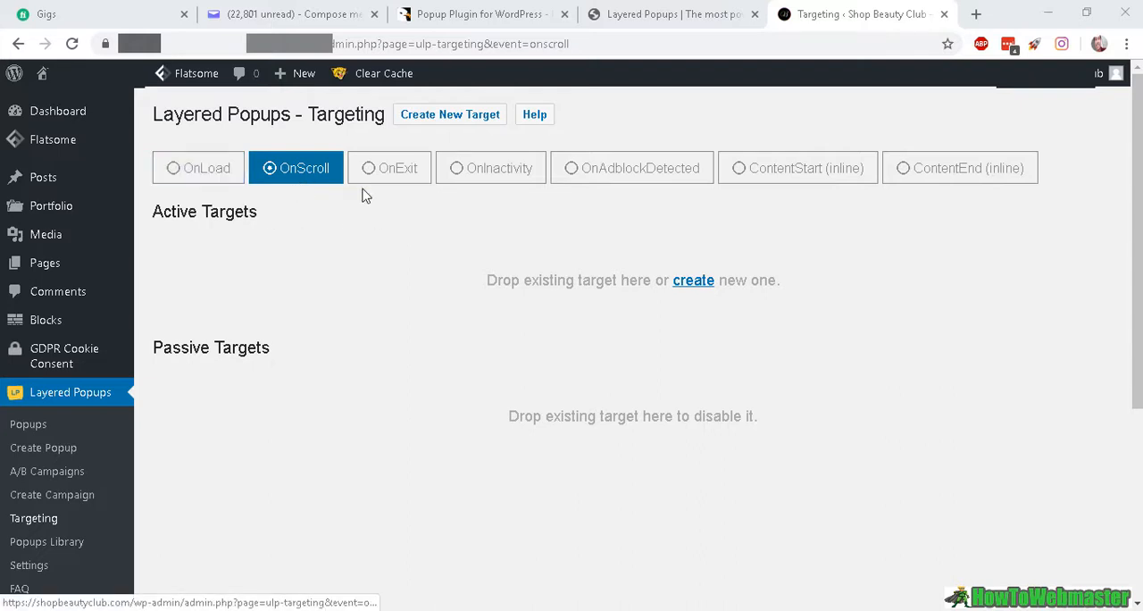
mouse_move(500, 187)
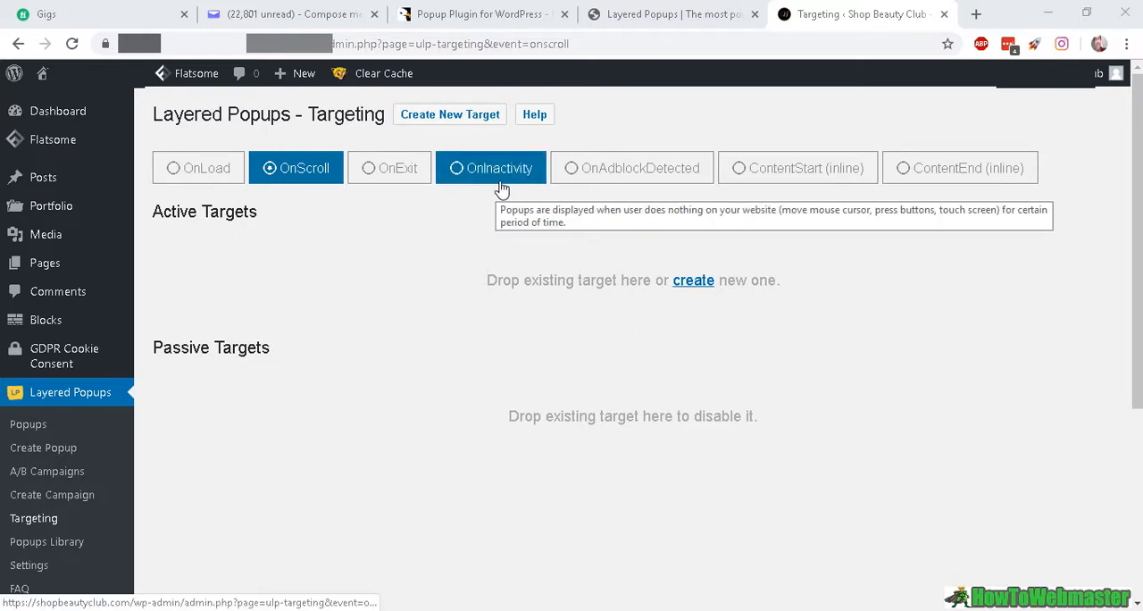
mouse_move(472, 146)
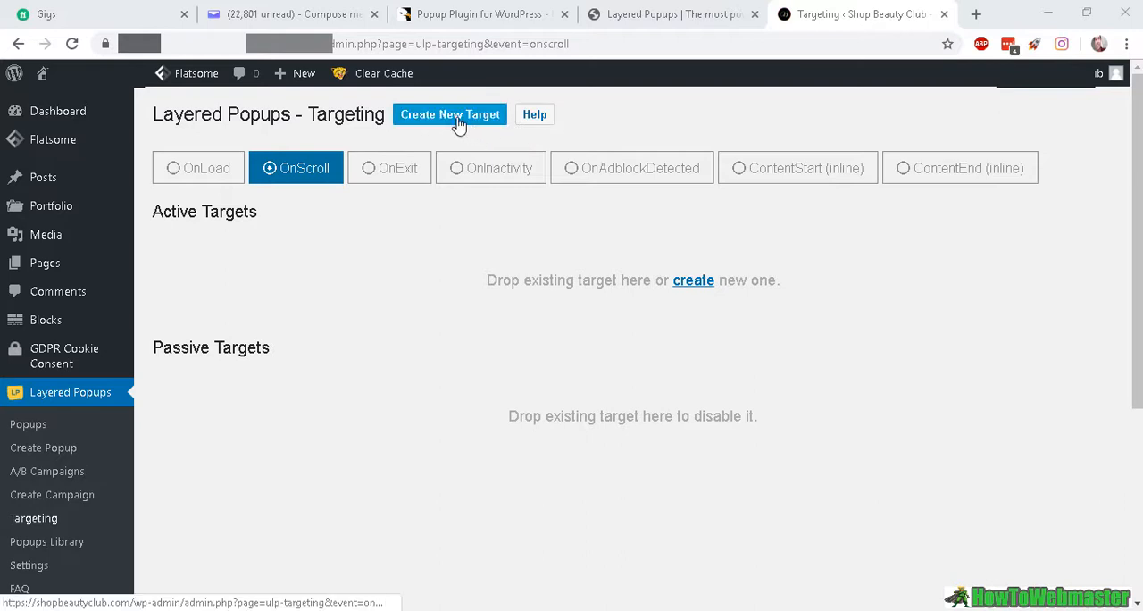
Step: Create a new OnScroll target using 'test a/b' for both desktops and mobile devices
click(450, 115)
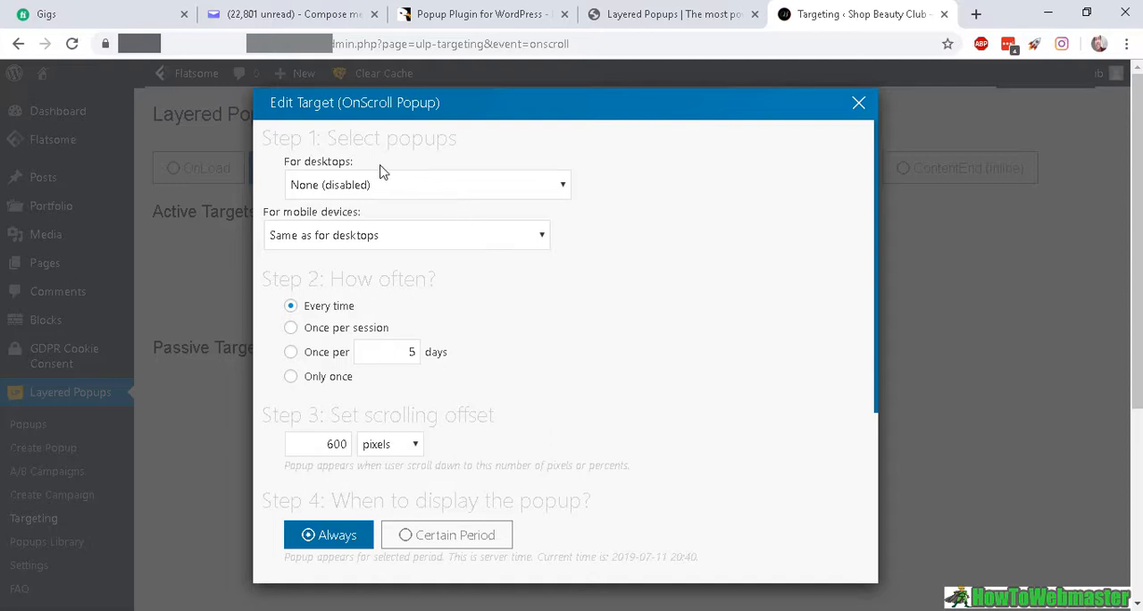
mouse_move(686, 243)
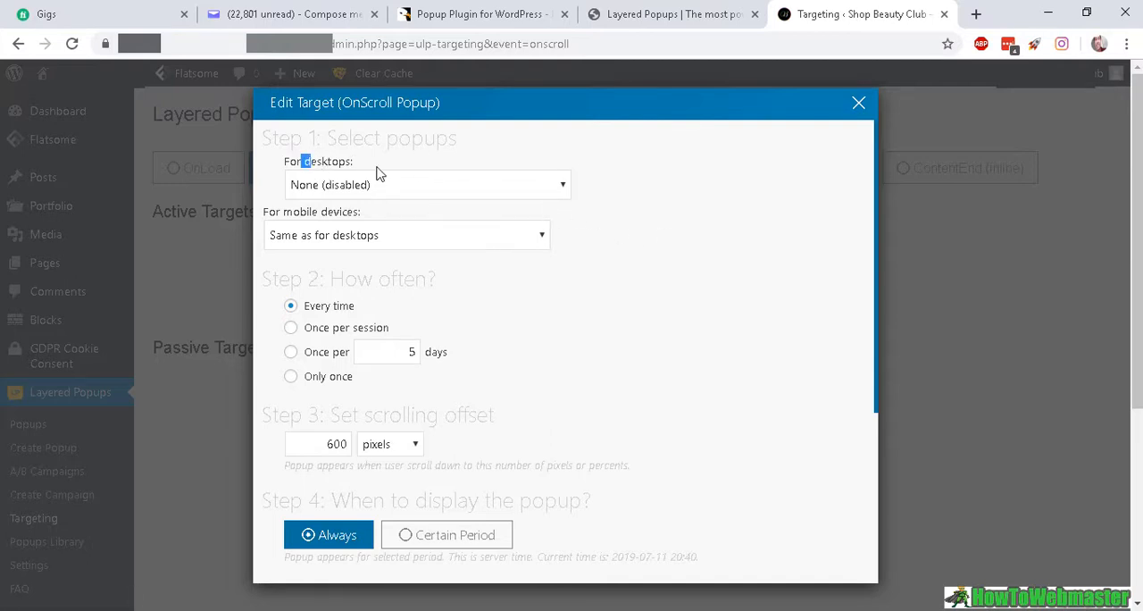
double_click(314, 213)
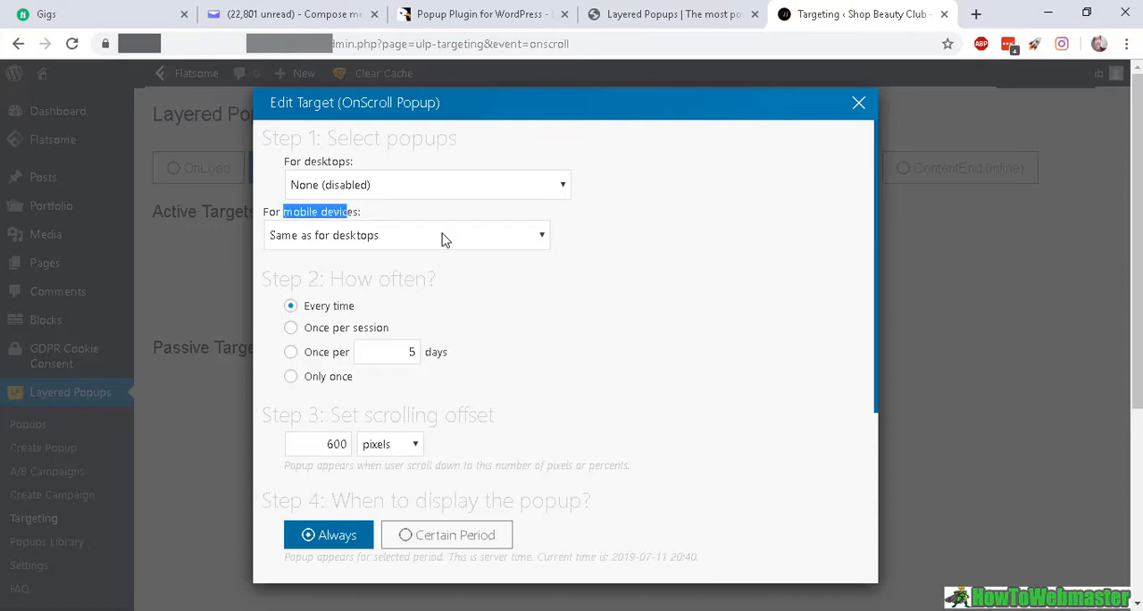
mouse_move(437, 198)
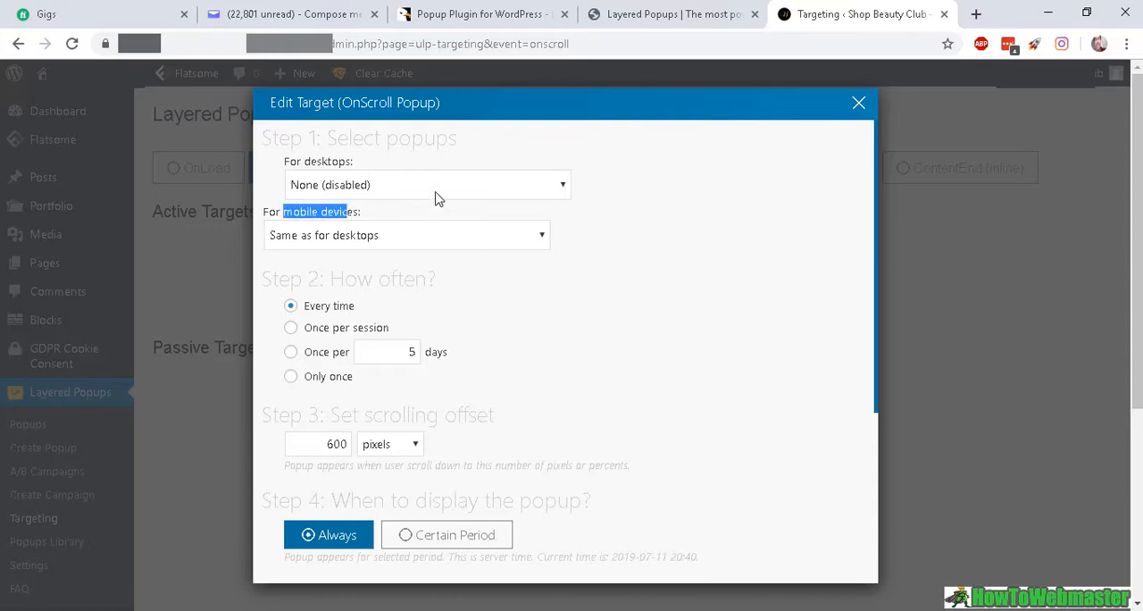
click(427, 186)
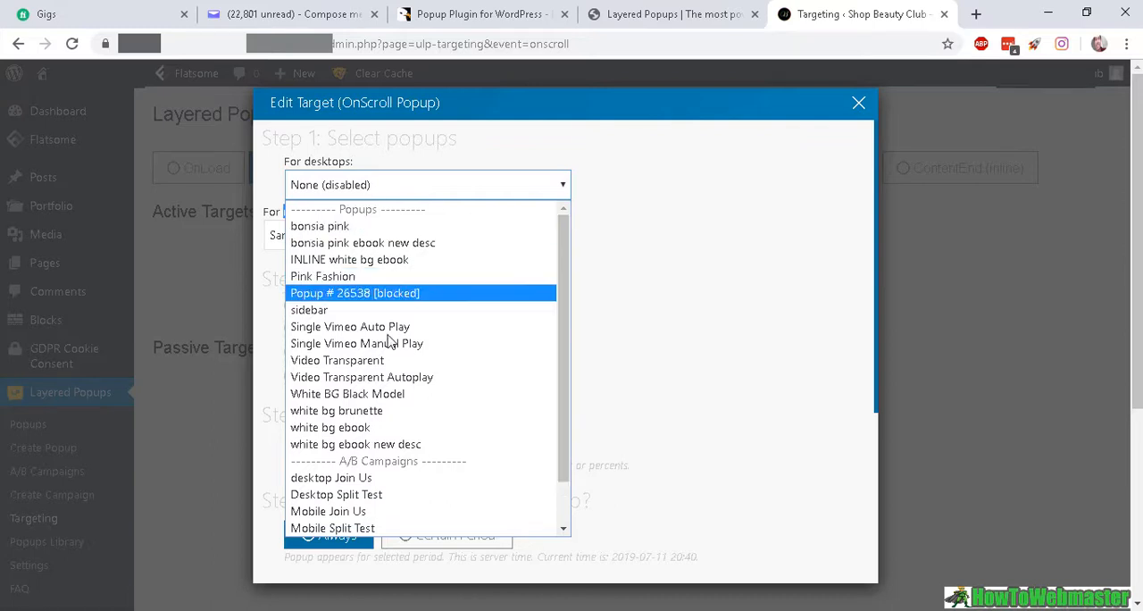
scroll(down, 3)
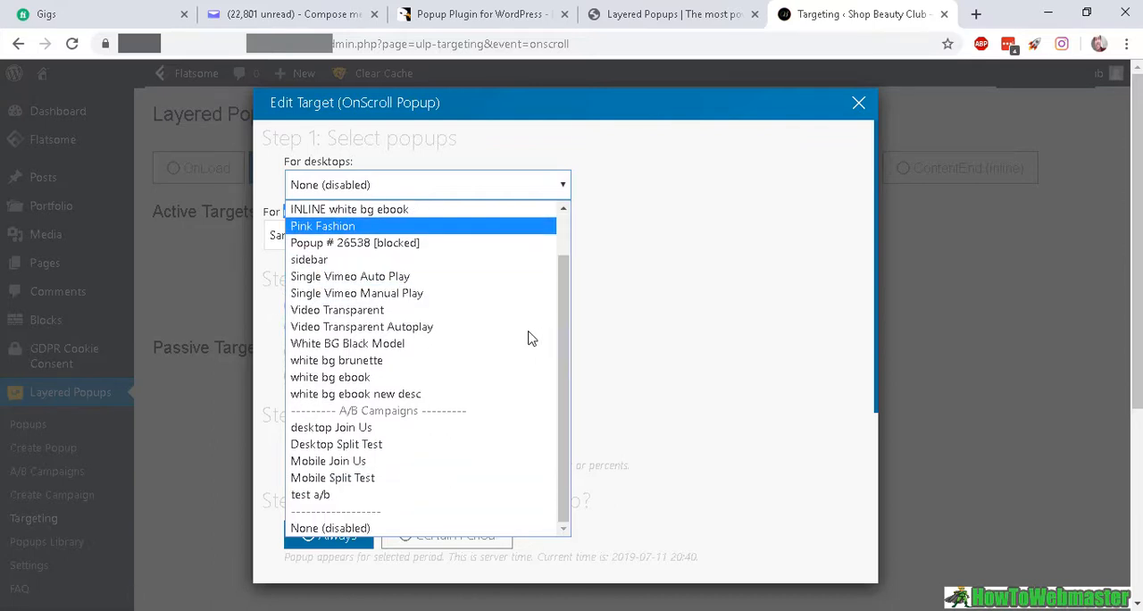
mouse_move(332, 427)
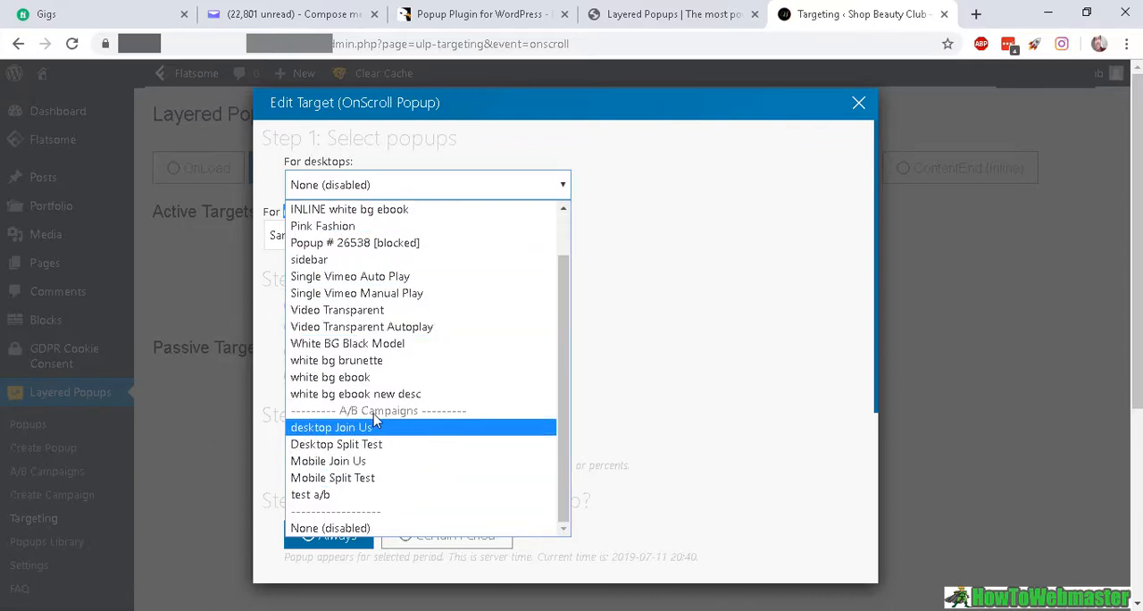
mouse_move(329, 461)
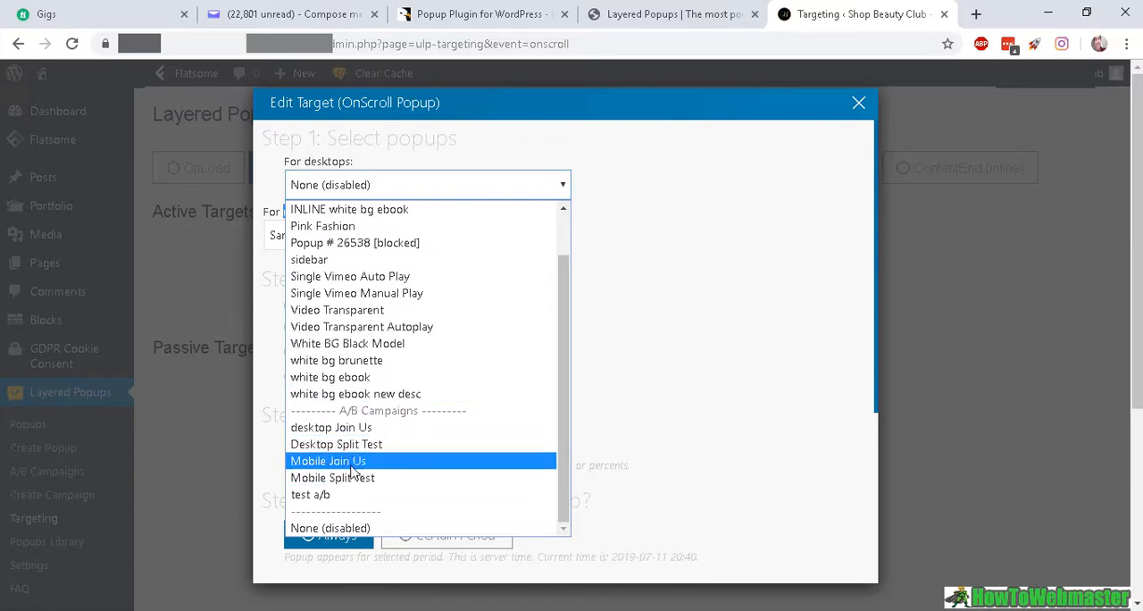
mouse_move(326, 494)
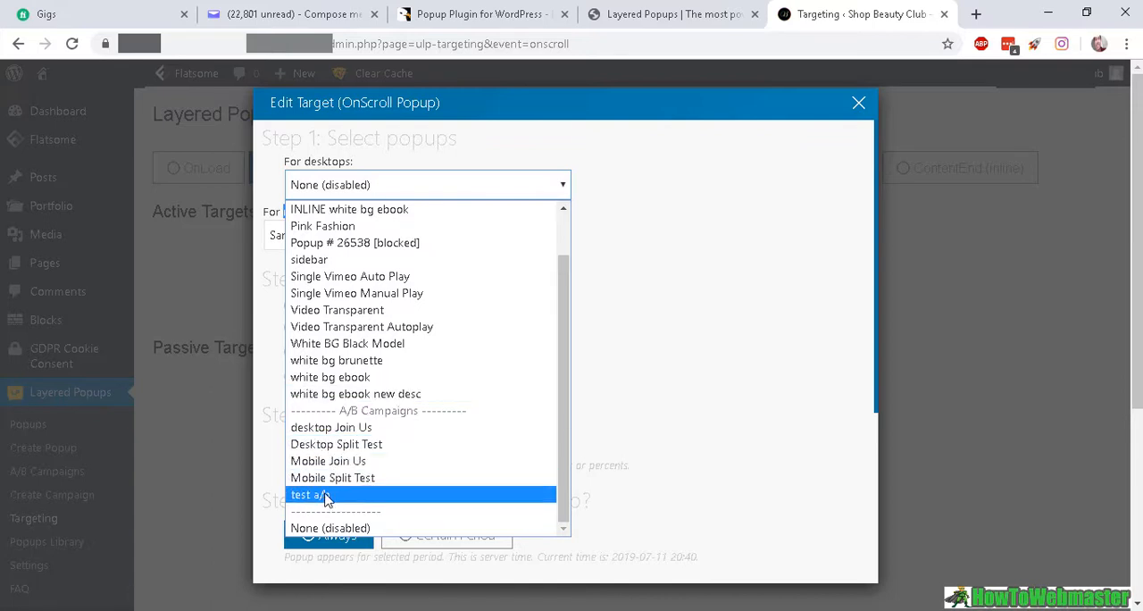
mouse_move(321, 504)
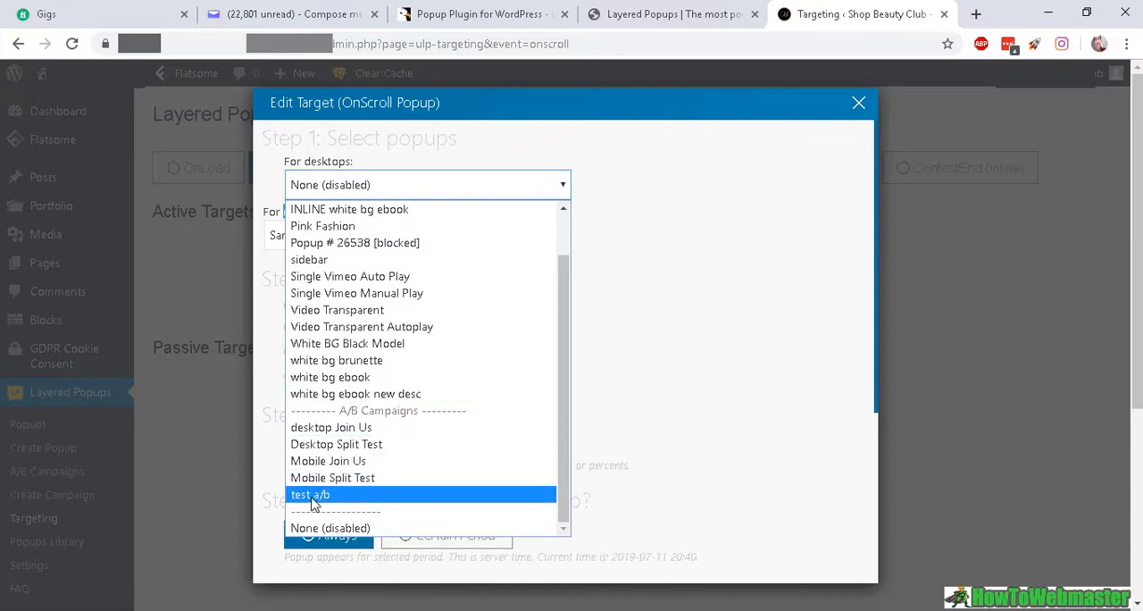
click(311, 492)
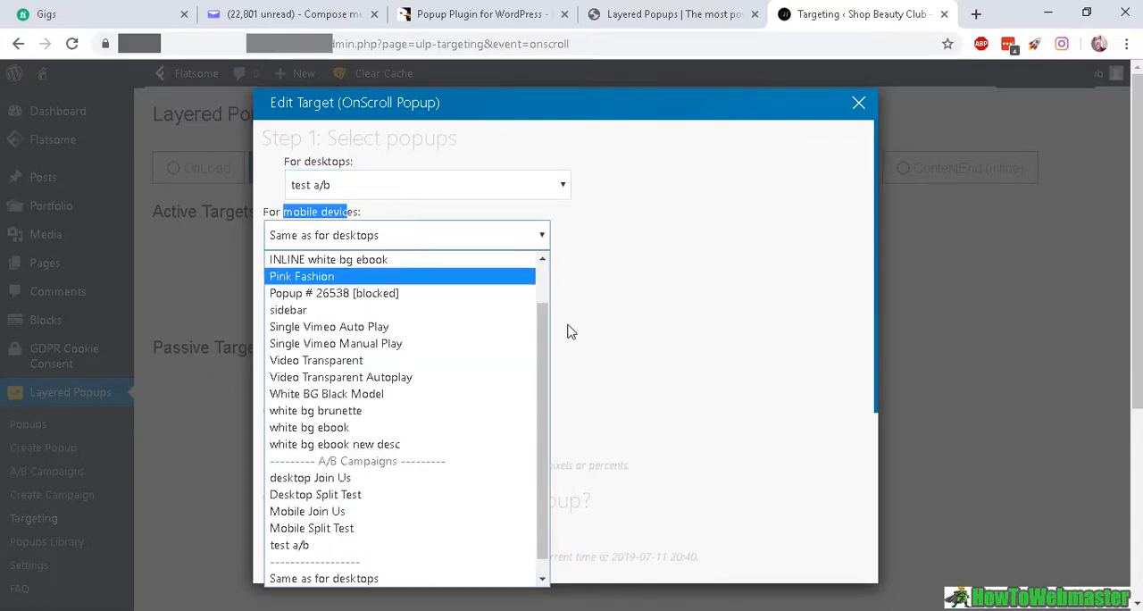
click(288, 547)
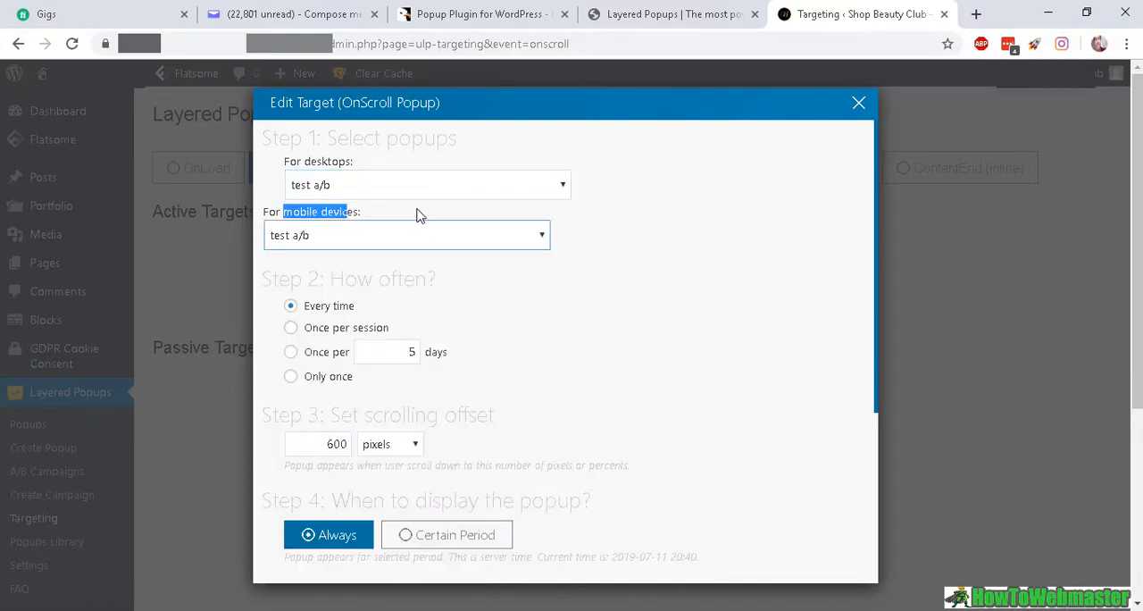
mouse_move(530, 200)
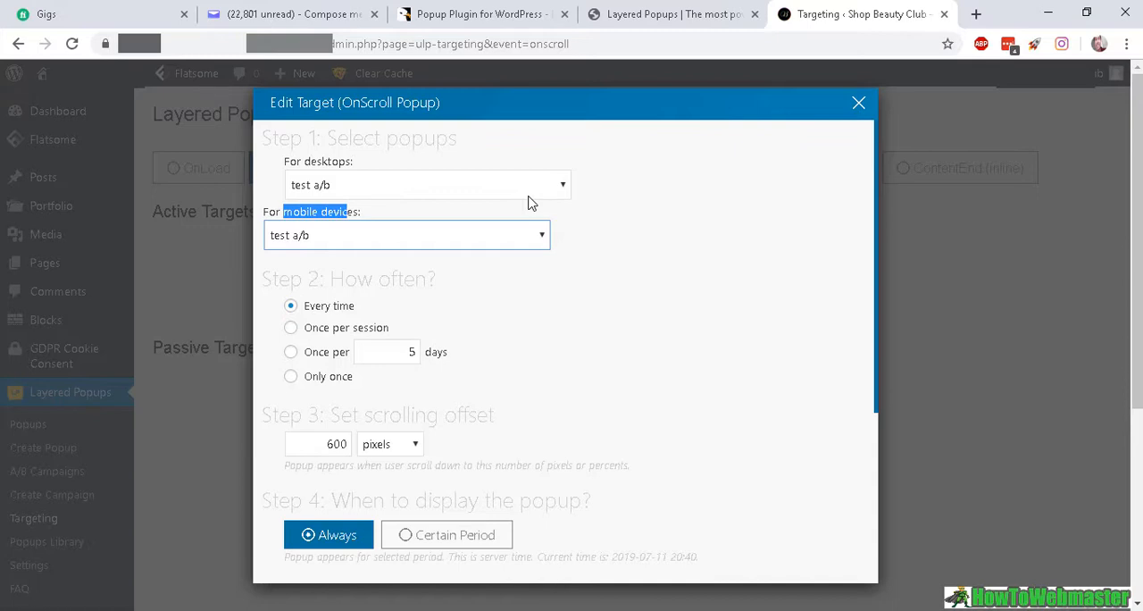
mouse_move(603, 259)
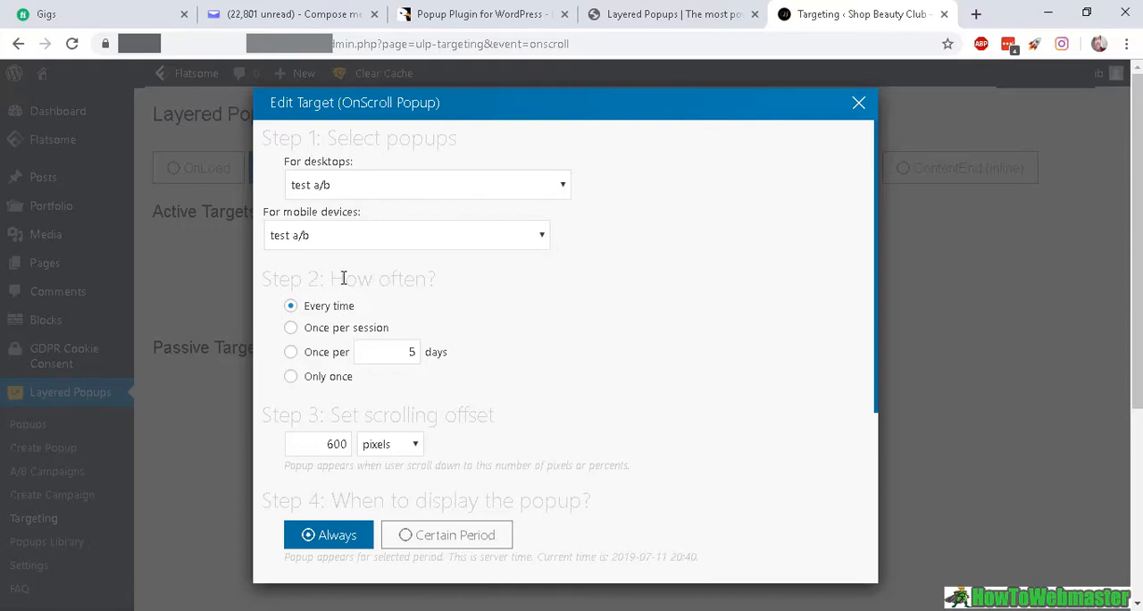
mouse_move(404, 130)
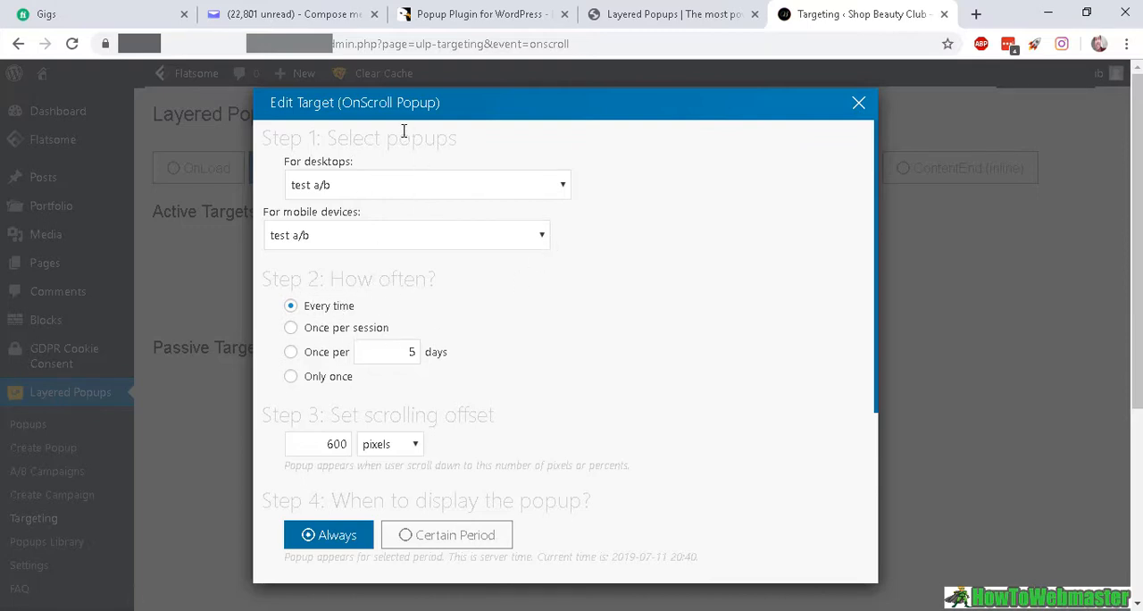
mouse_move(443, 117)
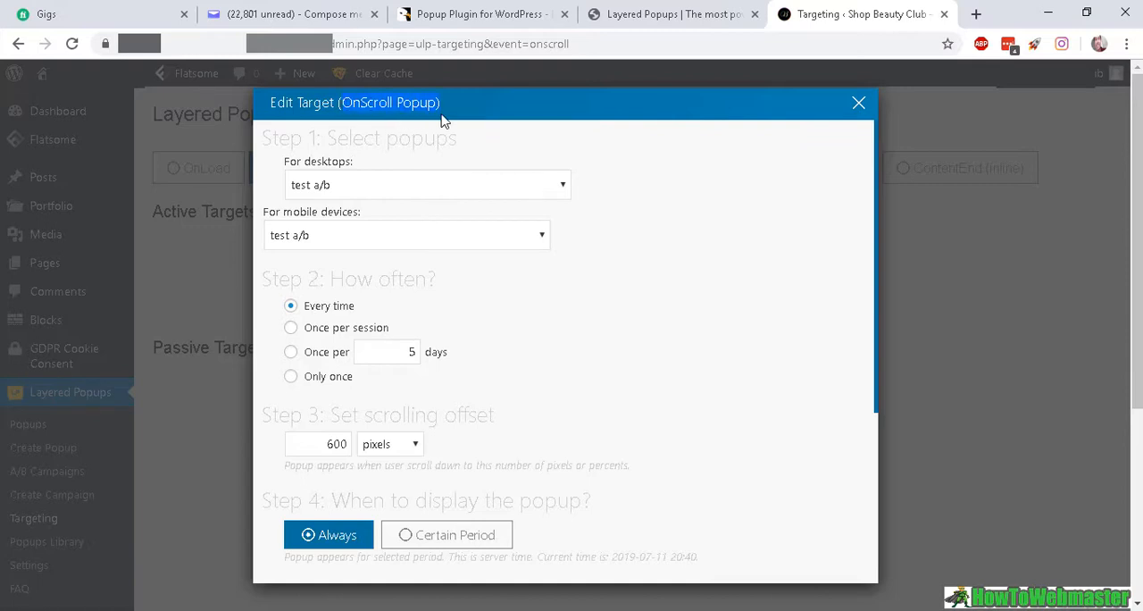
mouse_move(354, 328)
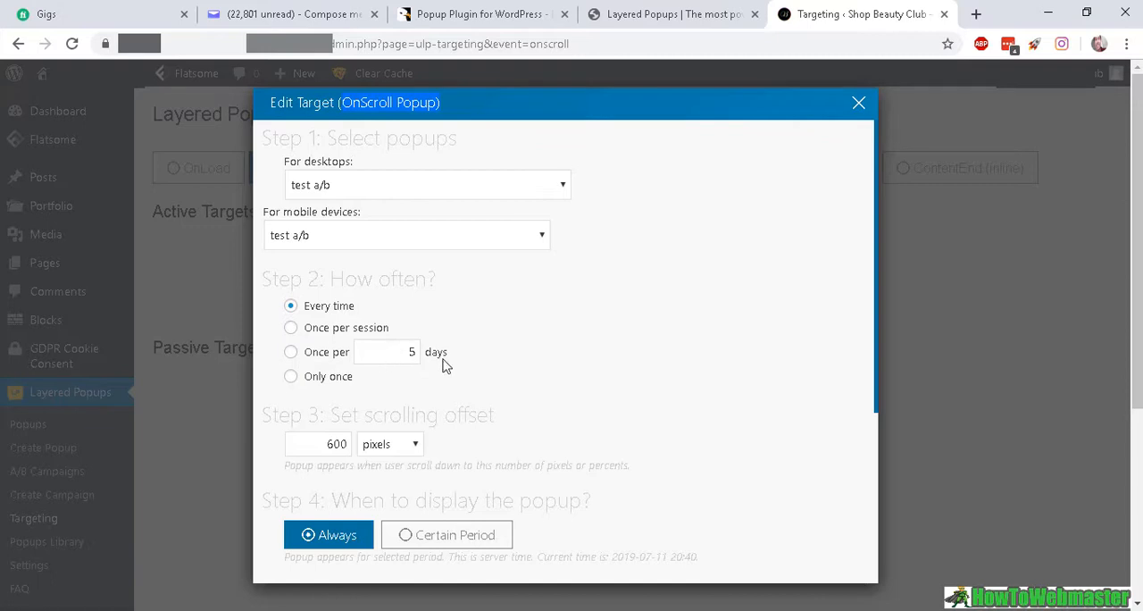
mouse_move(290, 375)
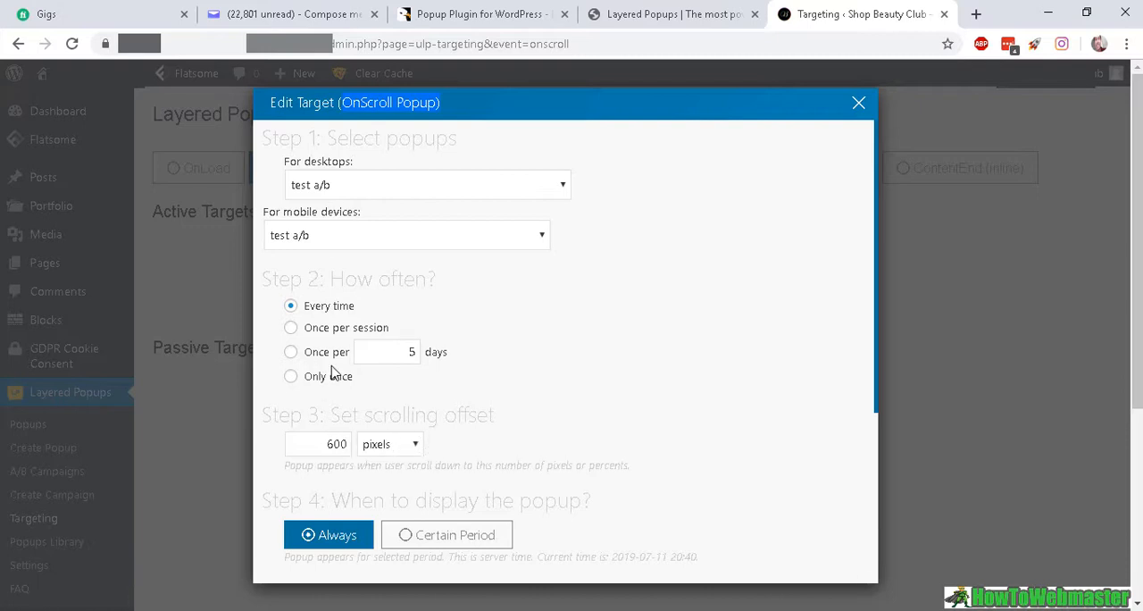
mouse_move(375, 454)
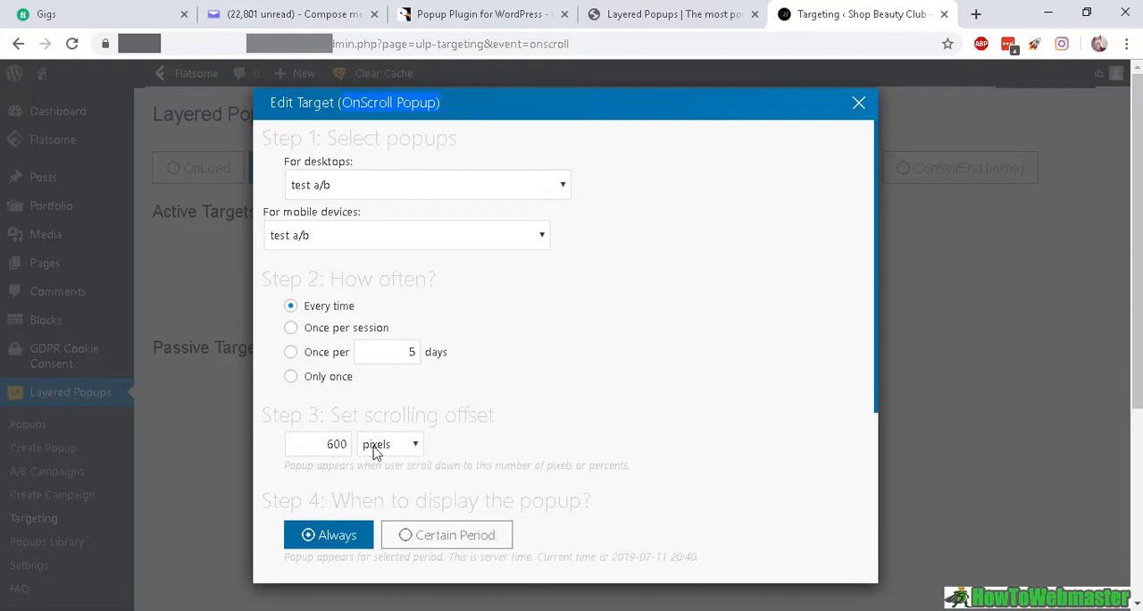
mouse_move(371, 166)
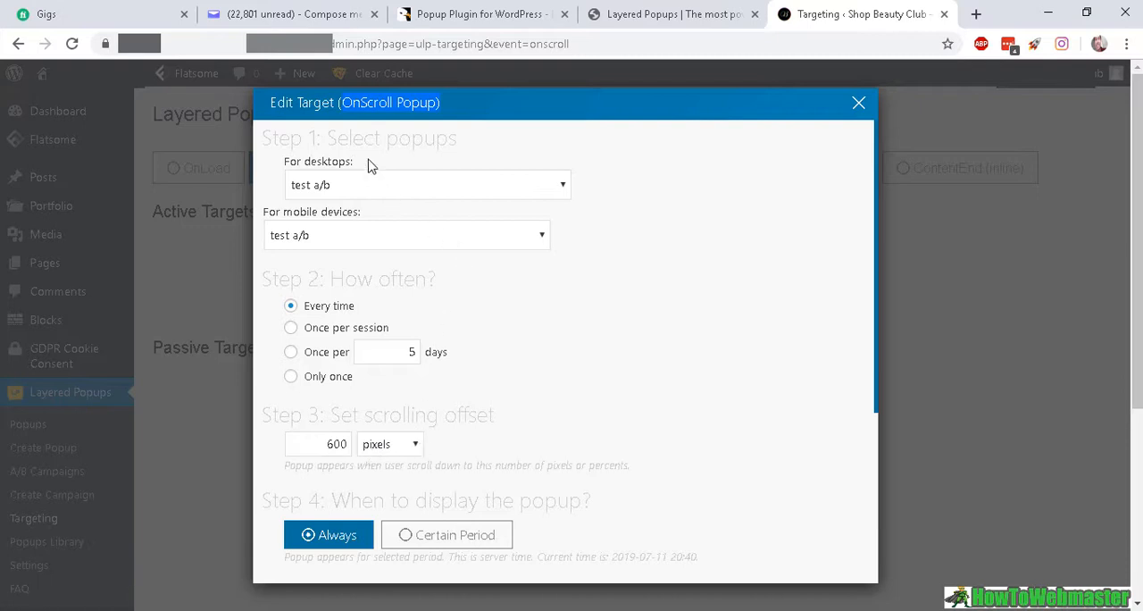
Step: Set the OnScroll target's scrolling offset to 200 pixels for the test a/b popup
click(389, 442)
text(200)
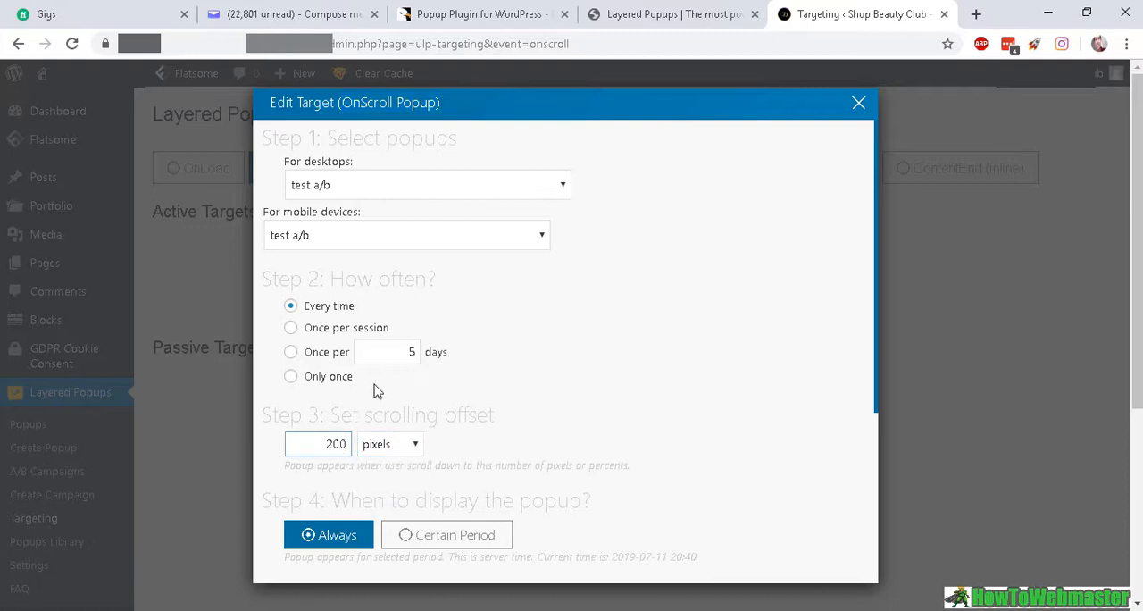
mouse_move(466, 89)
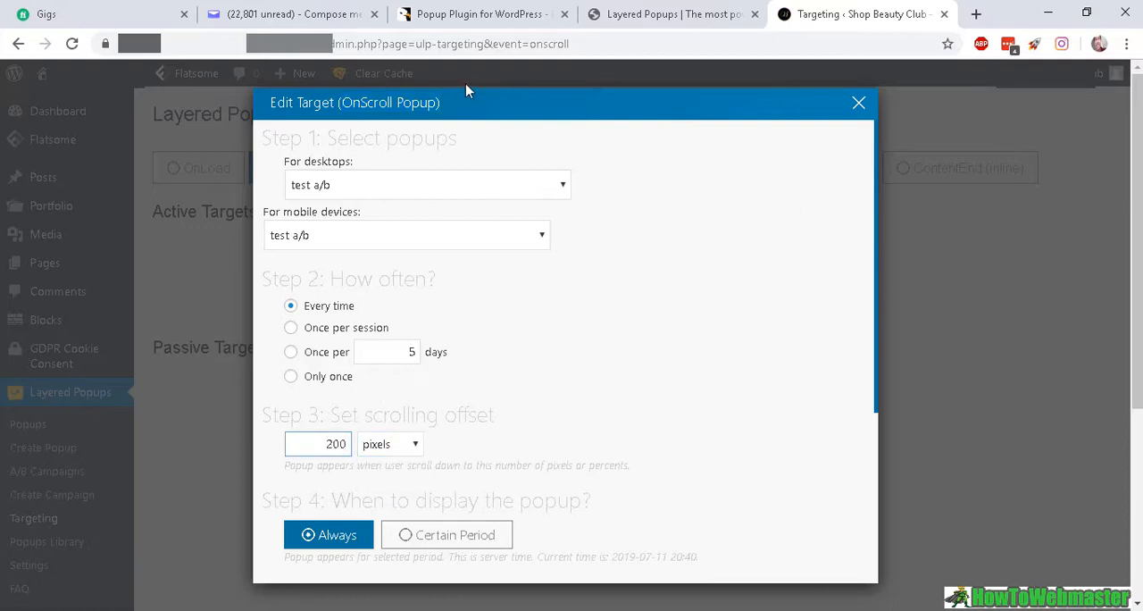
mouse_move(410, 140)
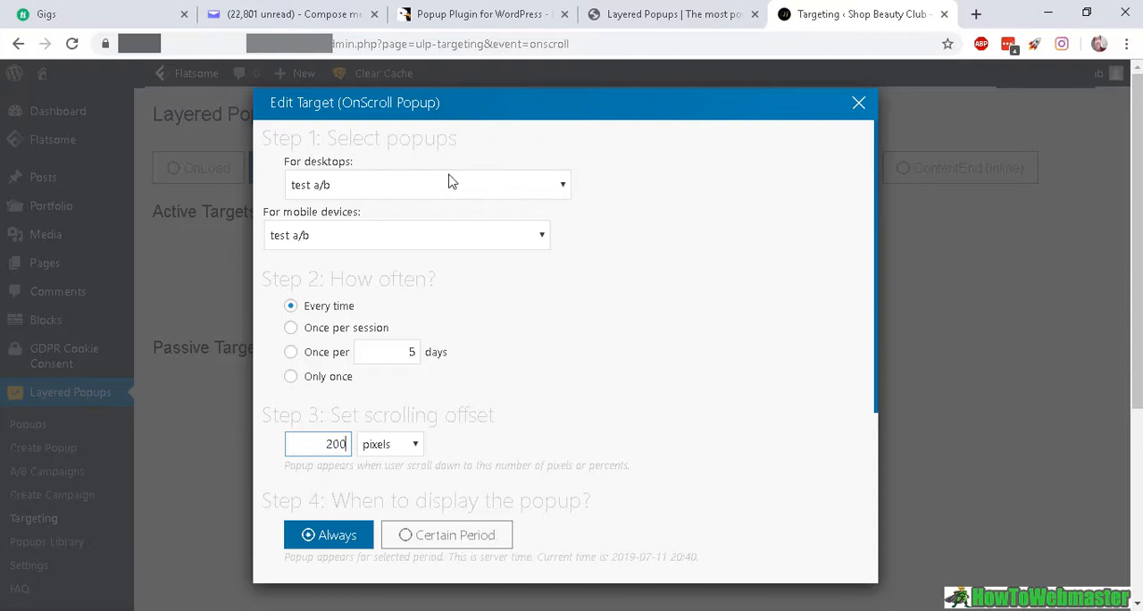
mouse_move(878, 163)
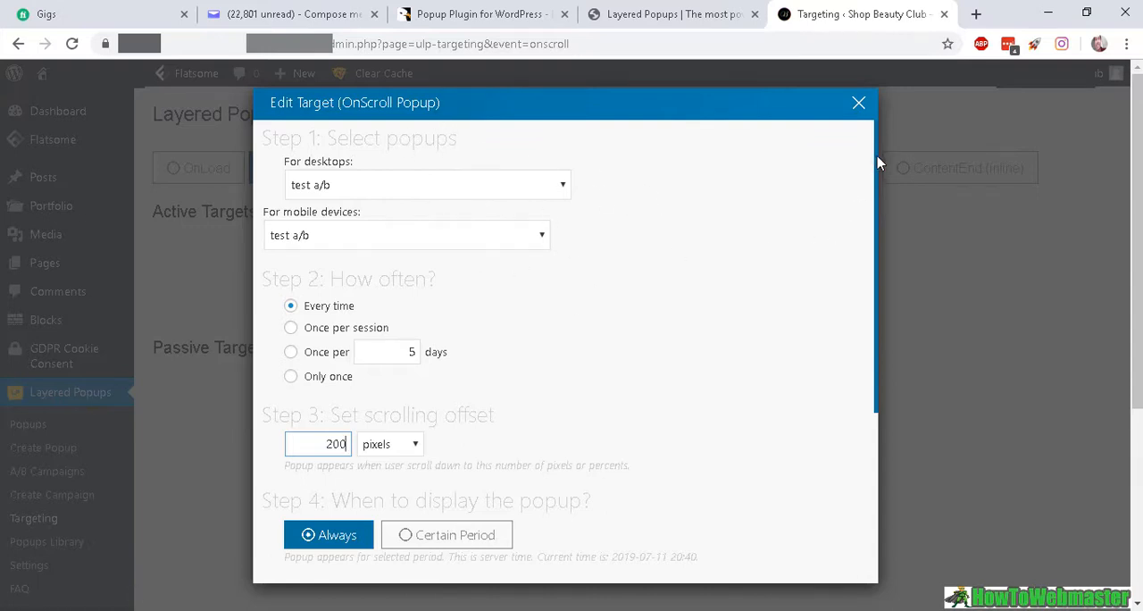
scroll(down, 3)
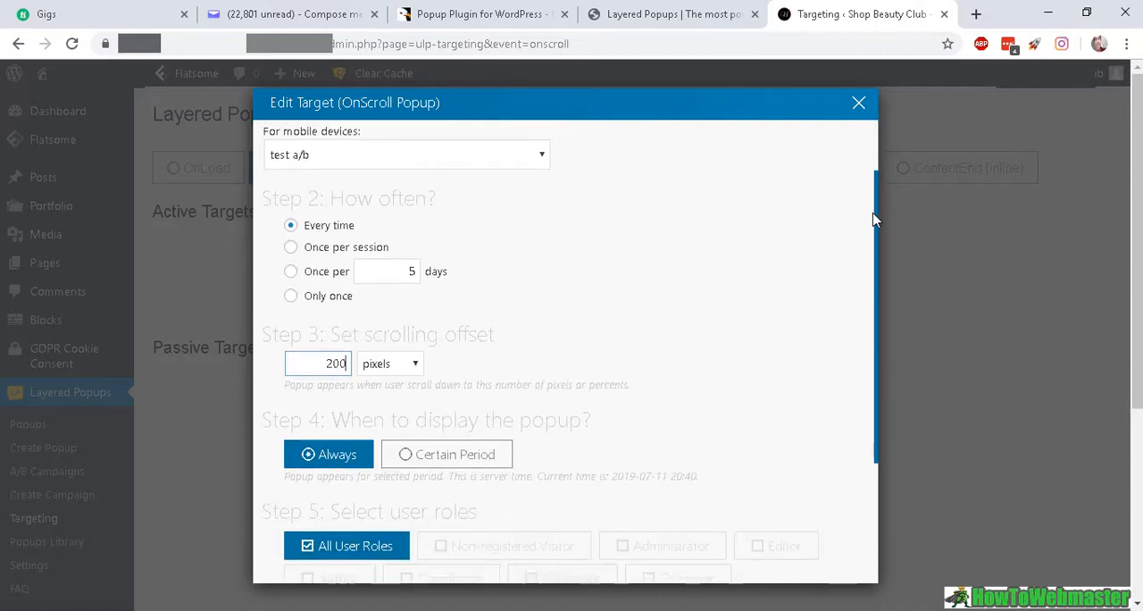
scroll(down, 3)
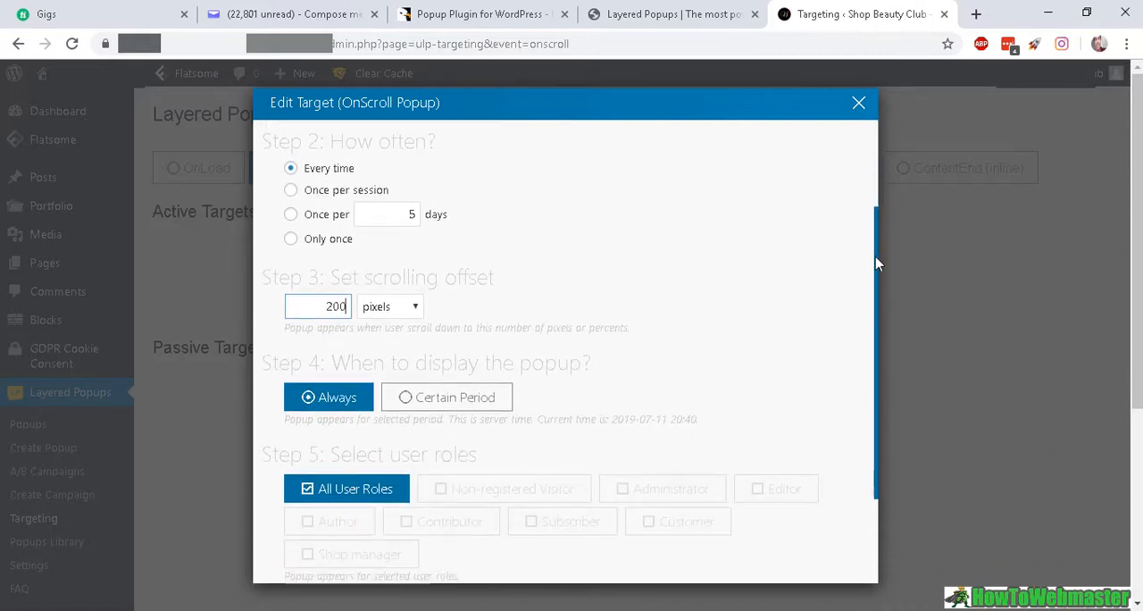
scroll(down, 3)
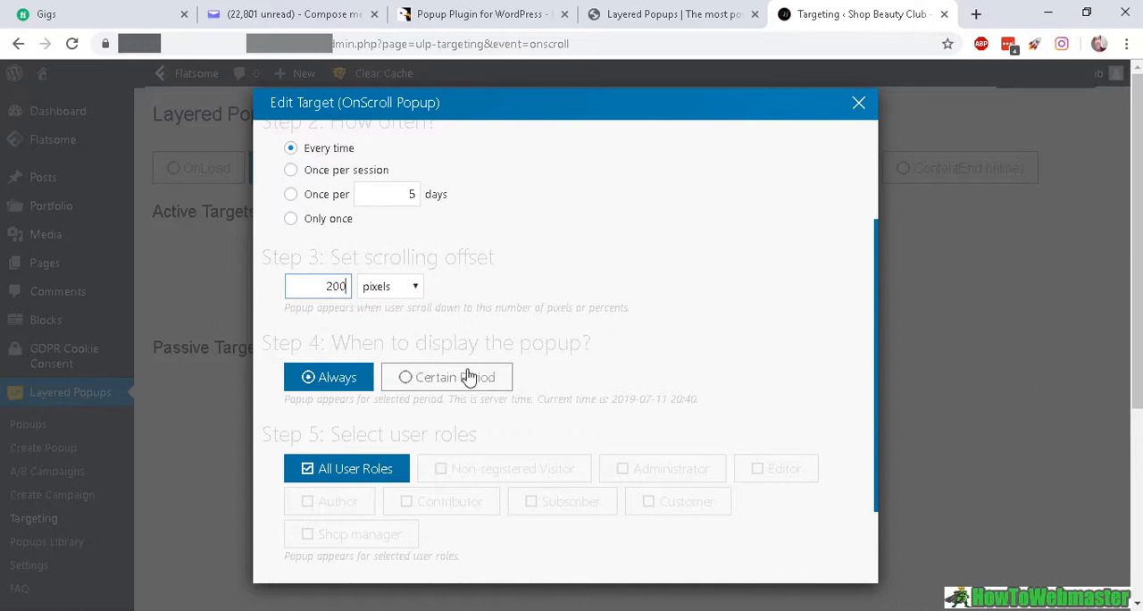
click(446, 377)
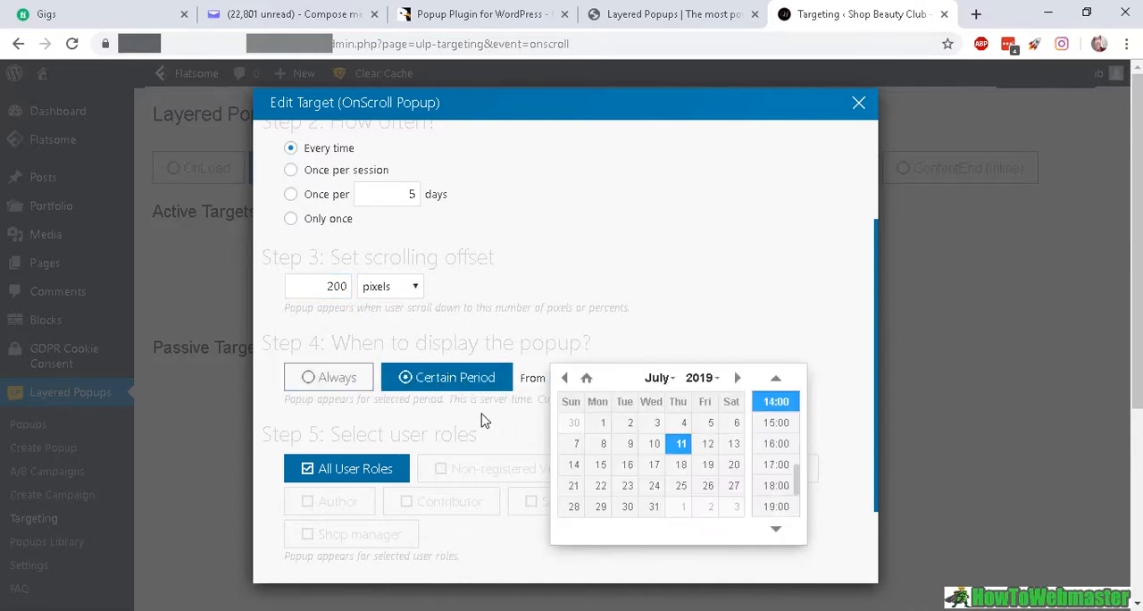
click(328, 376)
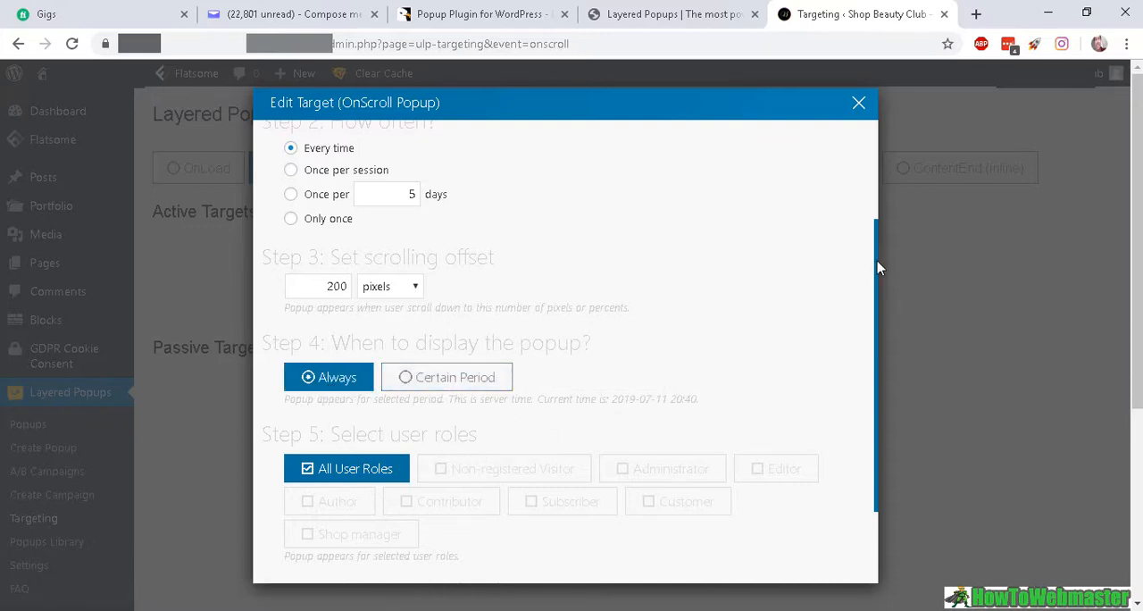
scroll(down, 3)
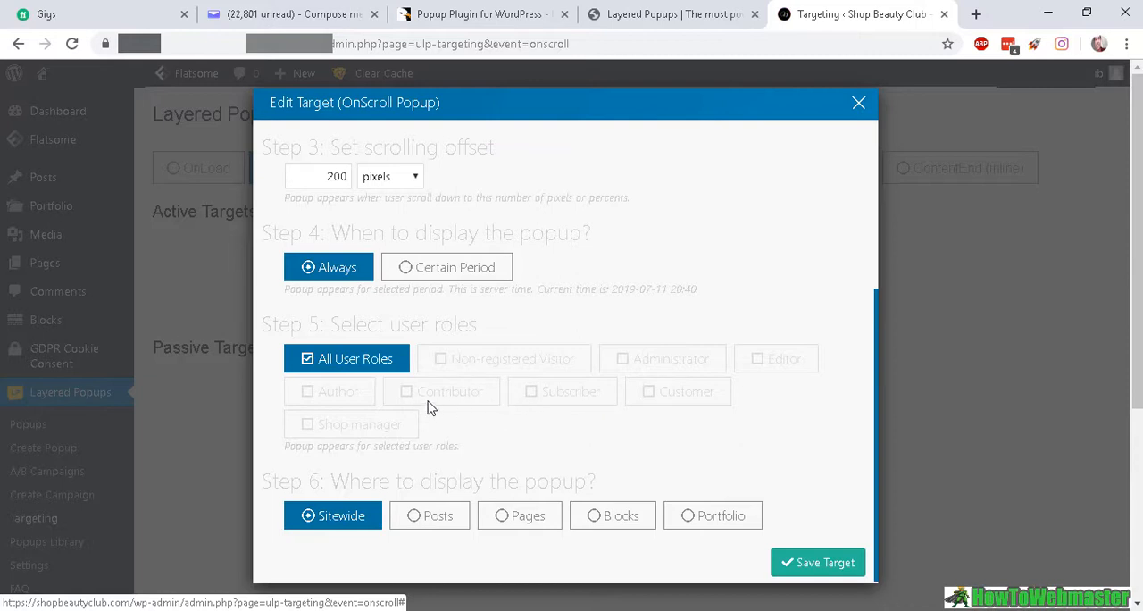
mouse_move(475, 400)
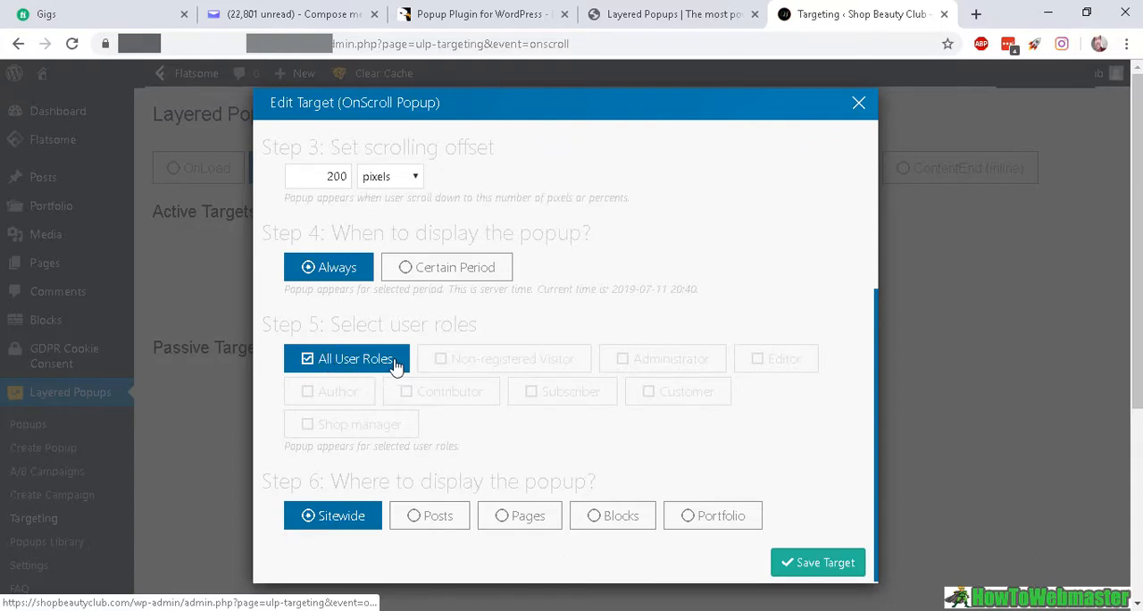
mouse_move(484, 493)
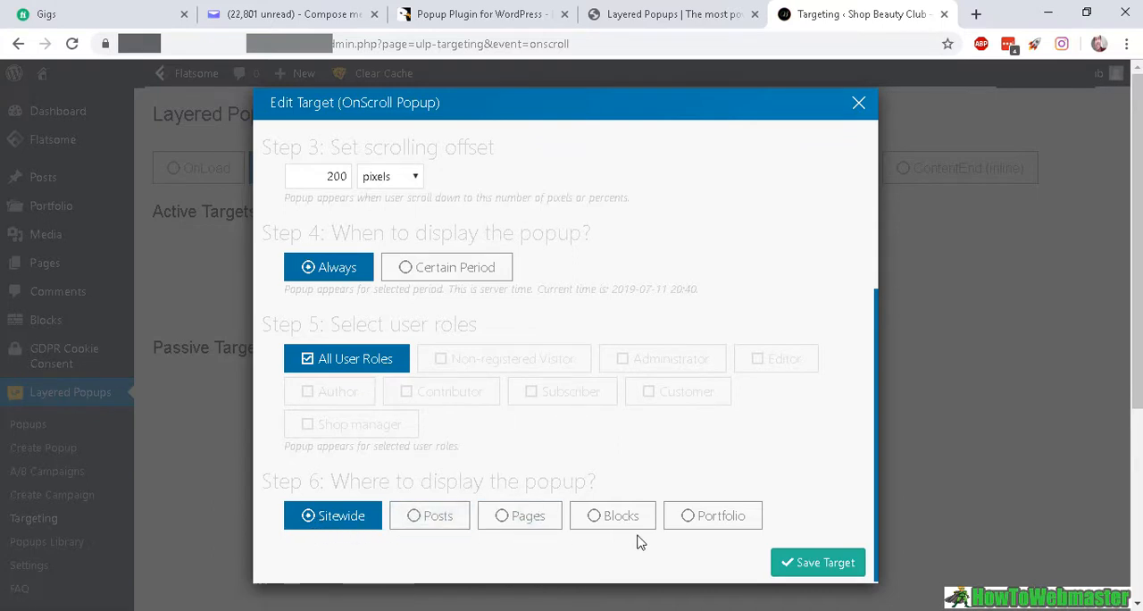
mouse_move(307, 505)
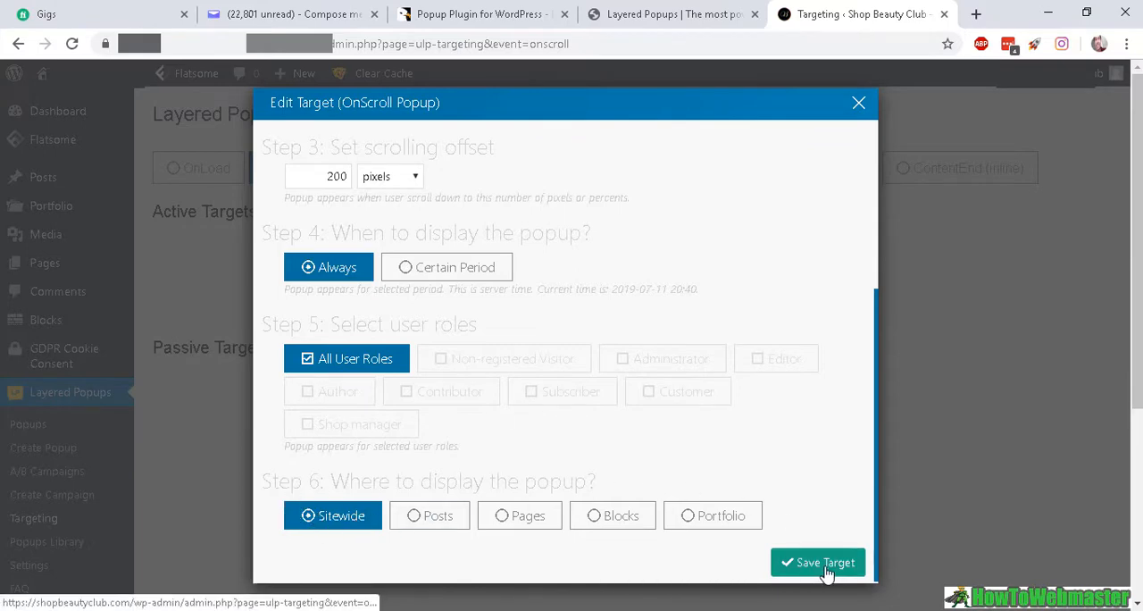
Step: Save the sitewide test a/b OnScroll target so it appears under Active Targets
click(818, 561)
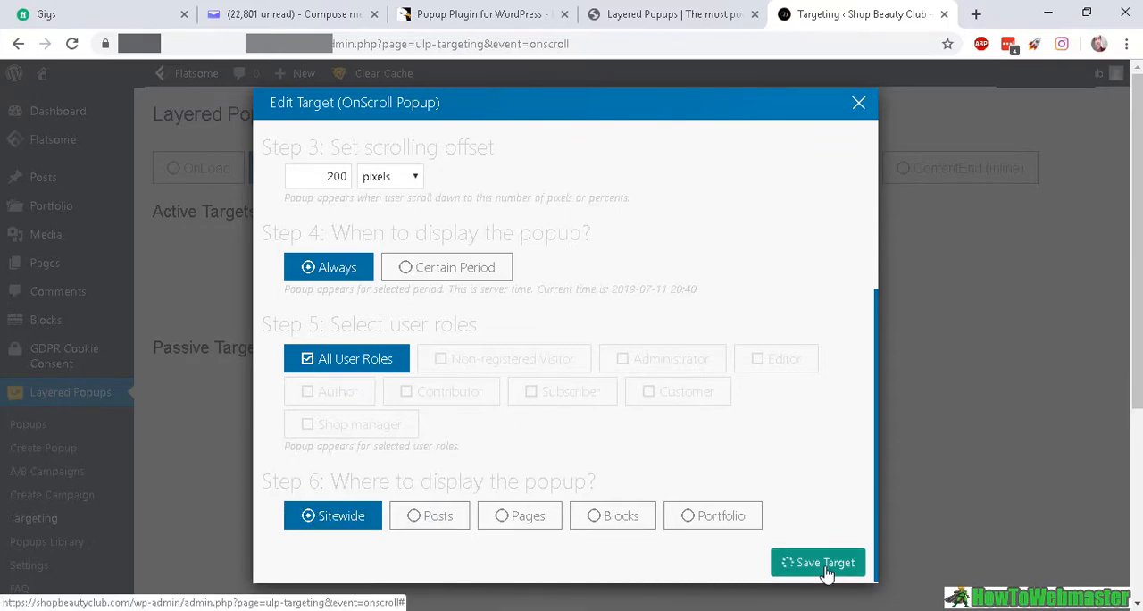
click(818, 561)
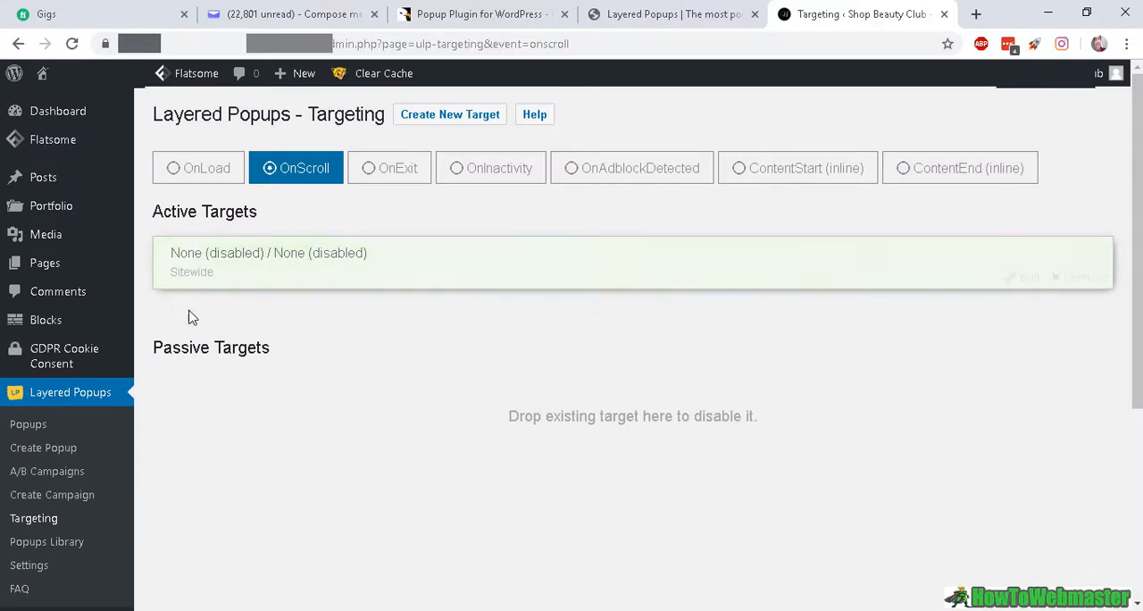
mouse_move(248, 273)
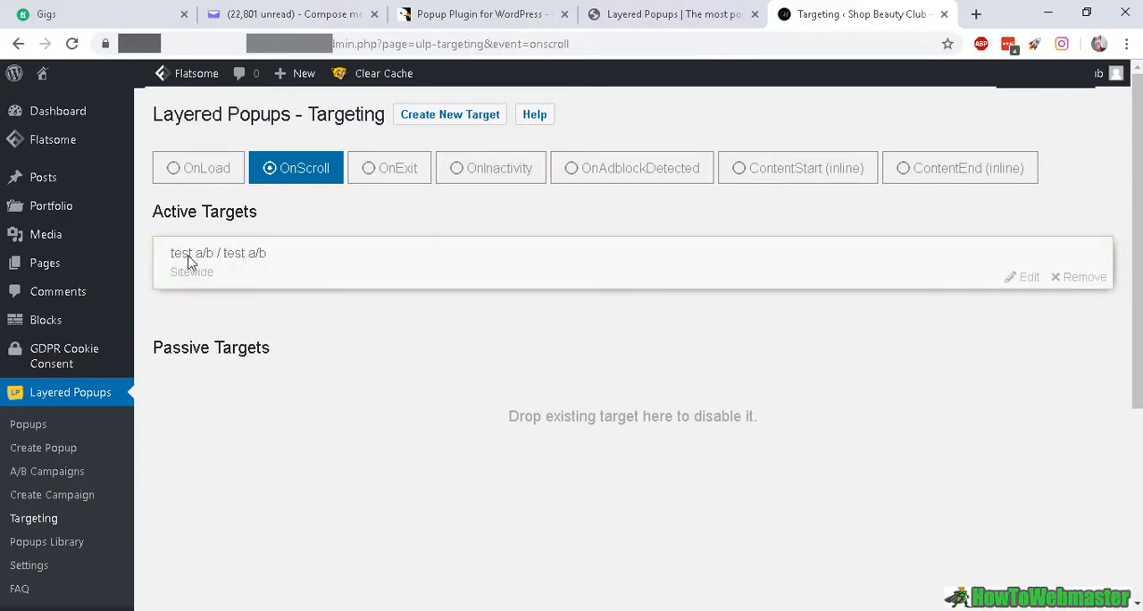
mouse_move(250, 273)
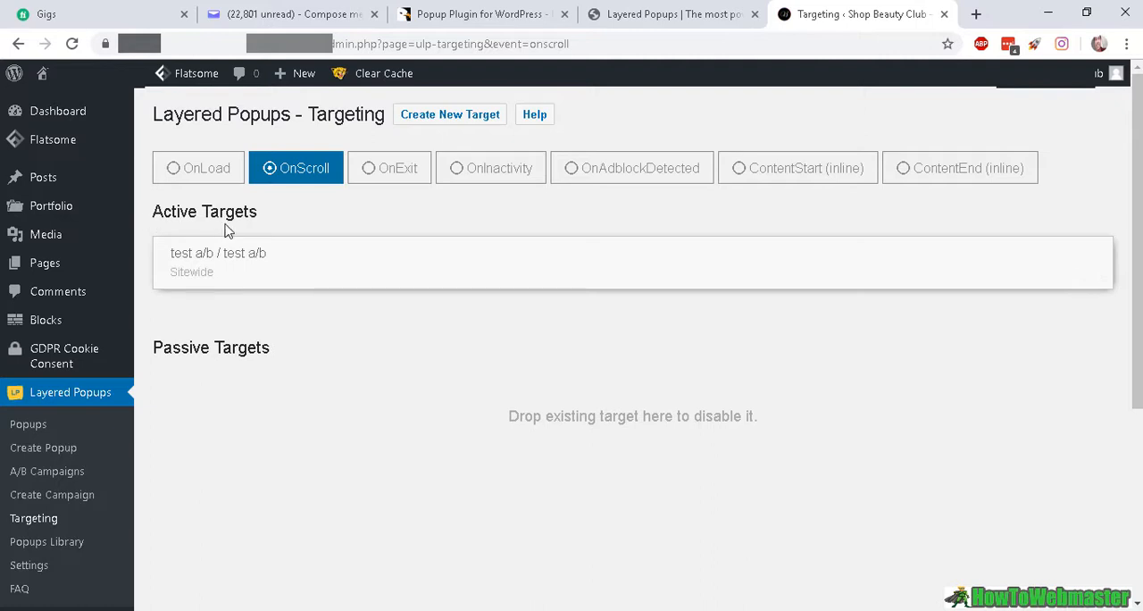
mouse_move(276, 259)
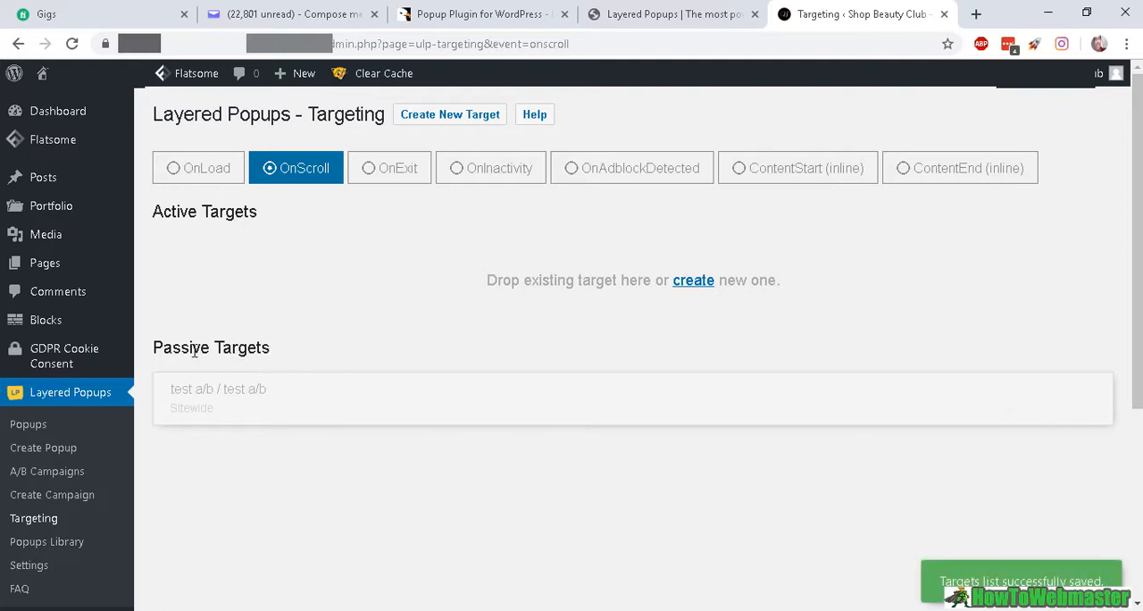
mouse_move(363, 432)
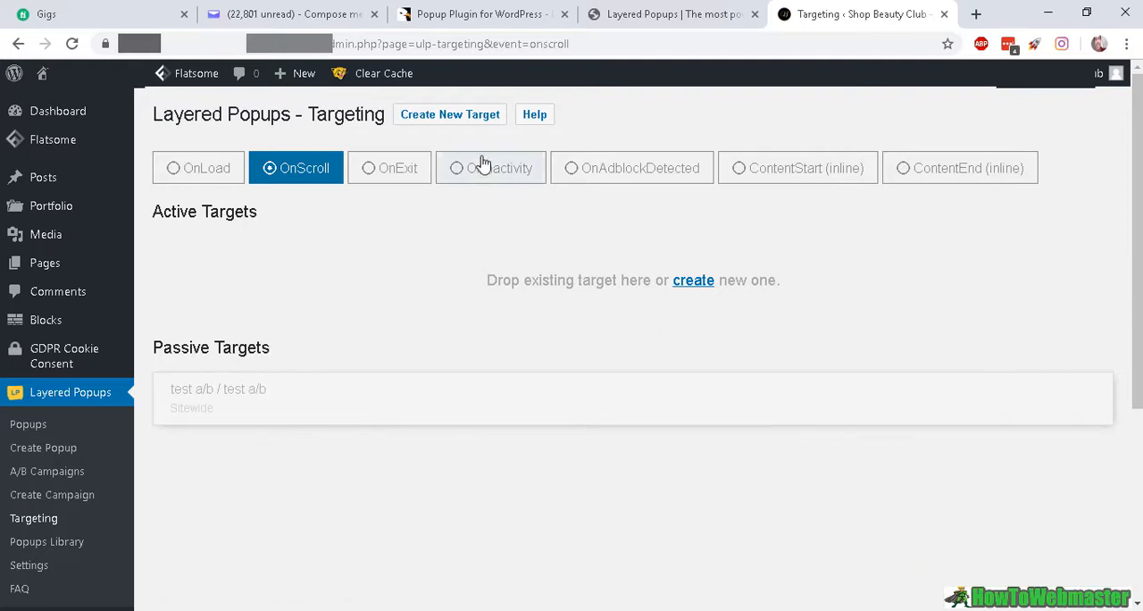
mouse_move(383, 272)
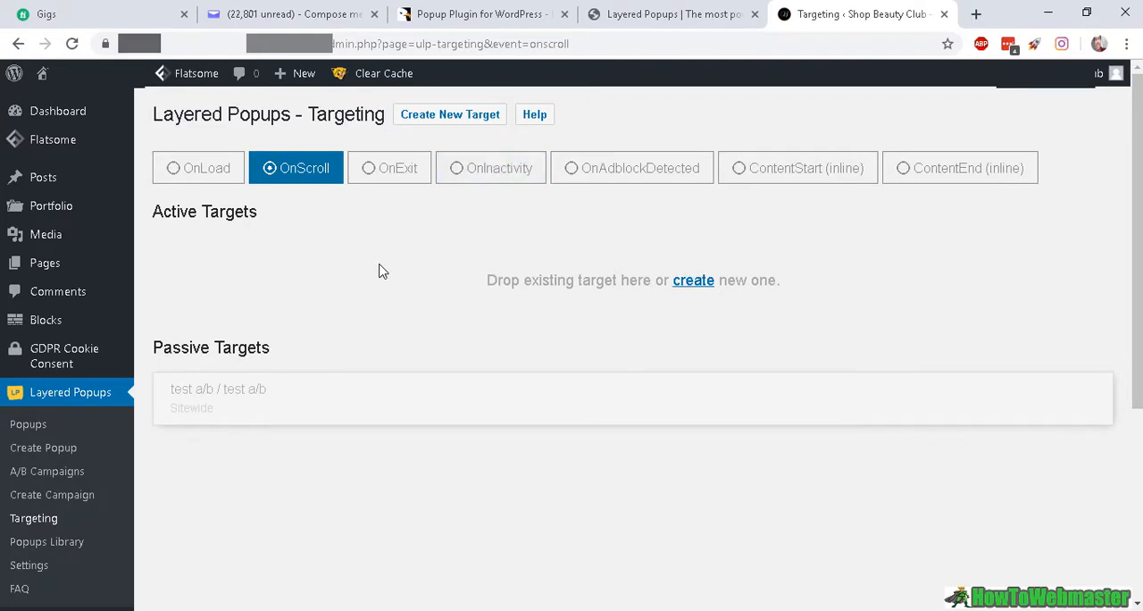
Step: Show the A/B Campaigns list from the Layered Popups sidebar, including test a/b
click(47, 471)
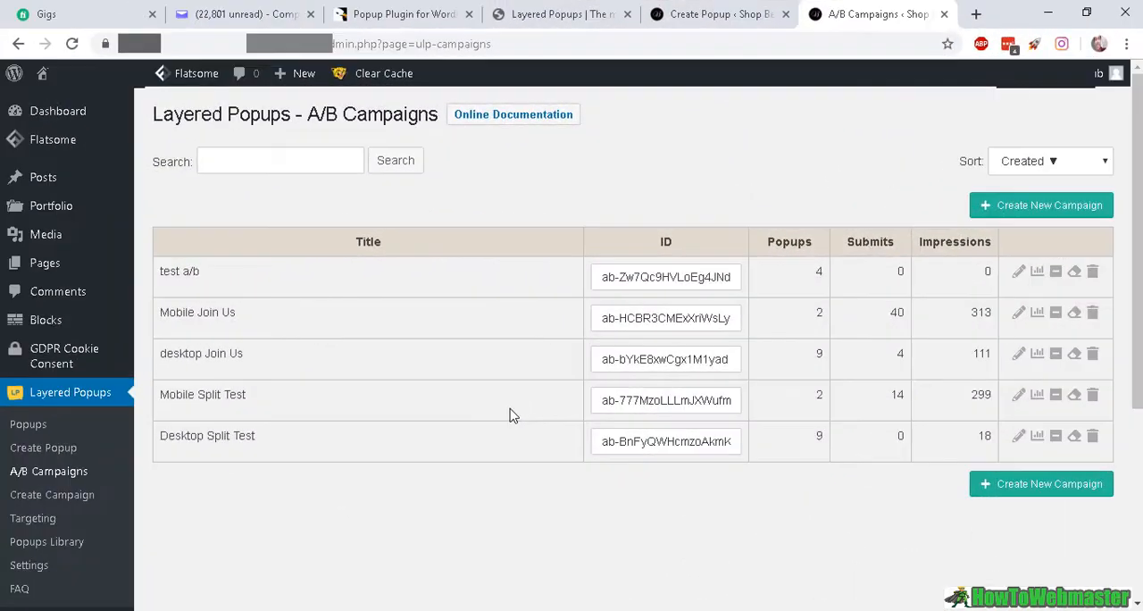
mouse_move(737, 564)
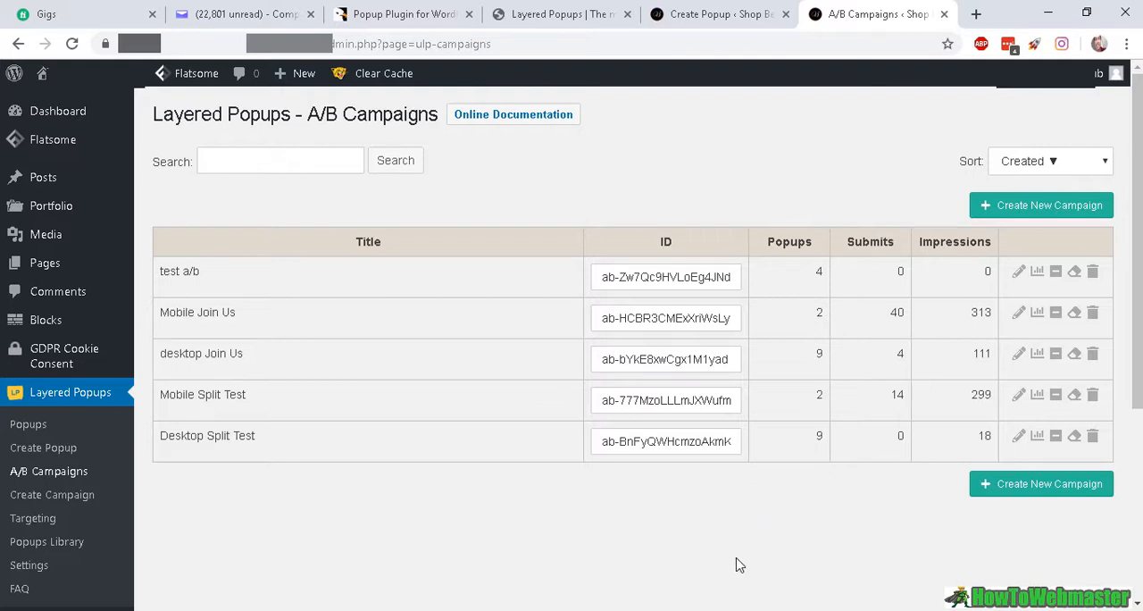
mouse_move(386, 346)
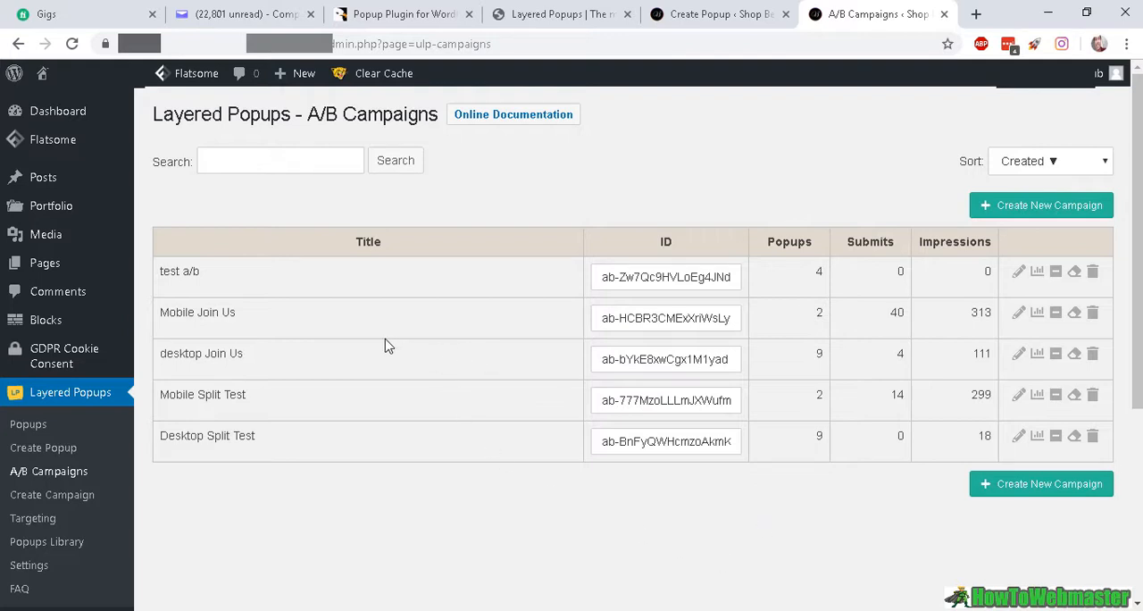
mouse_move(279, 289)
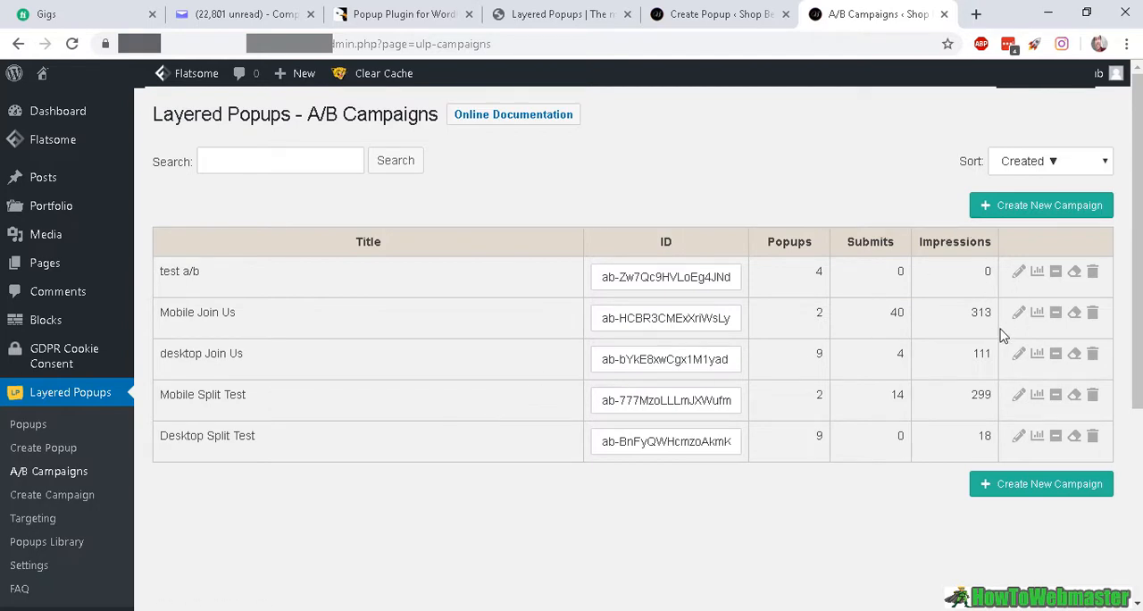
mouse_move(1007, 361)
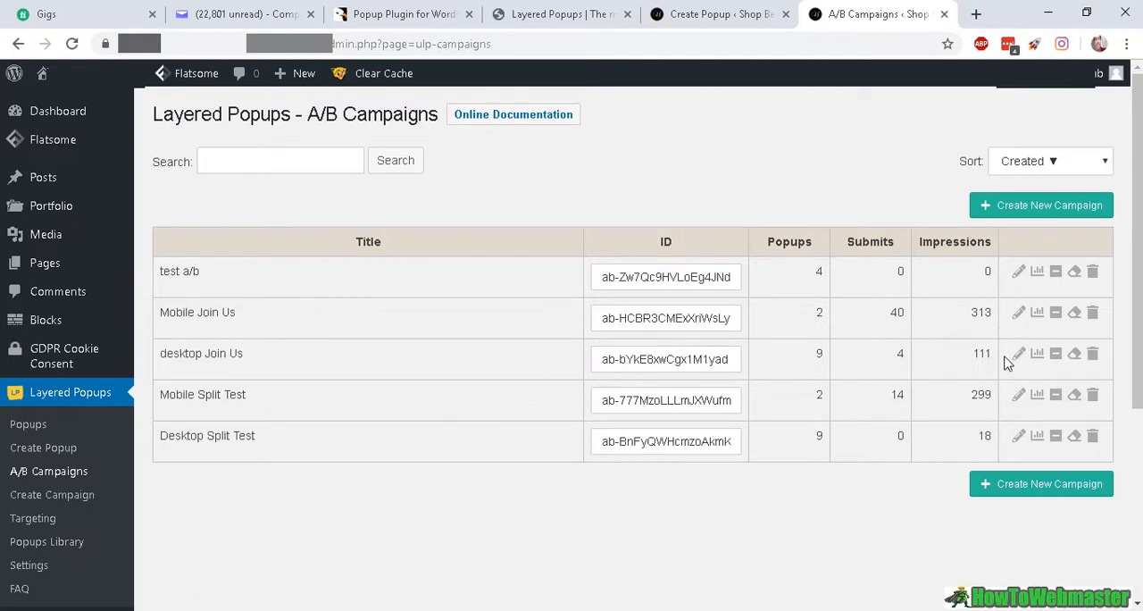
mouse_move(1003, 365)
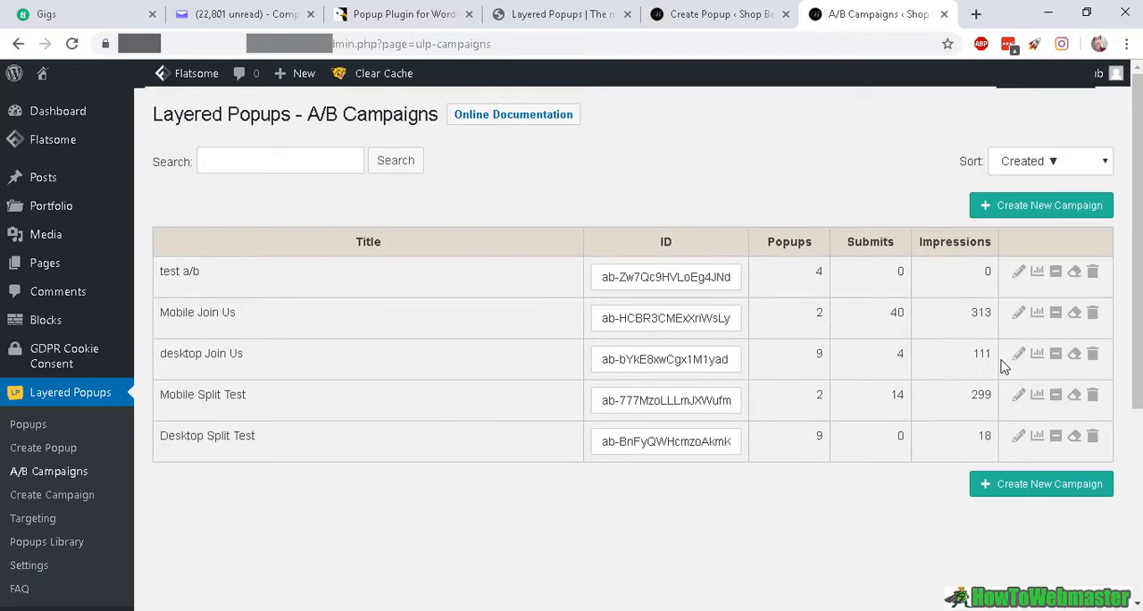
mouse_move(1123, 102)
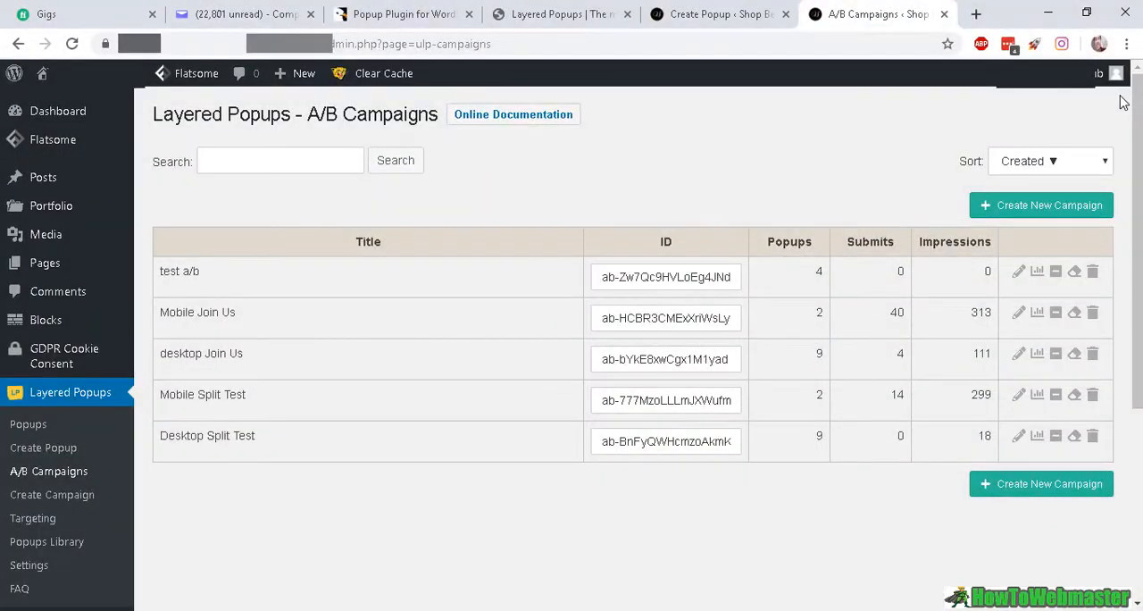
mouse_move(810, 301)
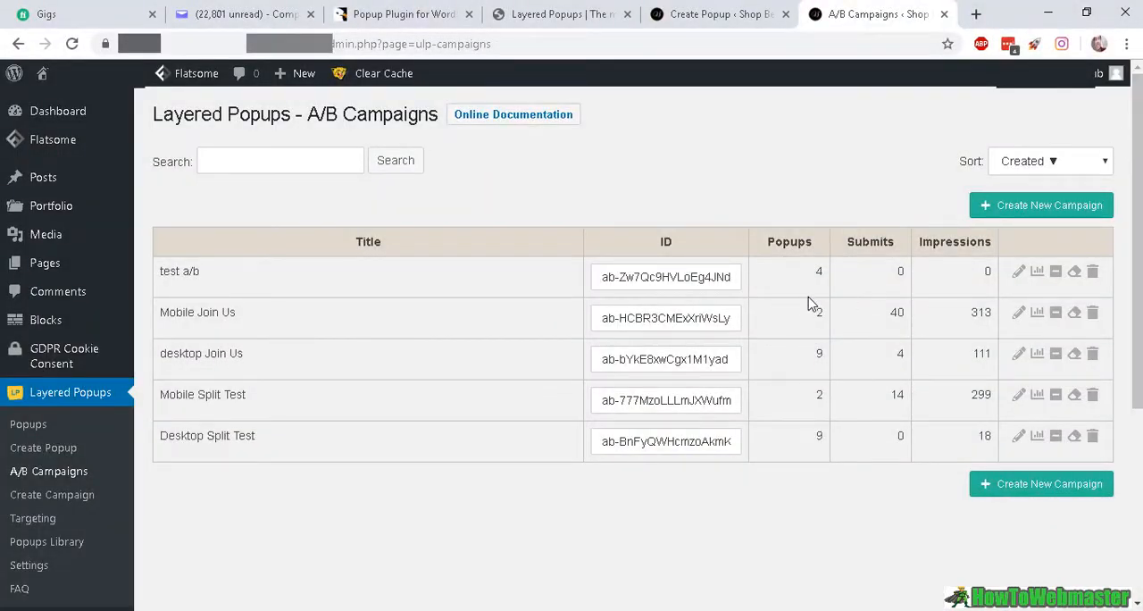